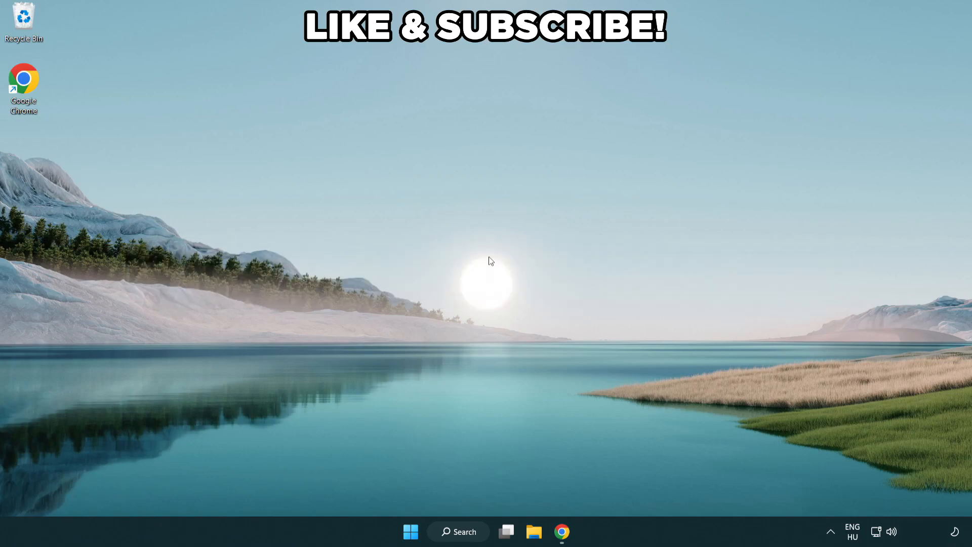
pyautogui.moveTo(471, 531)
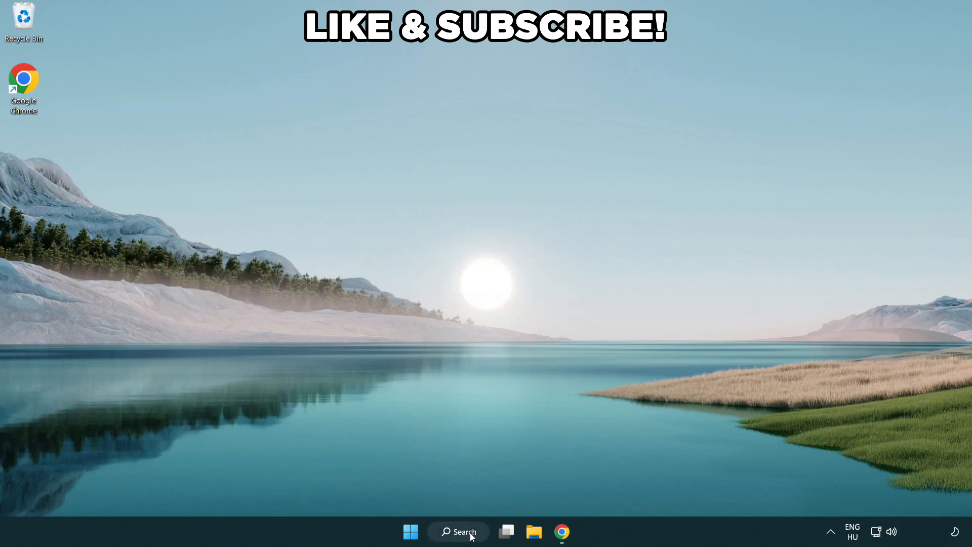
# Search Windows for 'edit power plan' to find the Control Panel entry
pyautogui.click(457, 531)
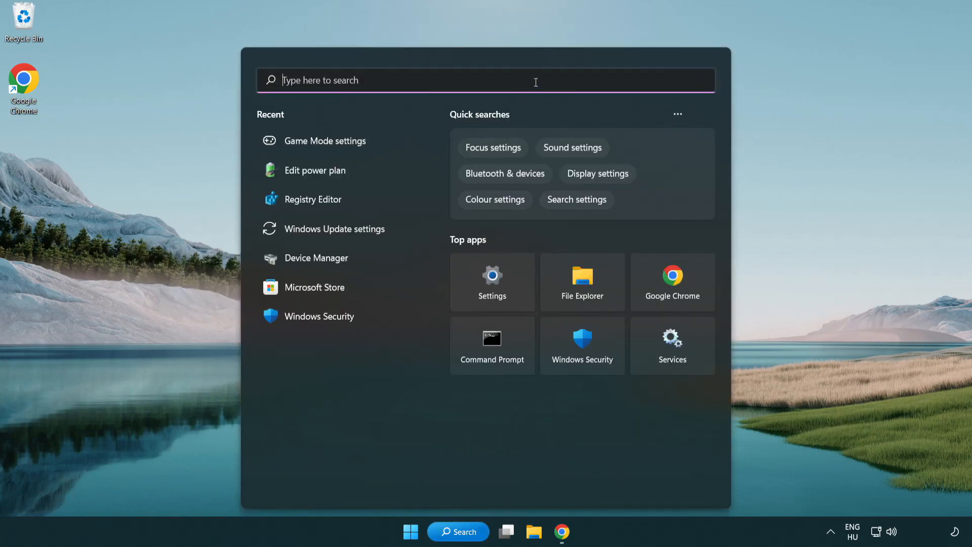
pyautogui.write('edit power')
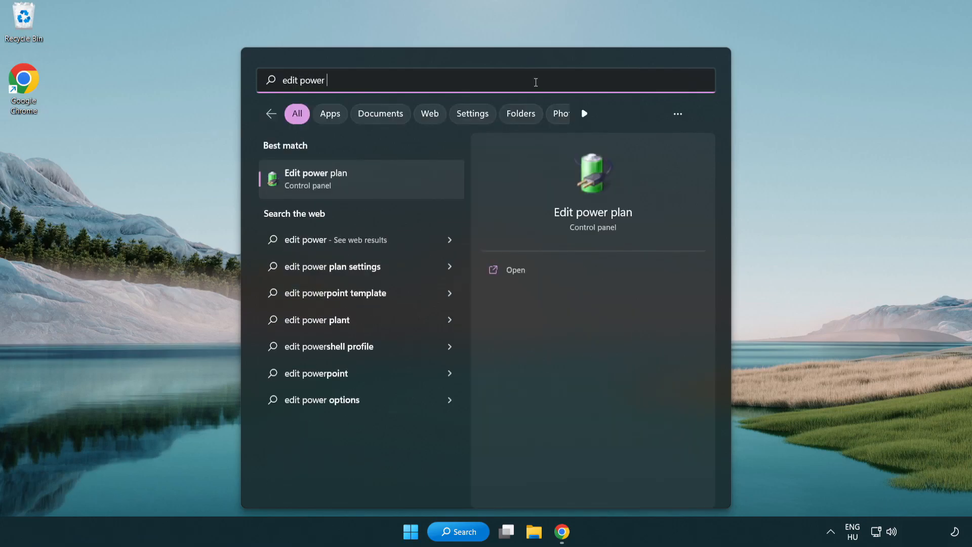
pyautogui.write('plan')
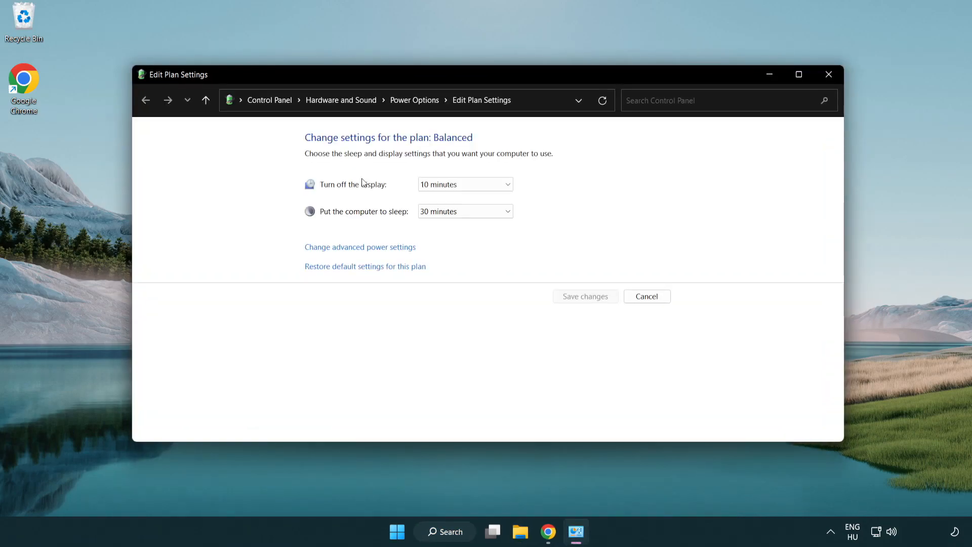
pyautogui.moveTo(415, 100)
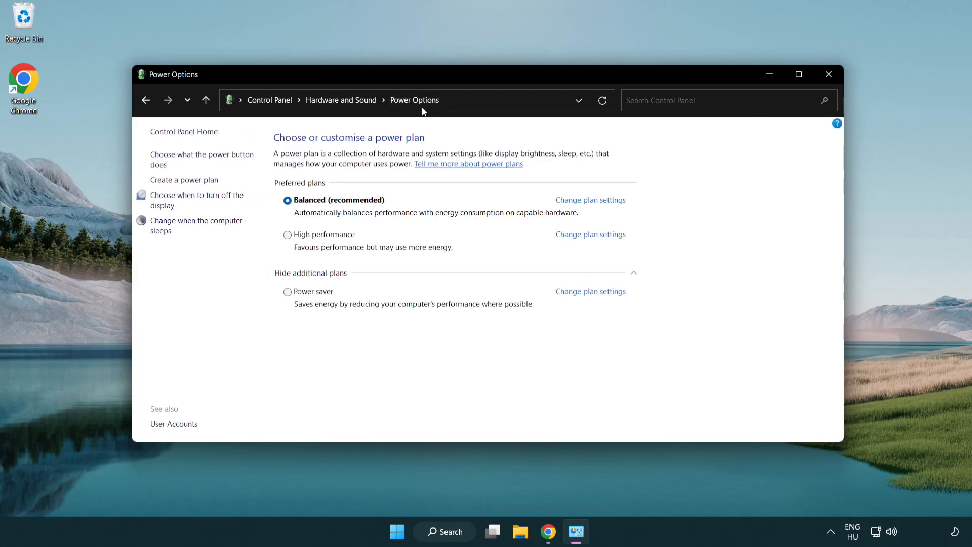
pyautogui.moveTo(330, 240)
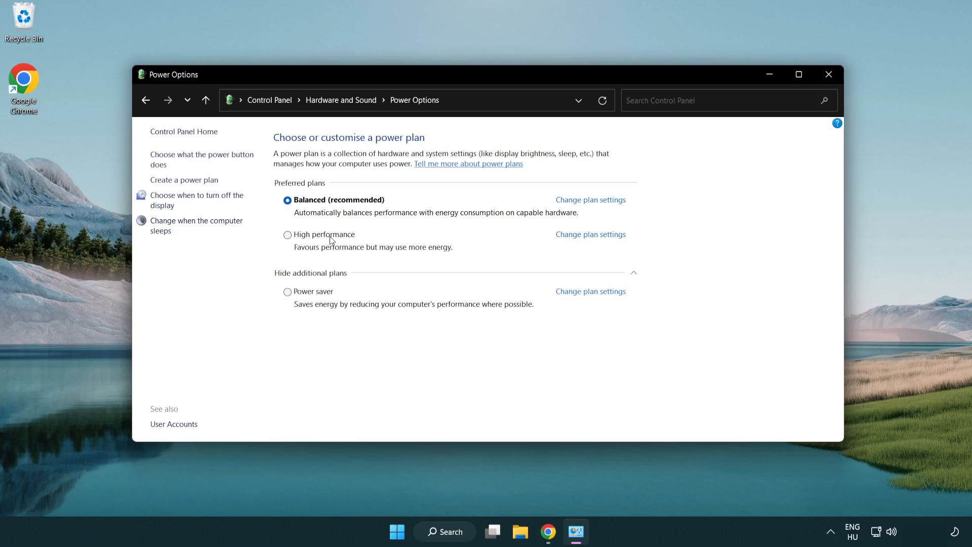
pyautogui.moveTo(301, 239)
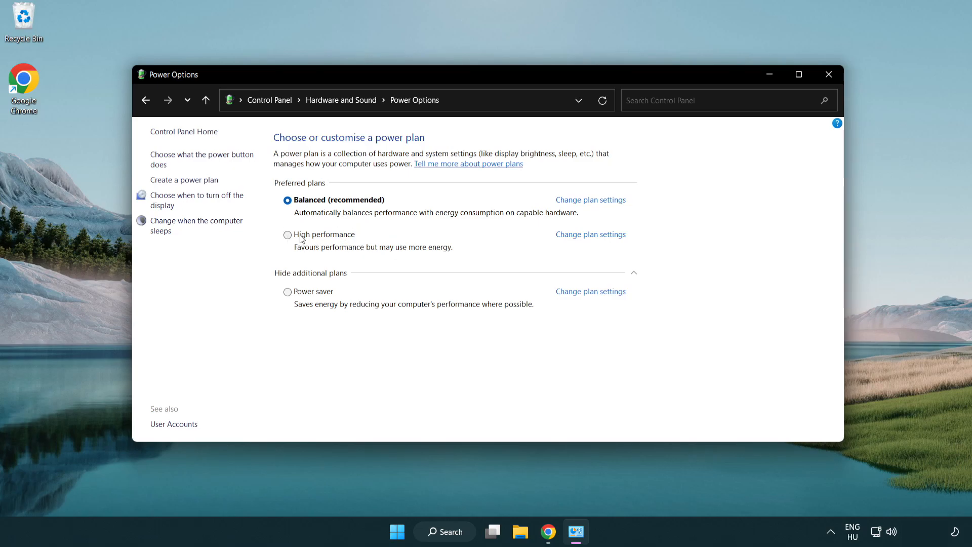
# Select High performance as the active power plan instead of Balanced
pyautogui.click(287, 234)
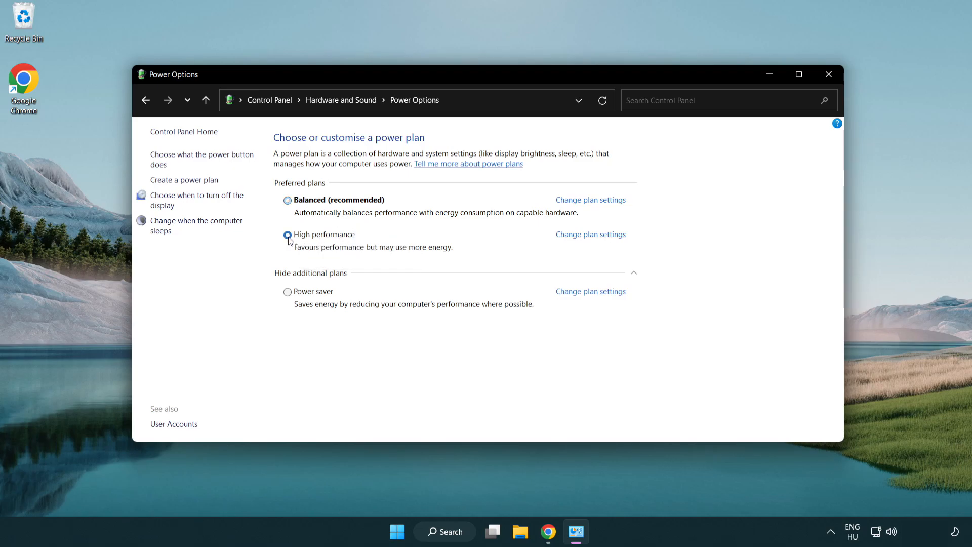
pyautogui.click(287, 234)
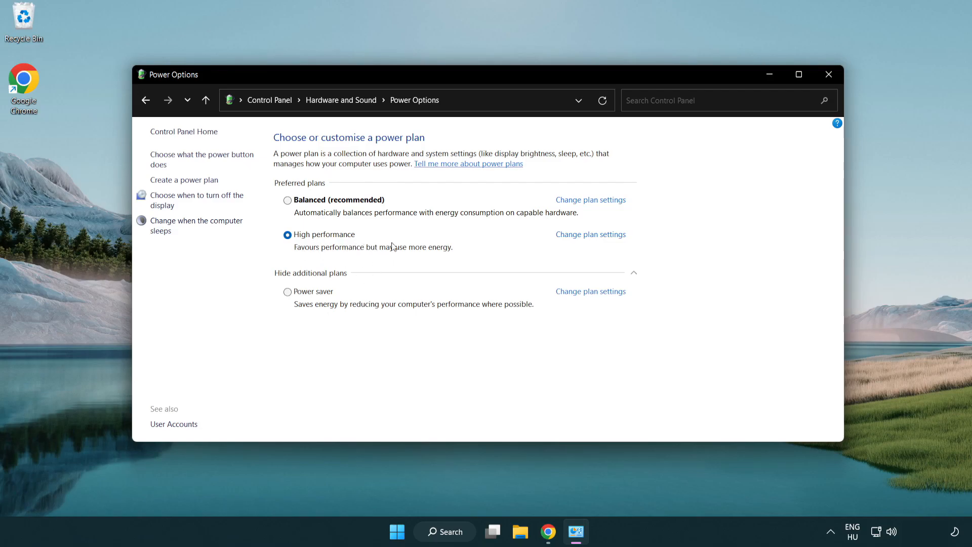
pyautogui.moveTo(828, 74)
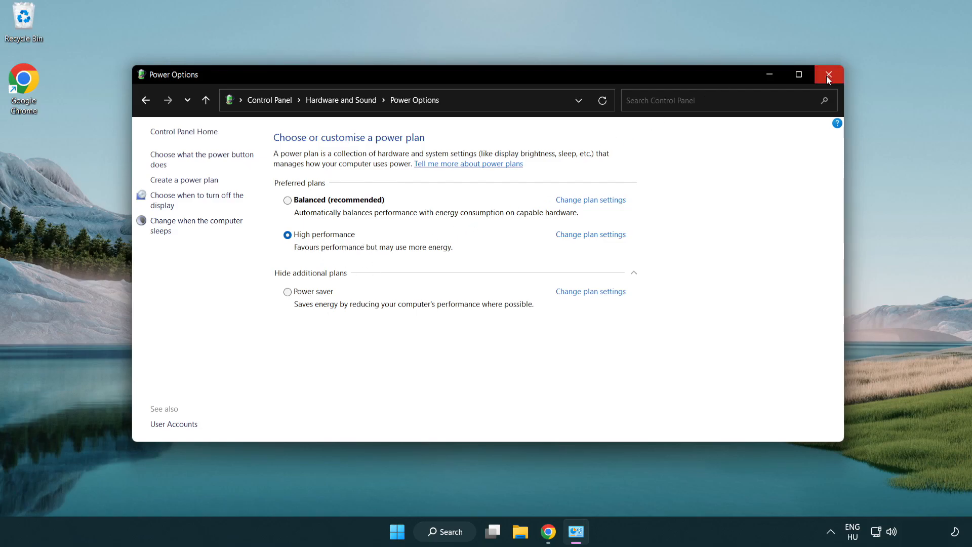
# Close Power Options and search Windows for 'device manager'
pyautogui.click(829, 74)
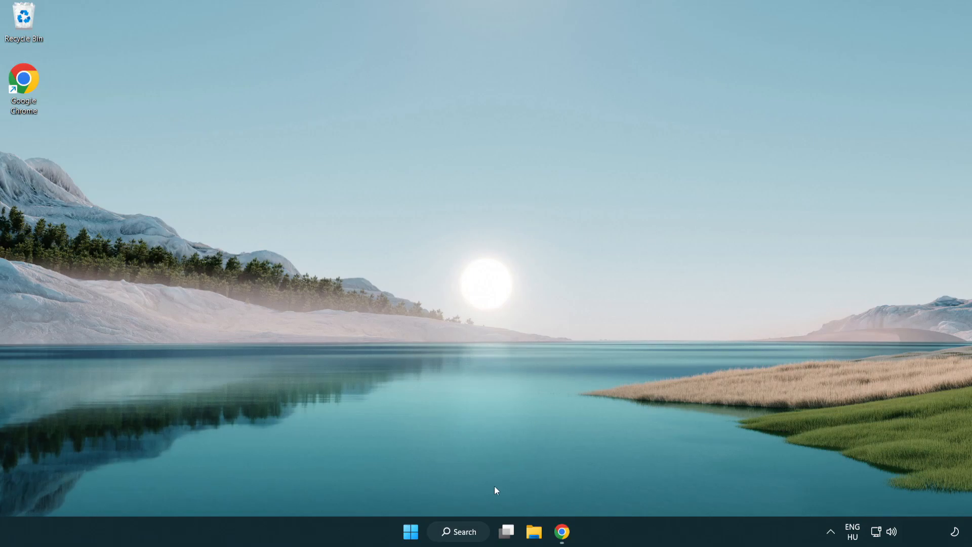
pyautogui.click(458, 532)
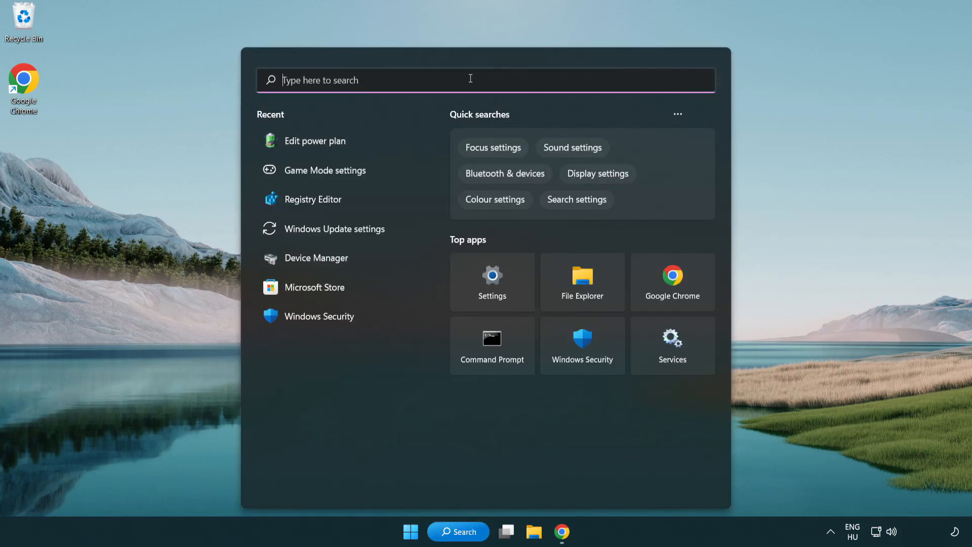
pyautogui.write('device manager')
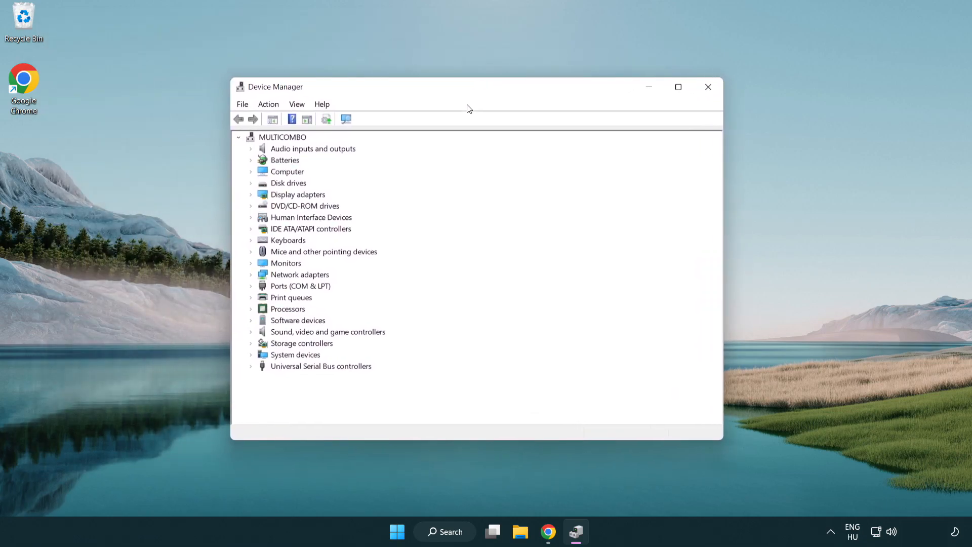
# Expand Display adapters and start Update driver for VMware SVGA 3D
pyautogui.click(298, 194)
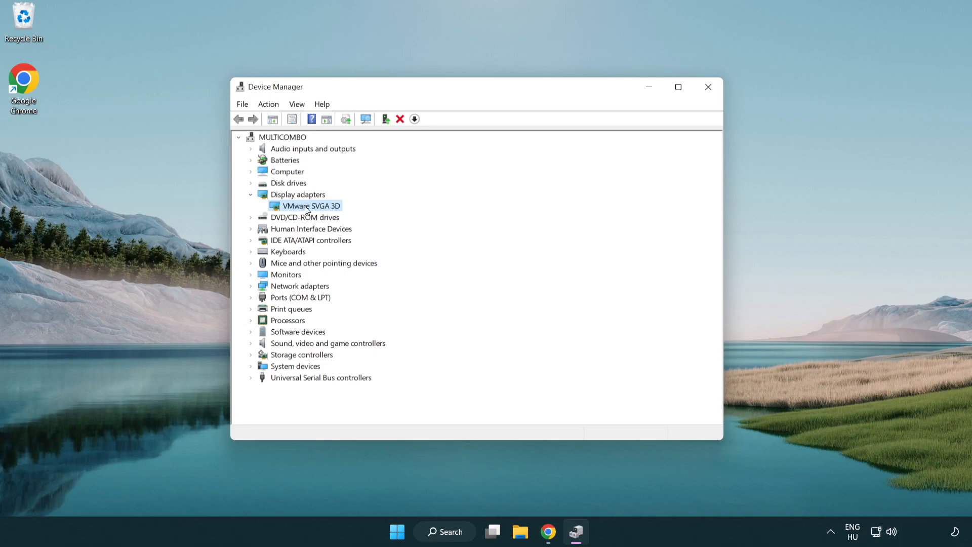
pyautogui.rightClick(308, 205)
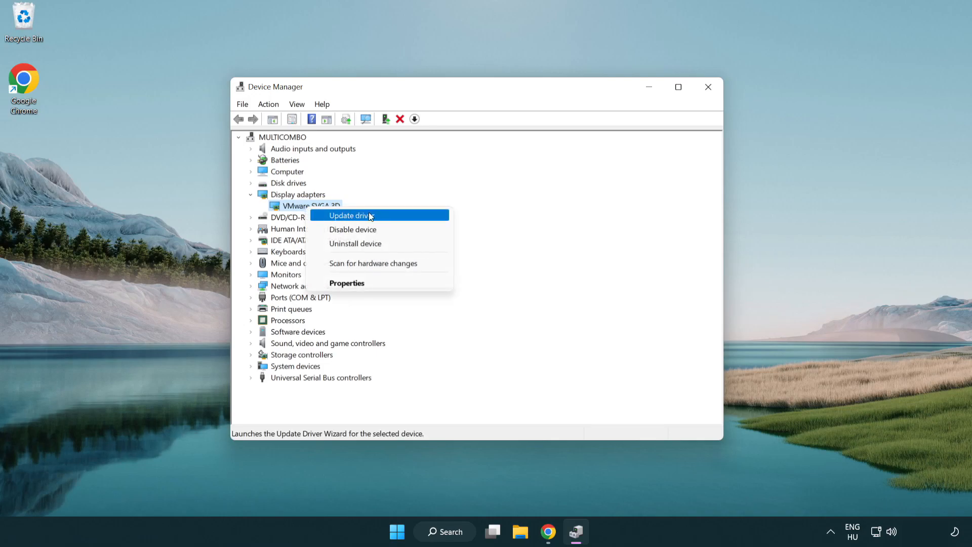
pyautogui.click(350, 215)
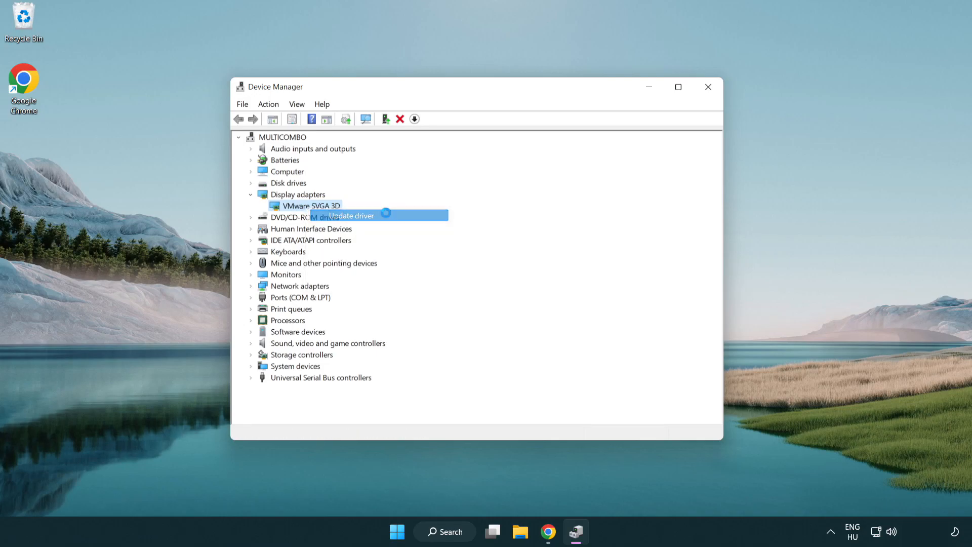
# Search automatically for drivers, confirm the best driver is installed, and close the wizard
pyautogui.click(350, 215)
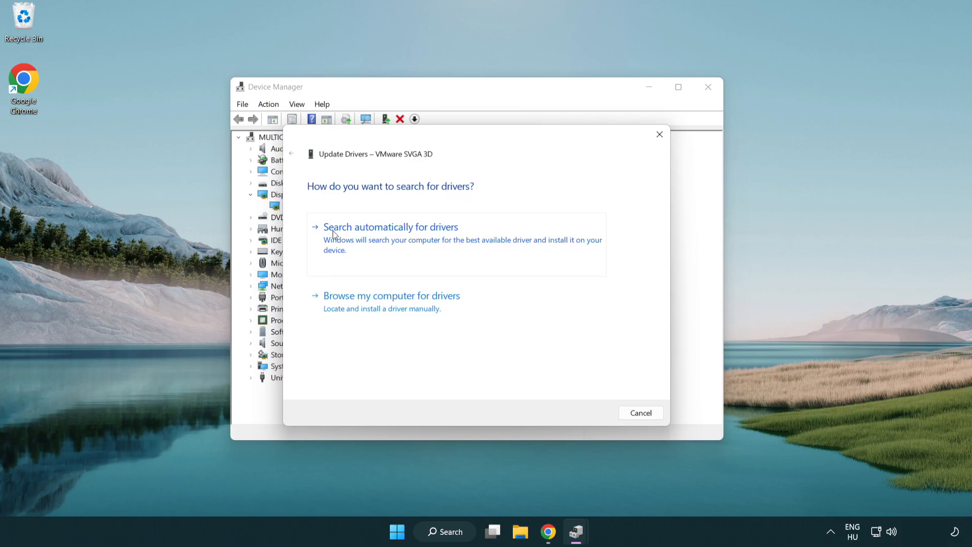
pyautogui.moveTo(400, 238)
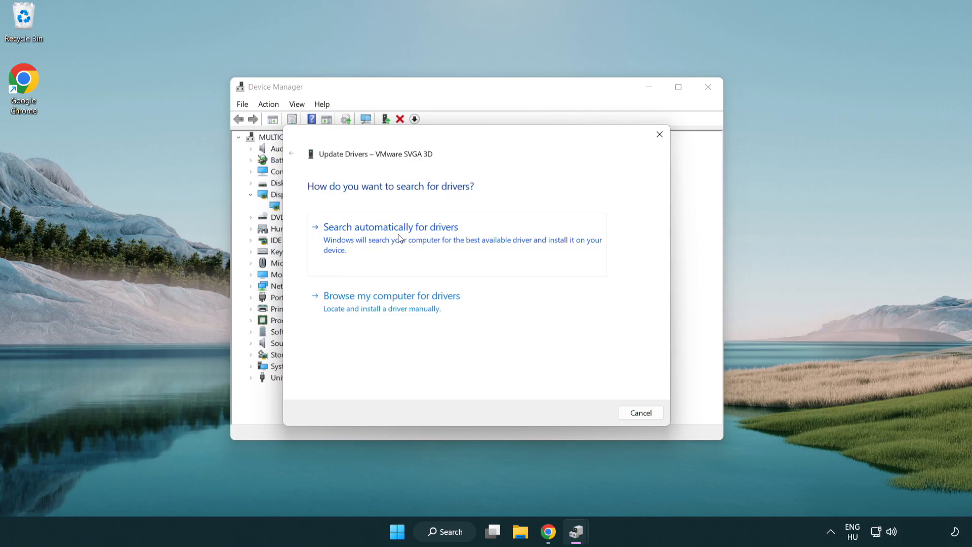
pyautogui.click(390, 226)
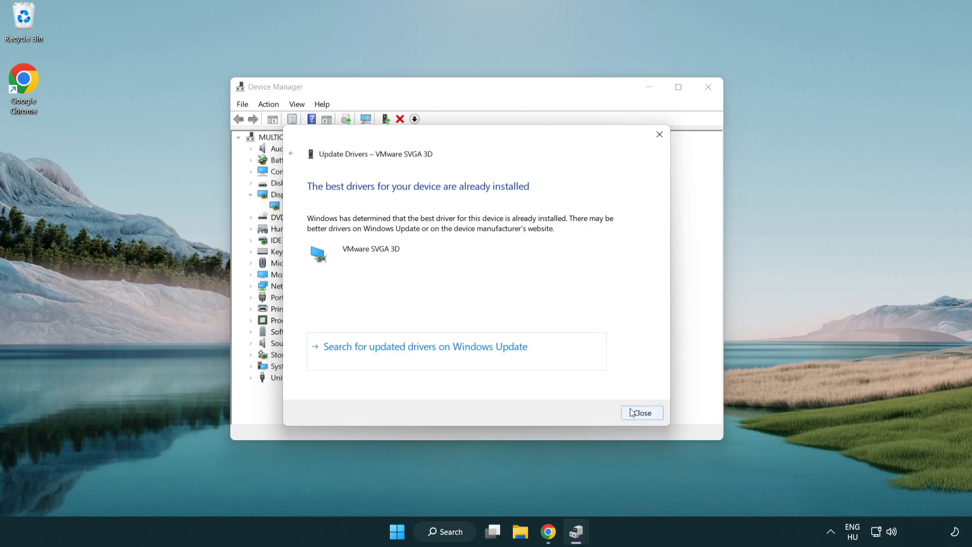
pyautogui.moveTo(642, 414)
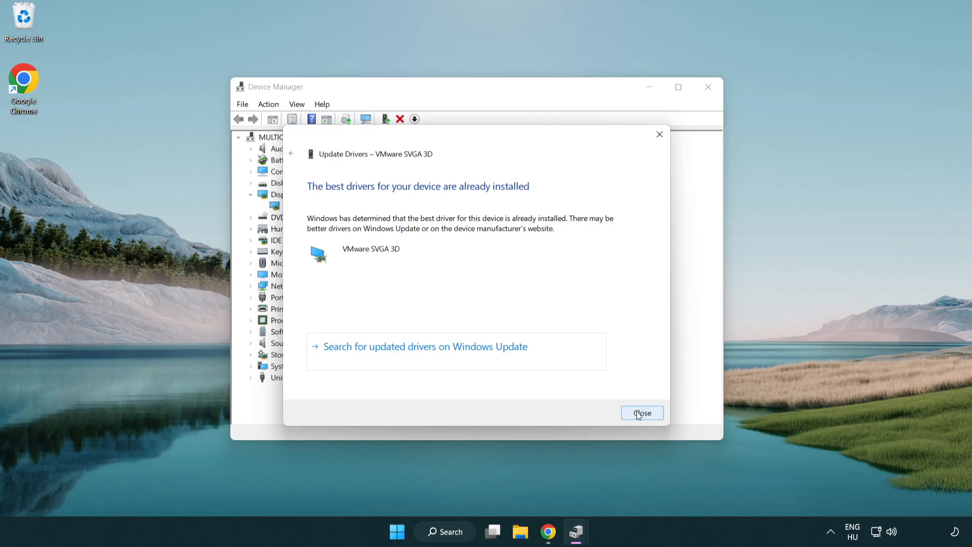
pyautogui.click(642, 413)
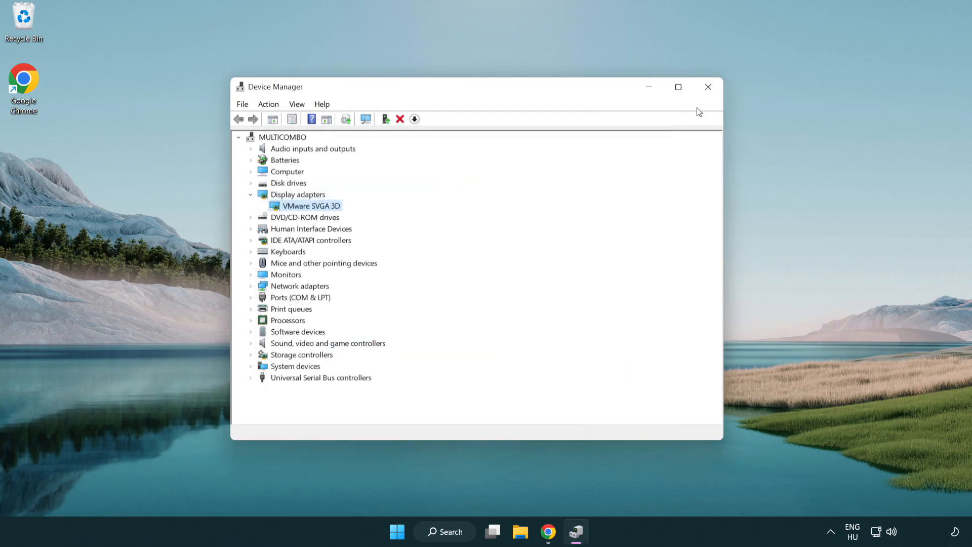
pyautogui.moveTo(708, 88)
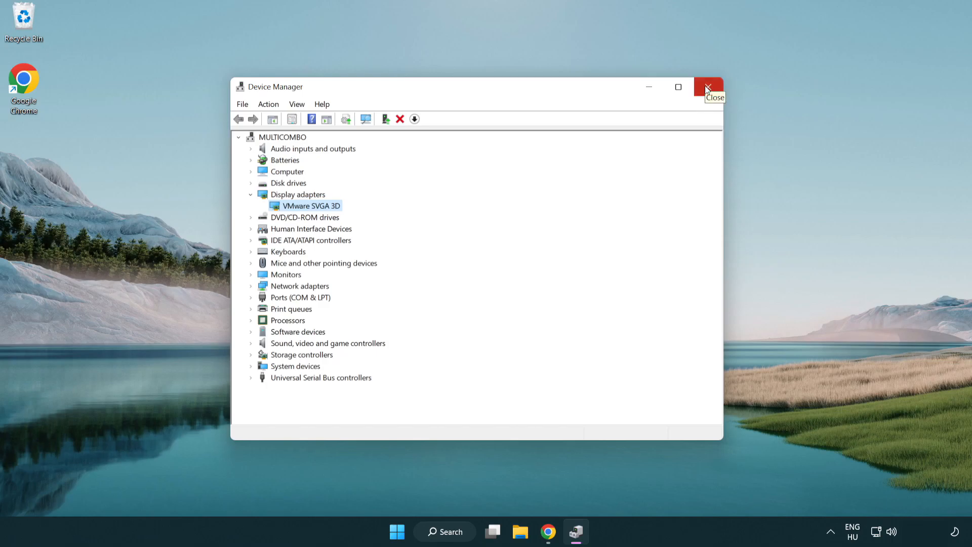
# Close Device Manager and search Windows for 'game Mode settings'
pyautogui.click(708, 87)
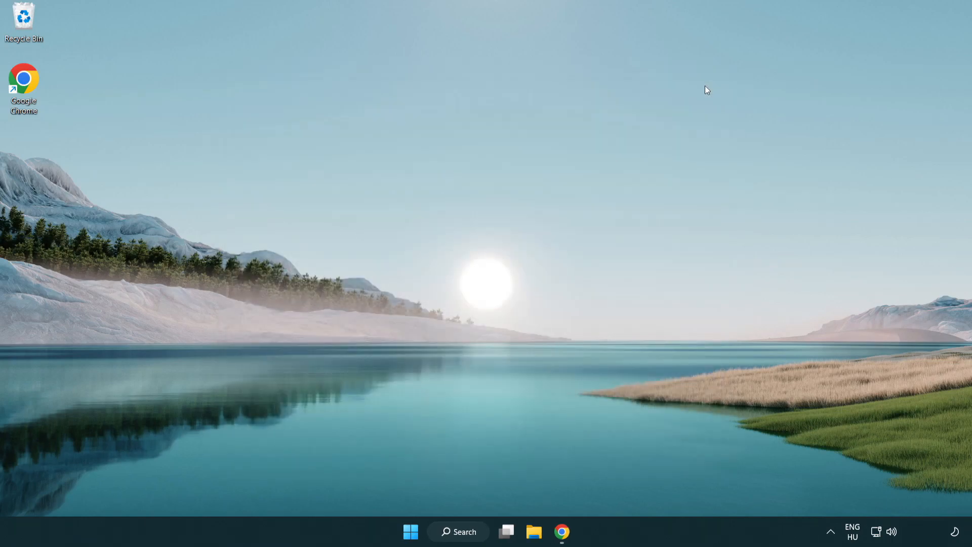
pyautogui.moveTo(462, 531)
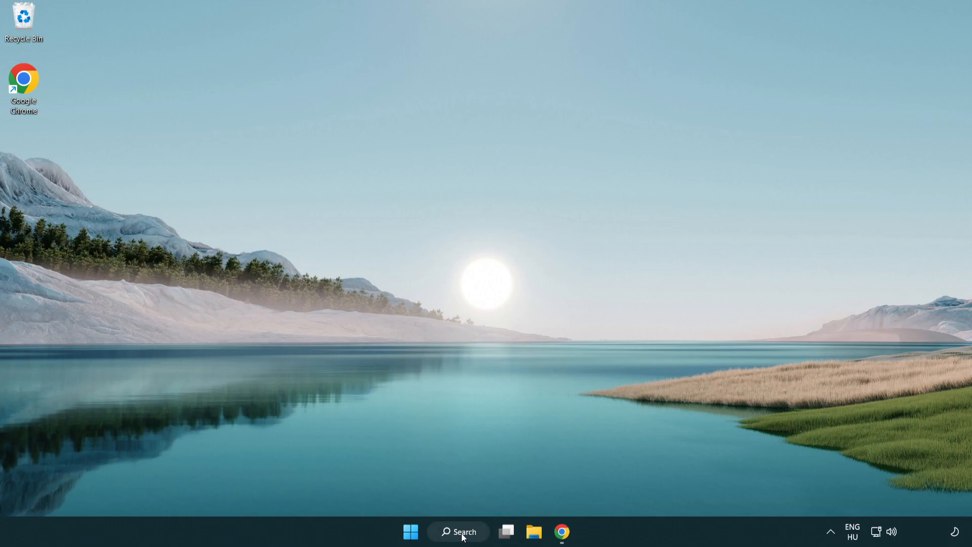
pyautogui.click(457, 531)
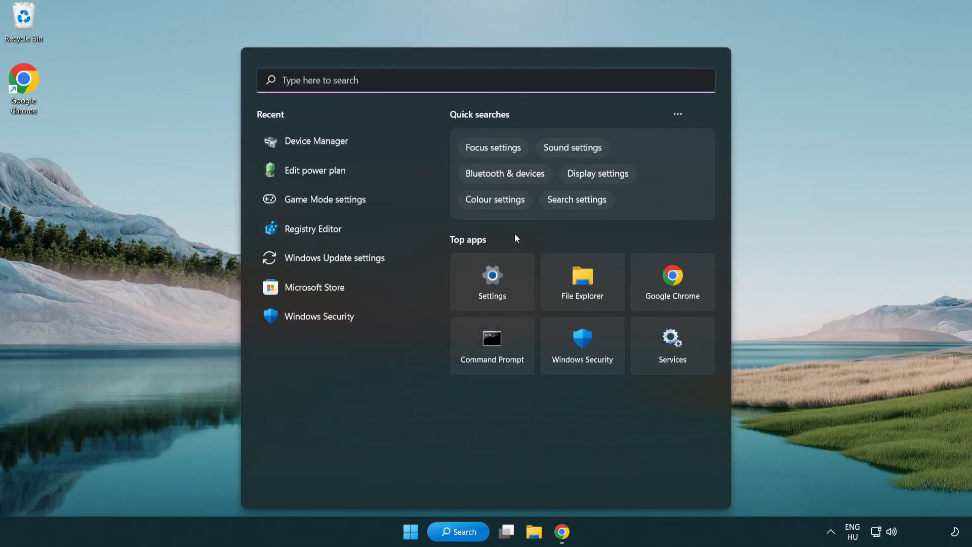
pyautogui.write('game Mode settings')
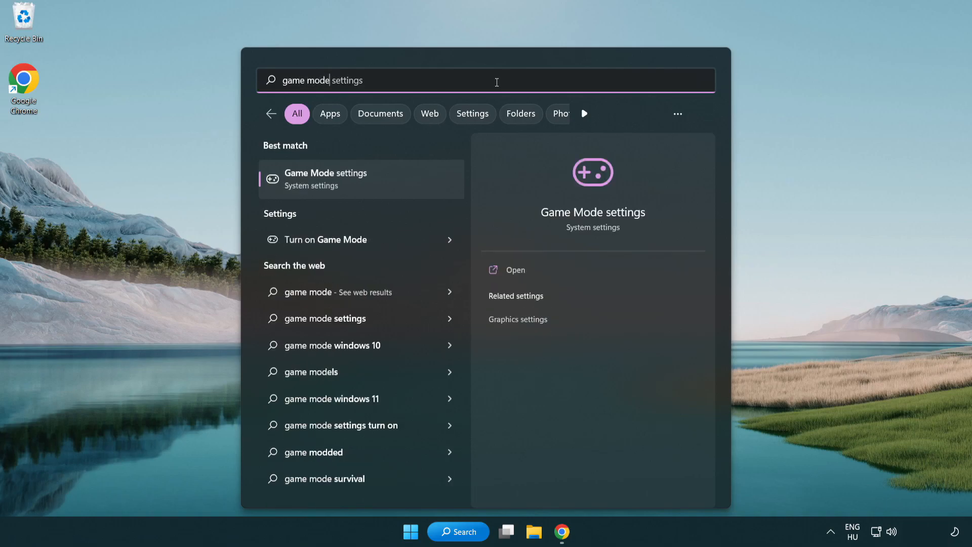
pyautogui.moveTo(369, 190)
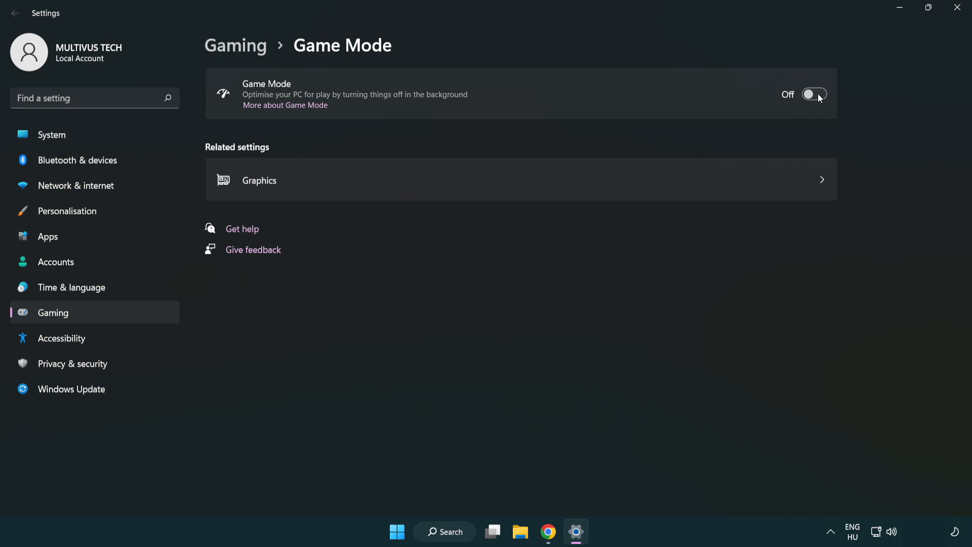
# Turn the Game Mode toggle On in Settings > Gaming
pyautogui.click(814, 94)
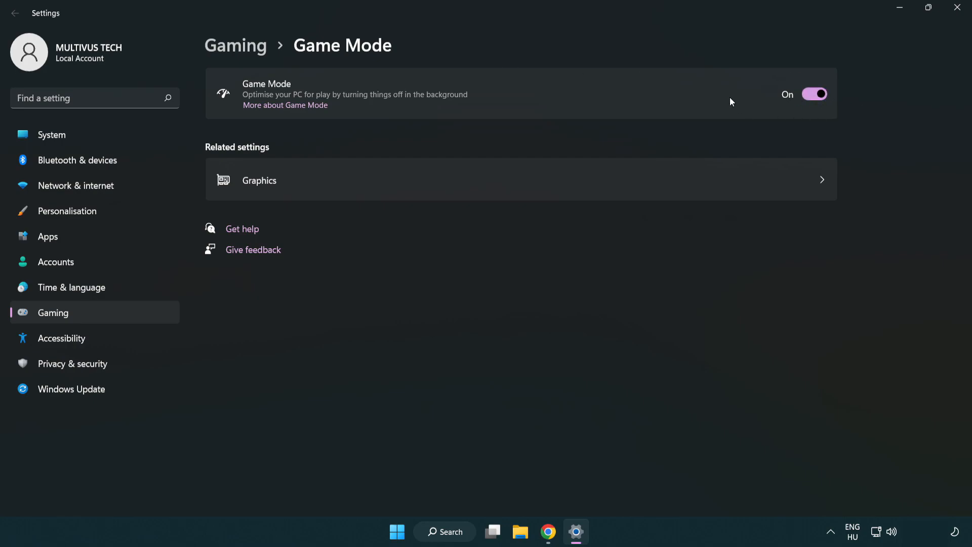
pyautogui.moveTo(374, 98)
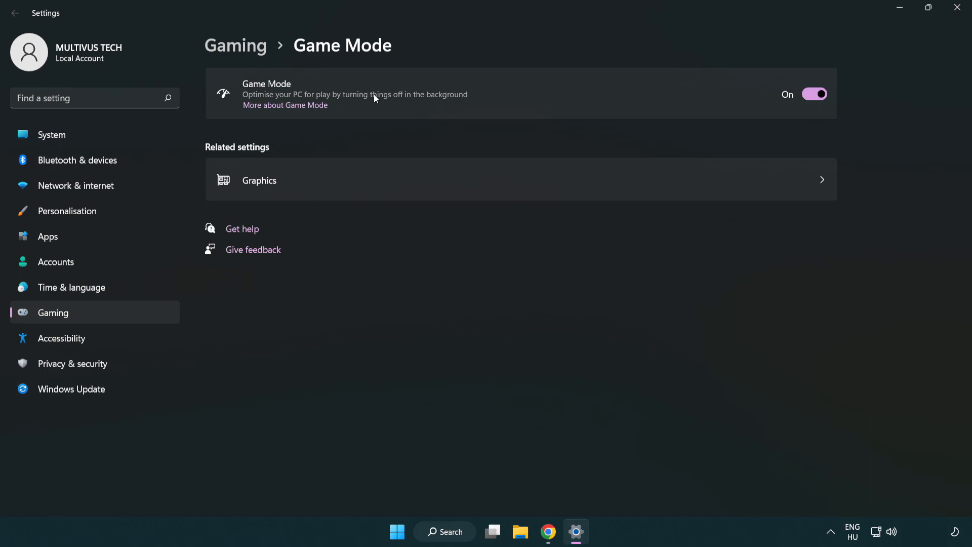
pyautogui.moveTo(236, 46)
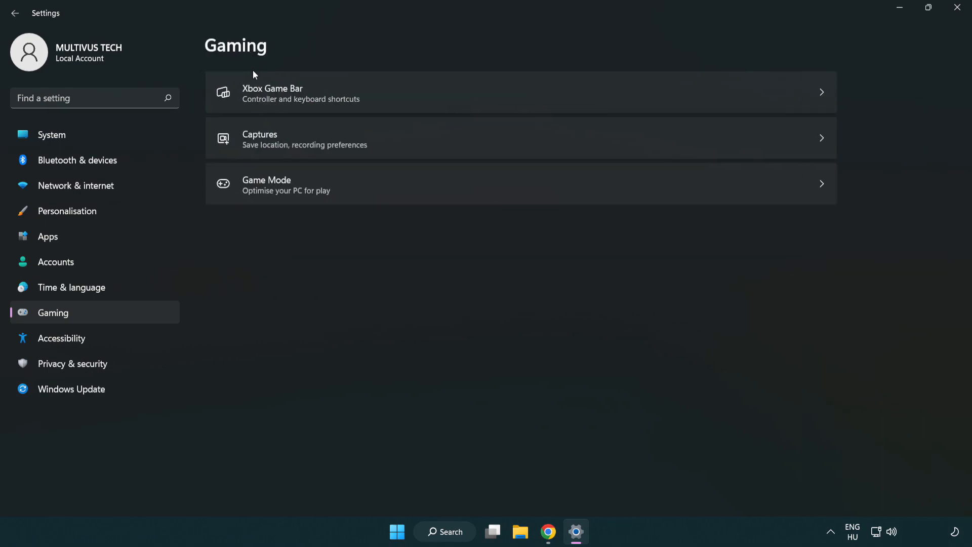
pyautogui.moveTo(431, 93)
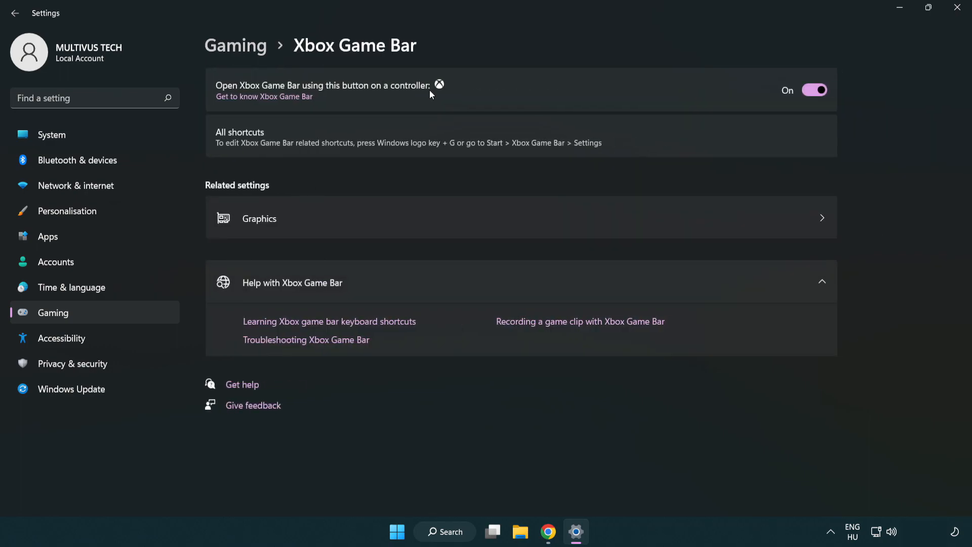
pyautogui.moveTo(351, 93)
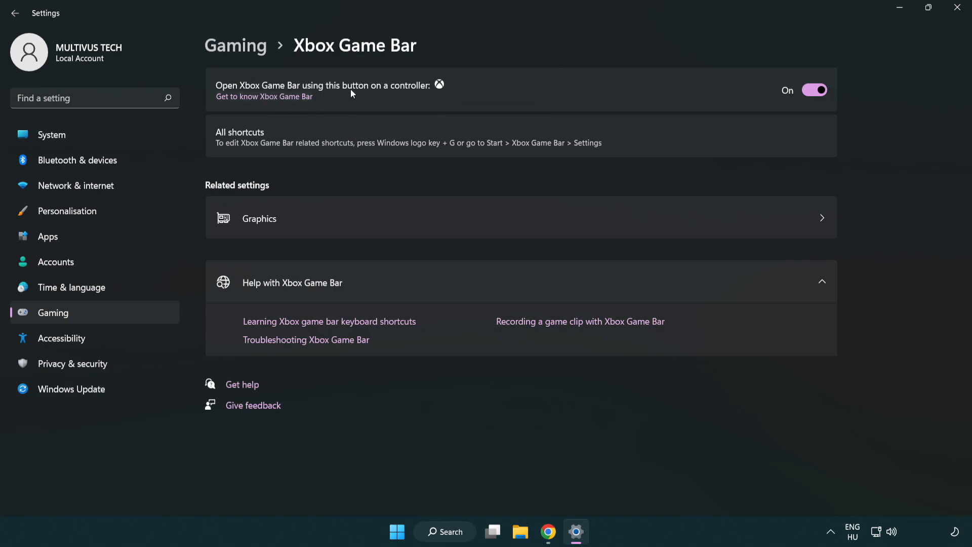
pyautogui.moveTo(815, 90)
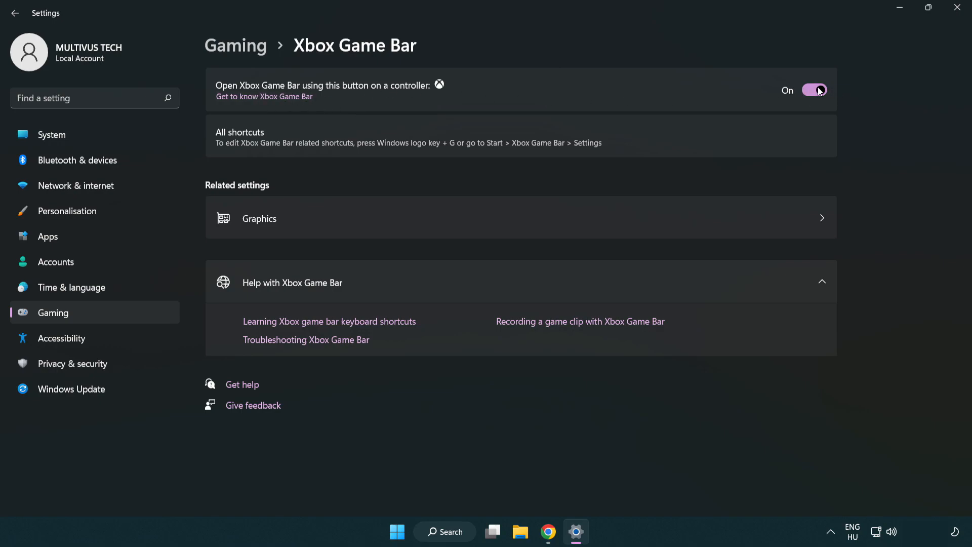
# Turn off the Xbox Game Bar controller-button toggle and close Settings
pyautogui.click(814, 90)
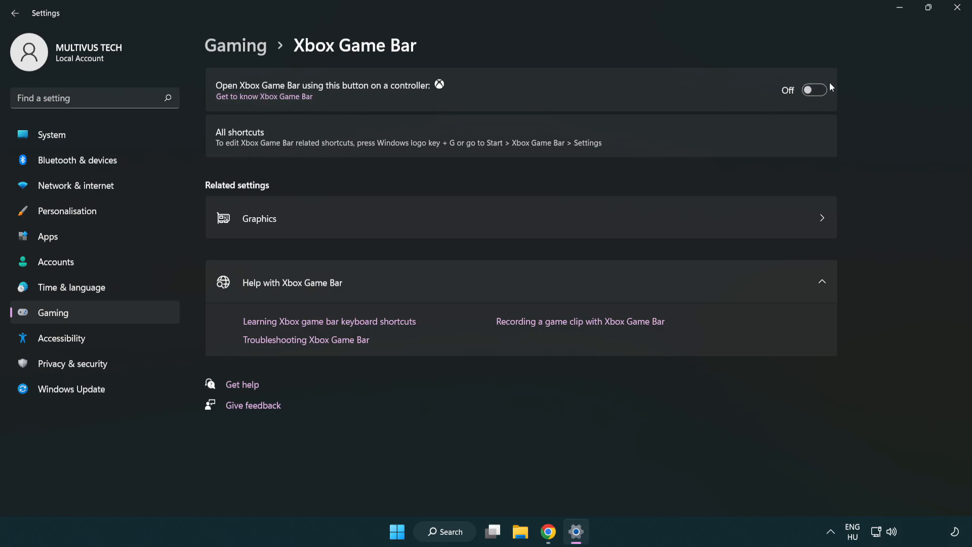
pyautogui.moveTo(944, 24)
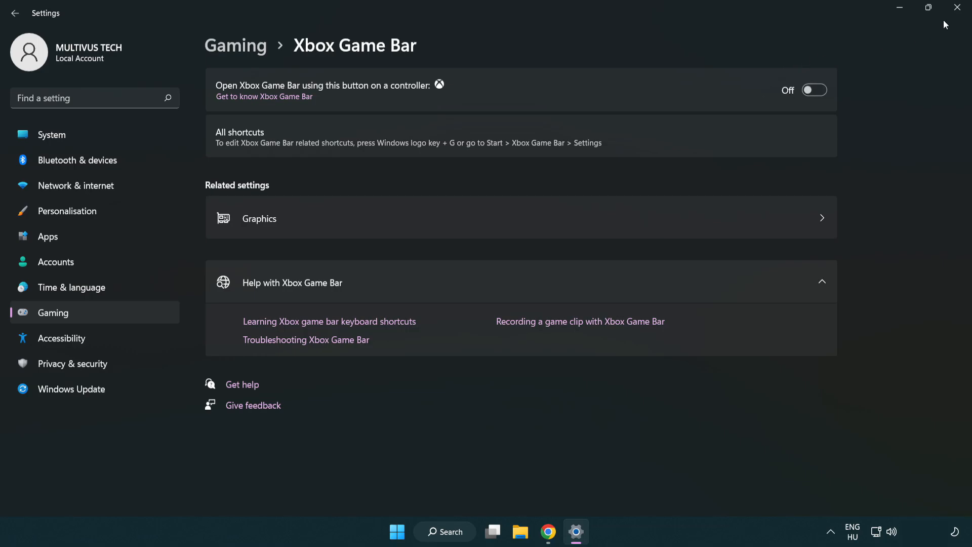
pyautogui.moveTo(960, 7)
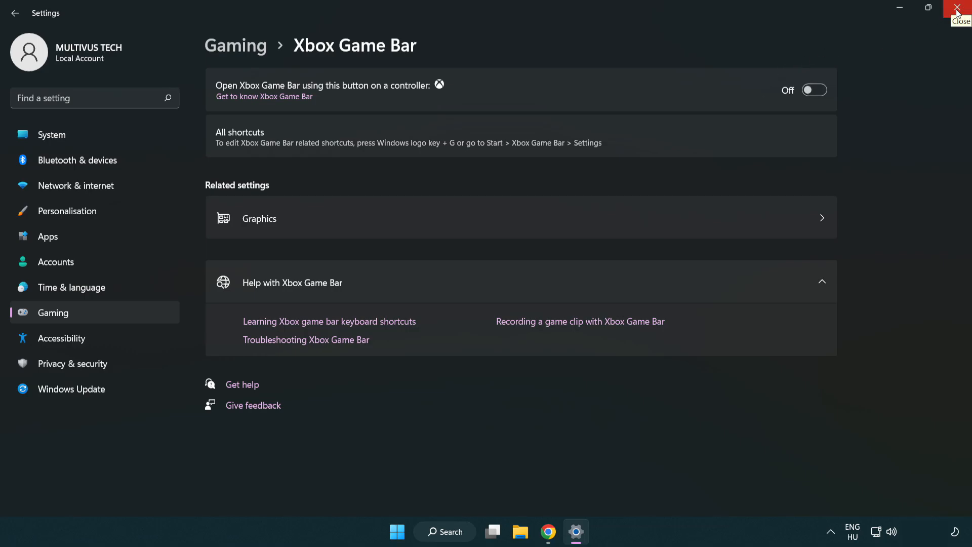
pyautogui.click(962, 7)
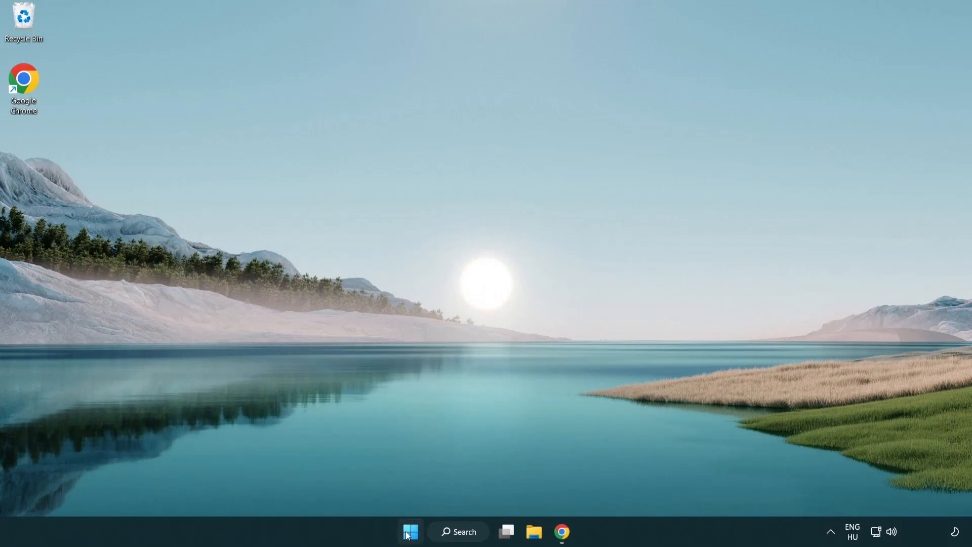
# Launch Task Manager from the Start menu and end the Google Chrome processes
pyautogui.rightClick(409, 531)
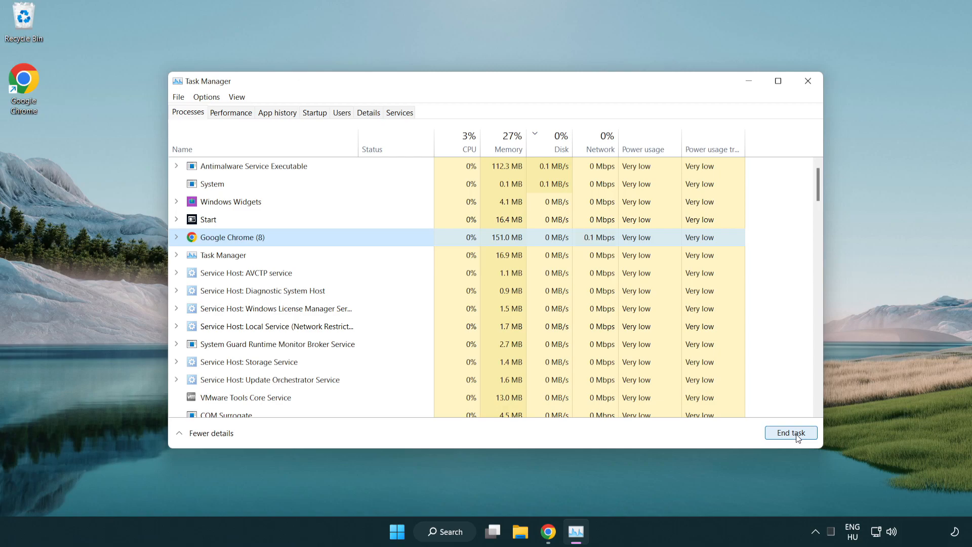
pyautogui.click(790, 433)
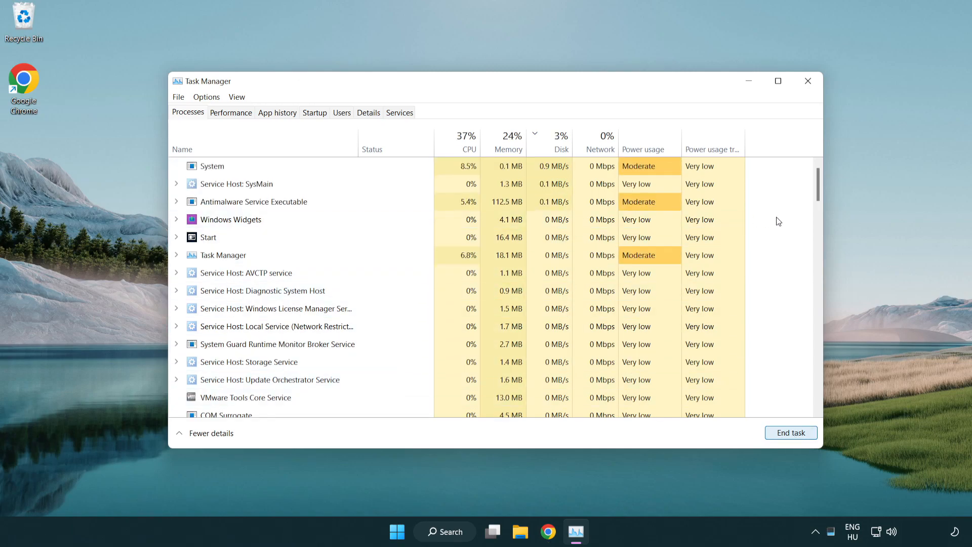
pyautogui.scroll(-3)
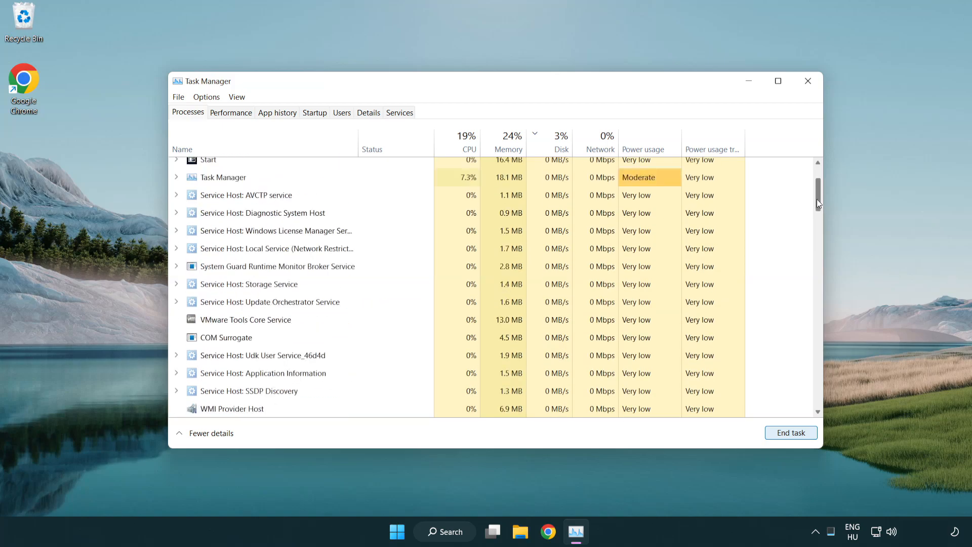
pyautogui.scroll(3)
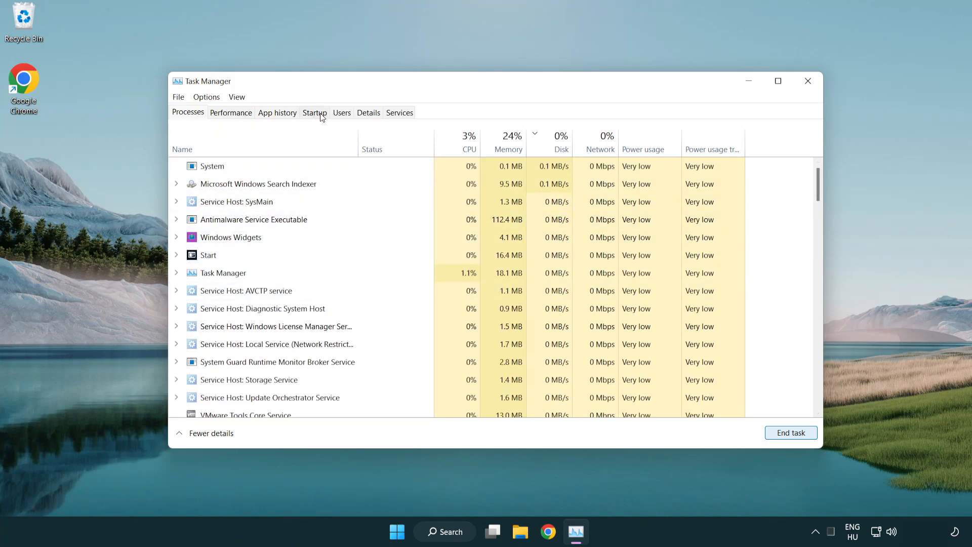
# Disable Cortana, Phone Link and Terminal as startup apps, then close Task Manager
pyautogui.click(314, 113)
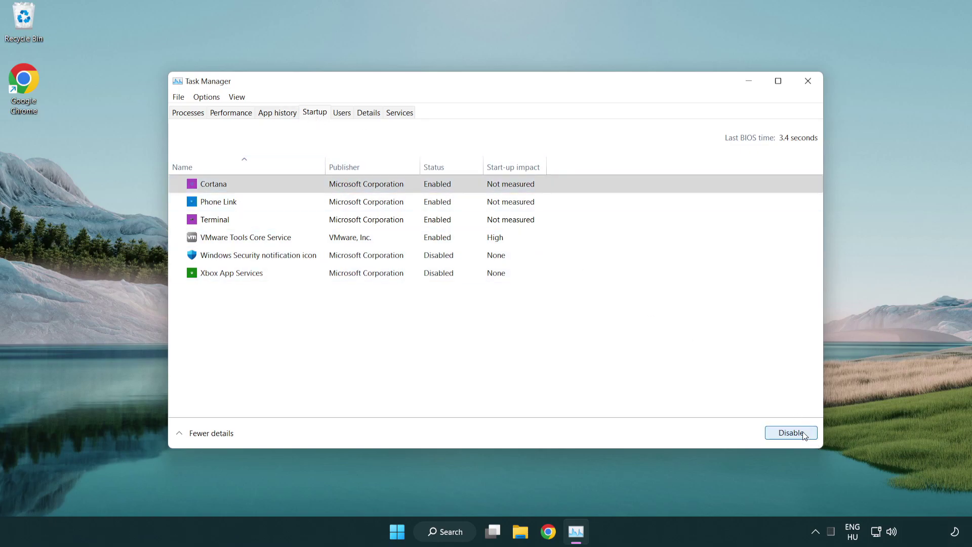
pyautogui.click(790, 432)
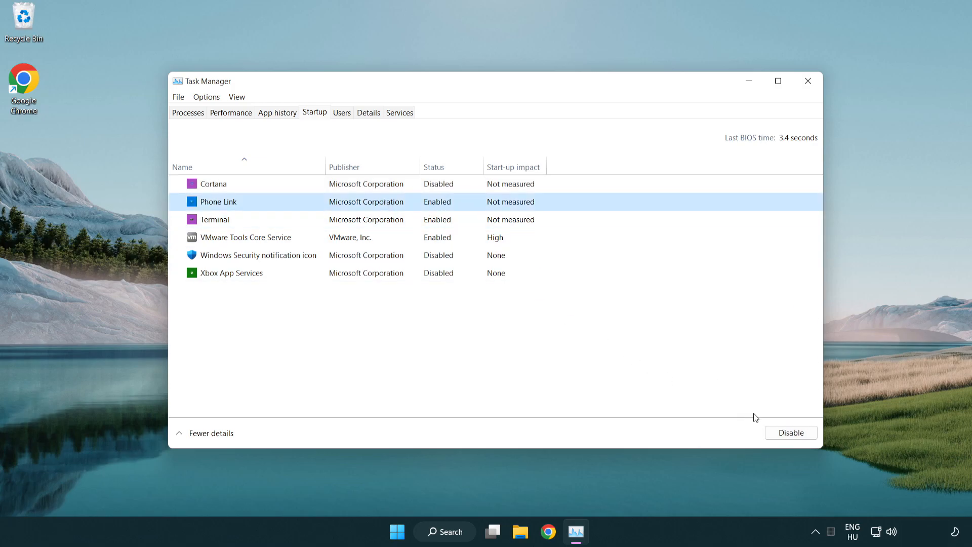
pyautogui.click(790, 432)
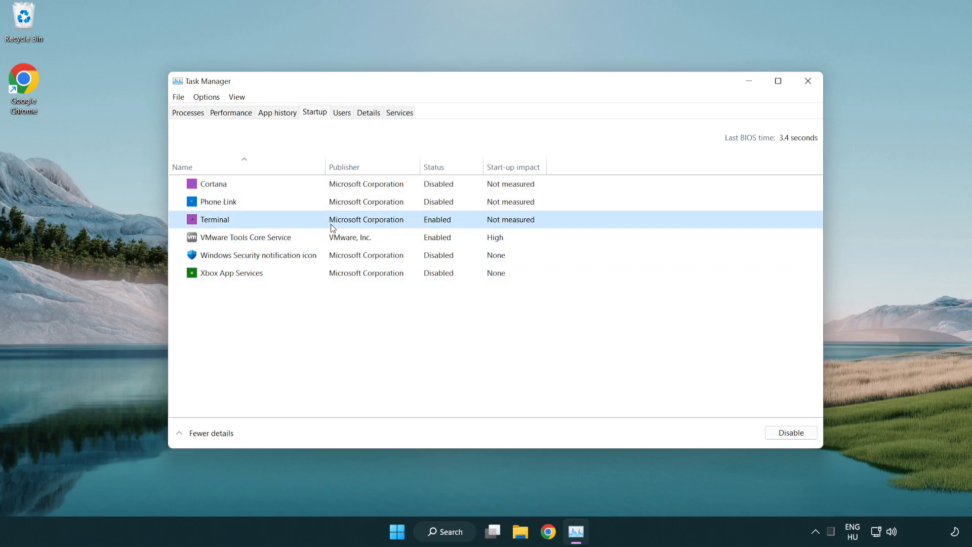
pyautogui.click(790, 432)
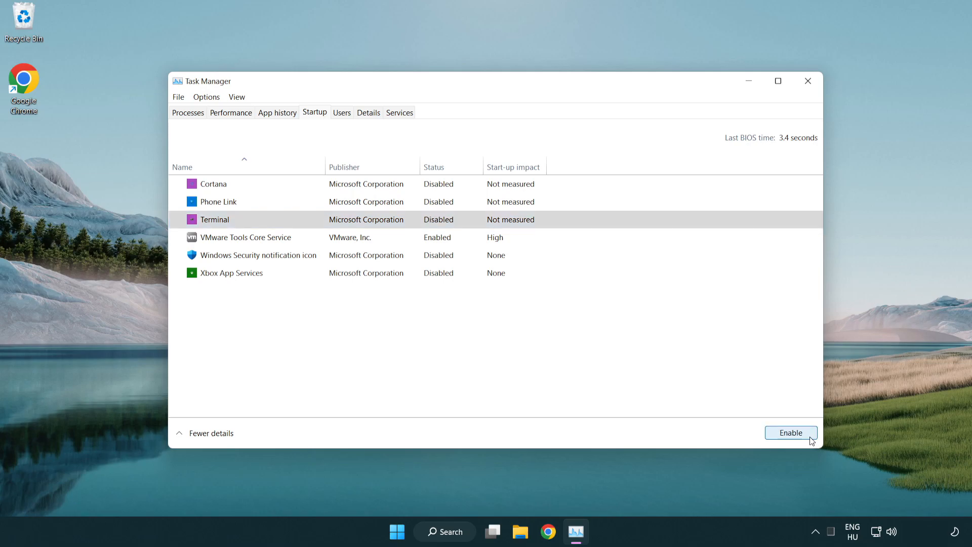
pyautogui.moveTo(706, 56)
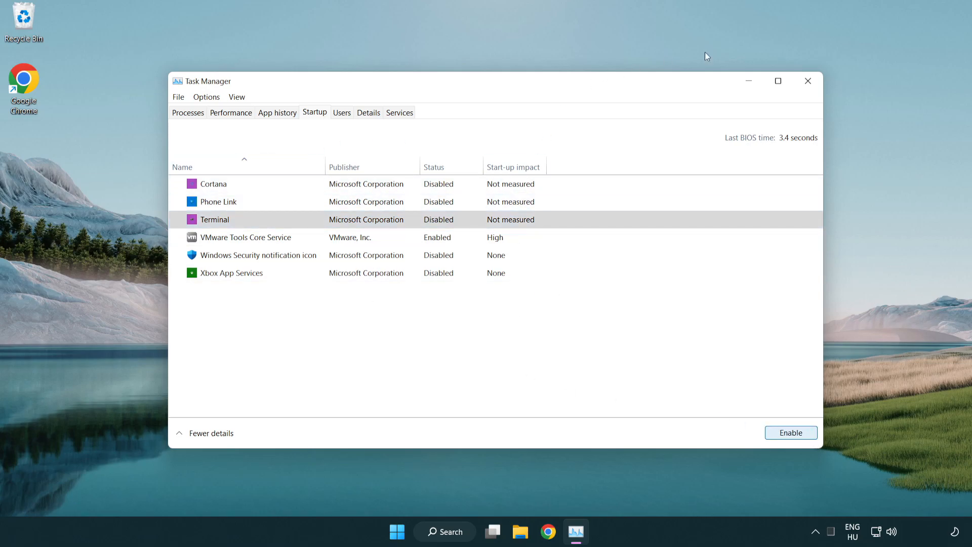
pyautogui.moveTo(809, 81)
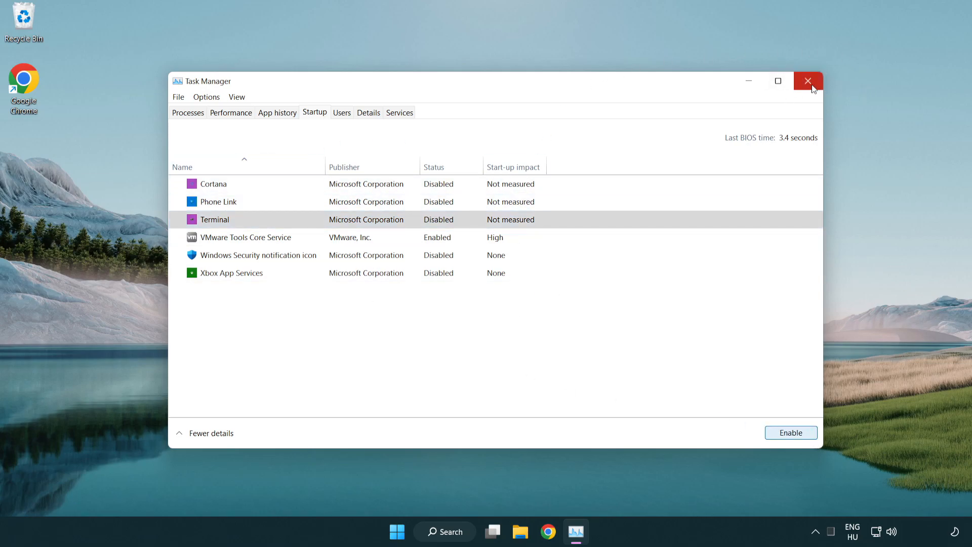
pyautogui.click(808, 81)
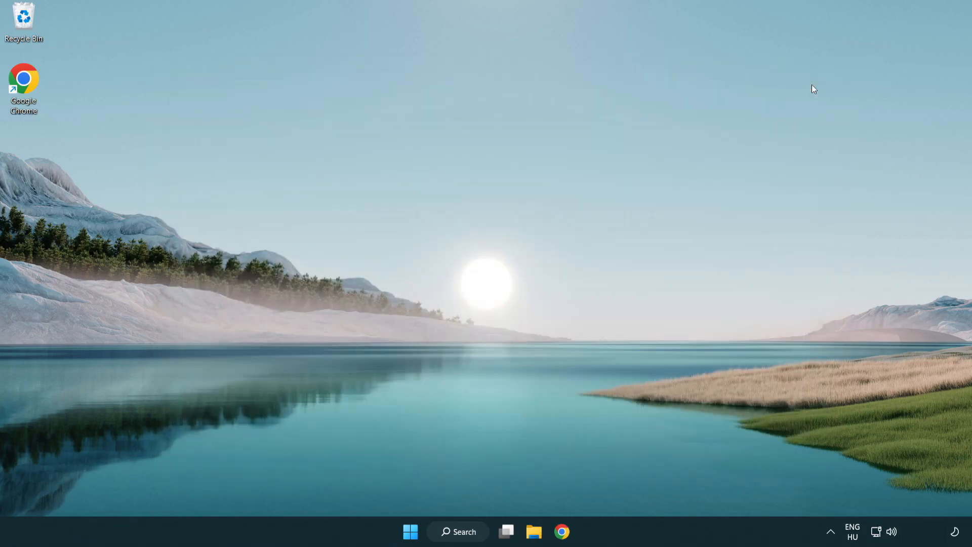
pyautogui.moveTo(461, 532)
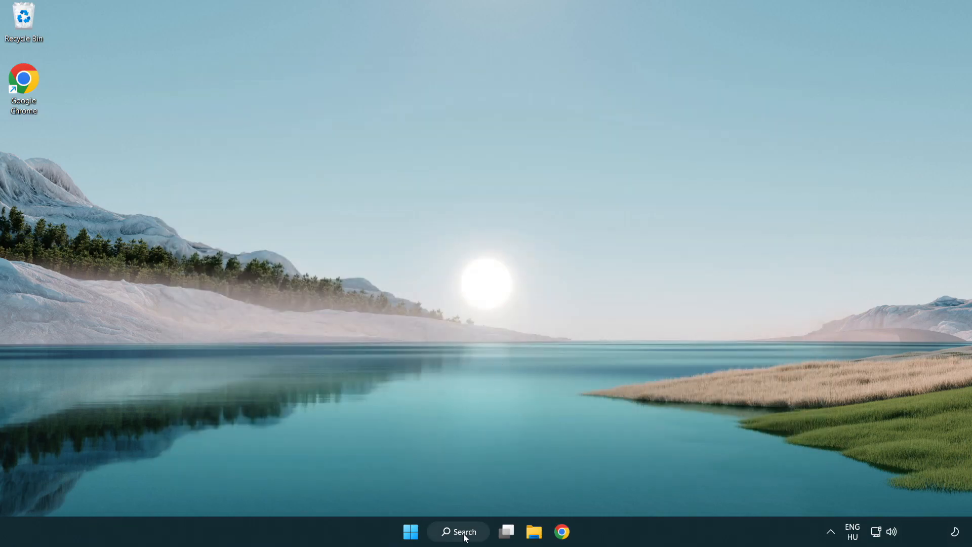
# Check for updates in Windows Update, reaching it via a search for 'update'
pyautogui.click(458, 532)
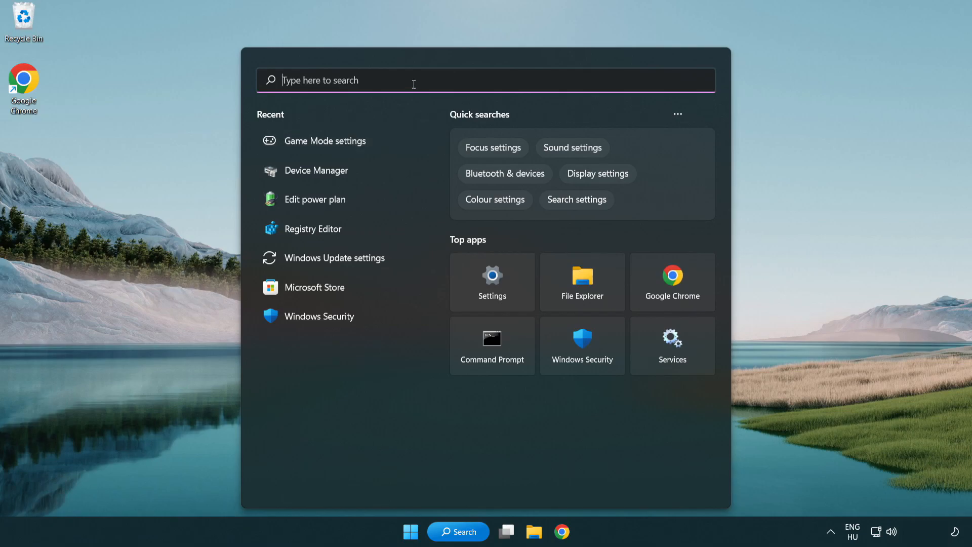
pyautogui.write('update')
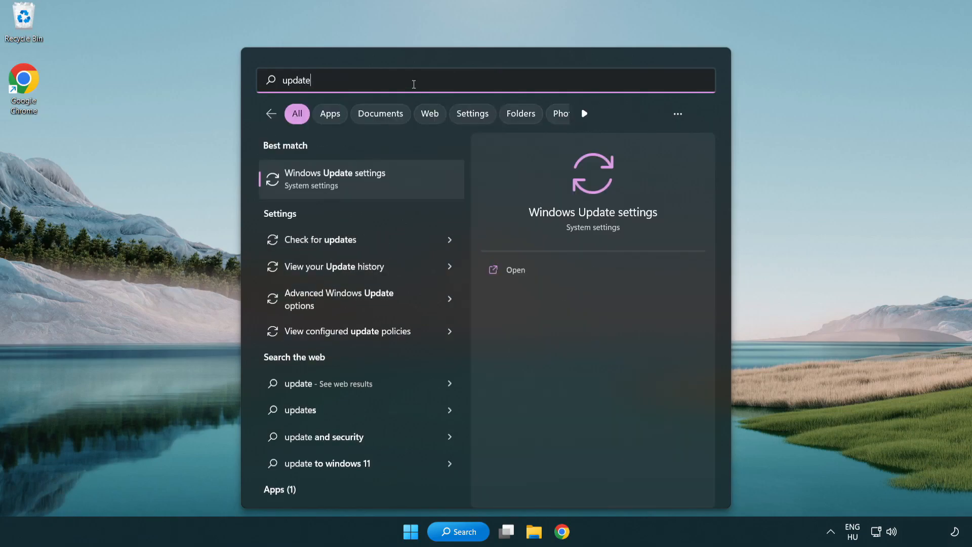
pyautogui.moveTo(377, 189)
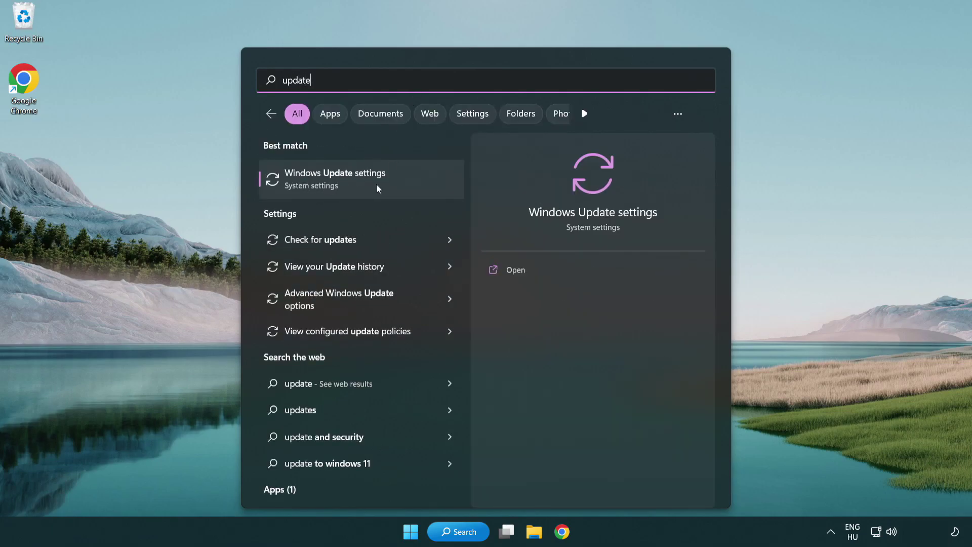
pyautogui.click(335, 178)
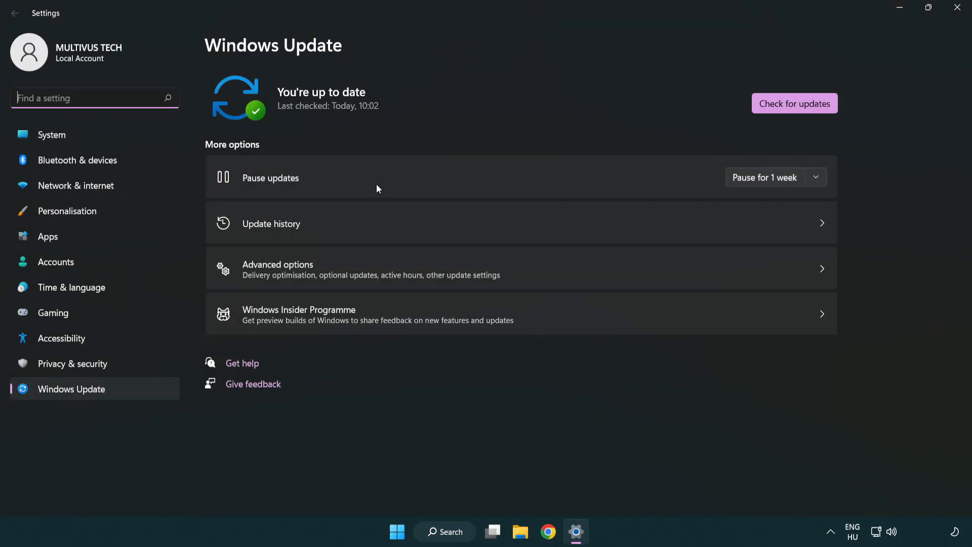
pyautogui.moveTo(817, 109)
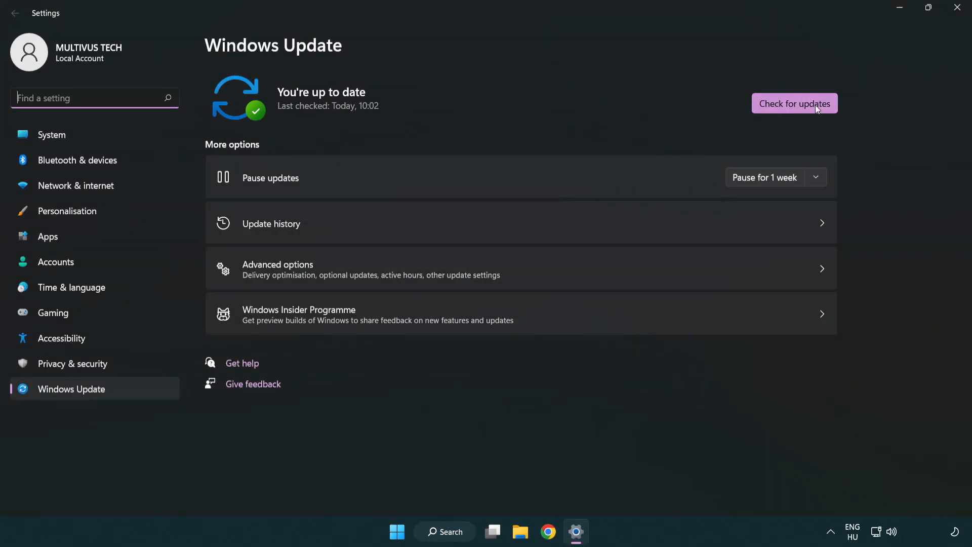
pyautogui.click(794, 104)
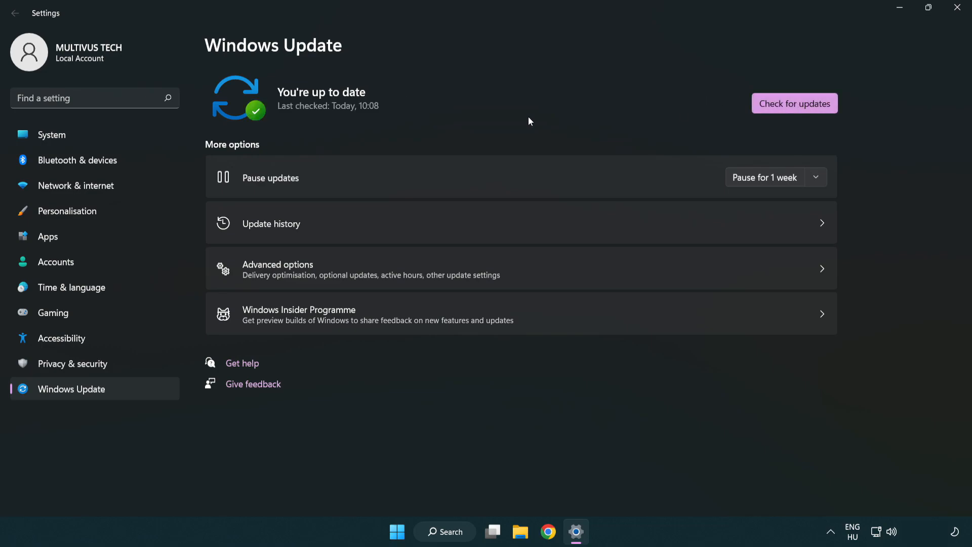
pyautogui.moveTo(957, 9)
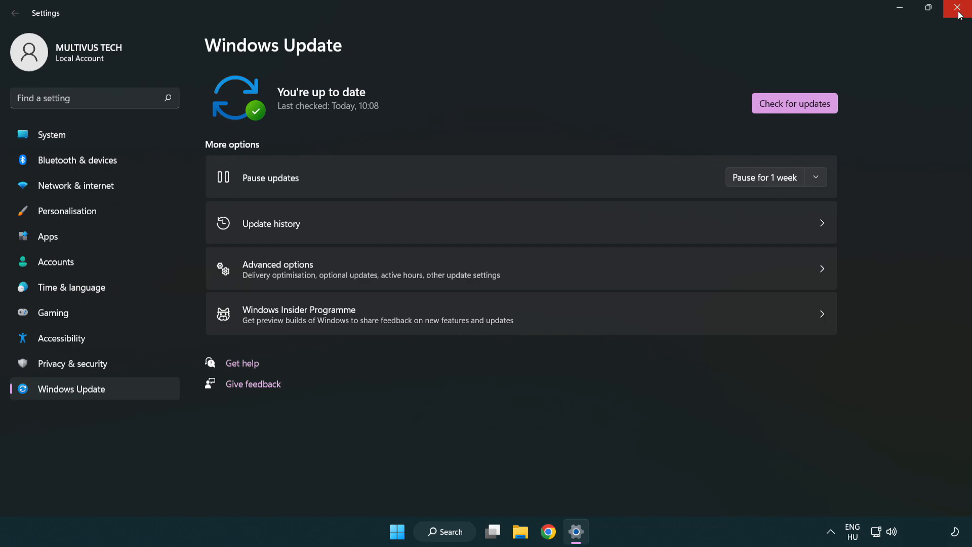
# Close Settings to the desktop and bring up the Windows search panel
pyautogui.click(960, 9)
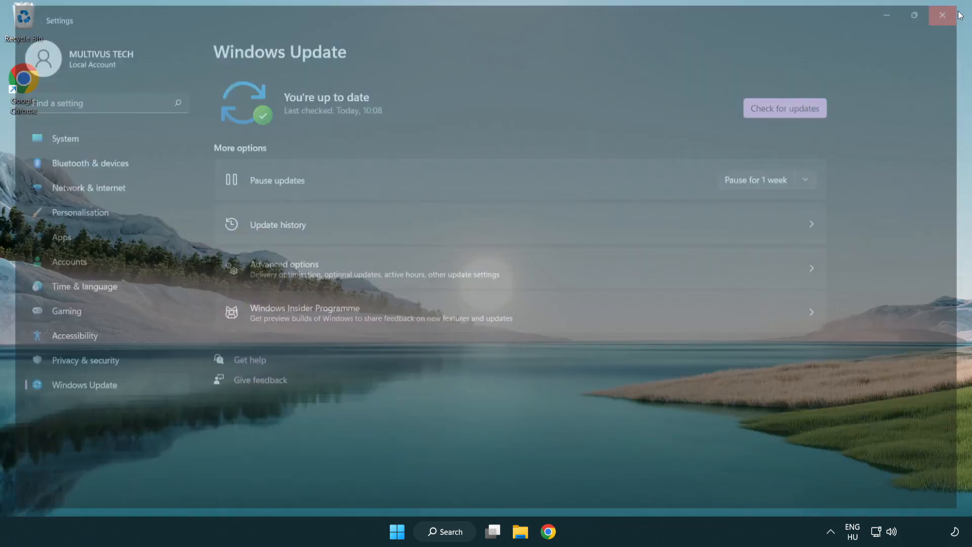
pyautogui.click(942, 16)
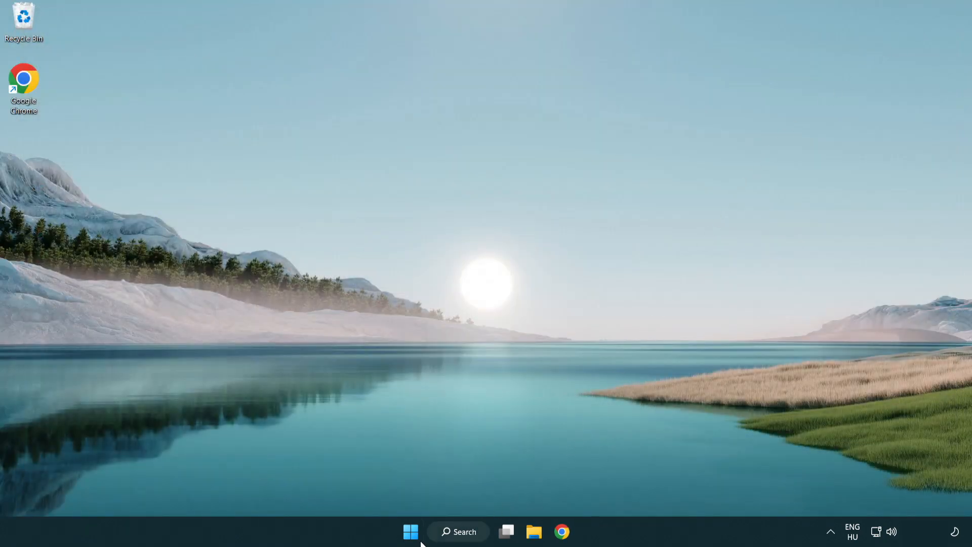
# Launch Registry Editor via 'regedit' and browse to HKEY_CURRENT_USER\System\GameConfigStore
pyautogui.click(457, 532)
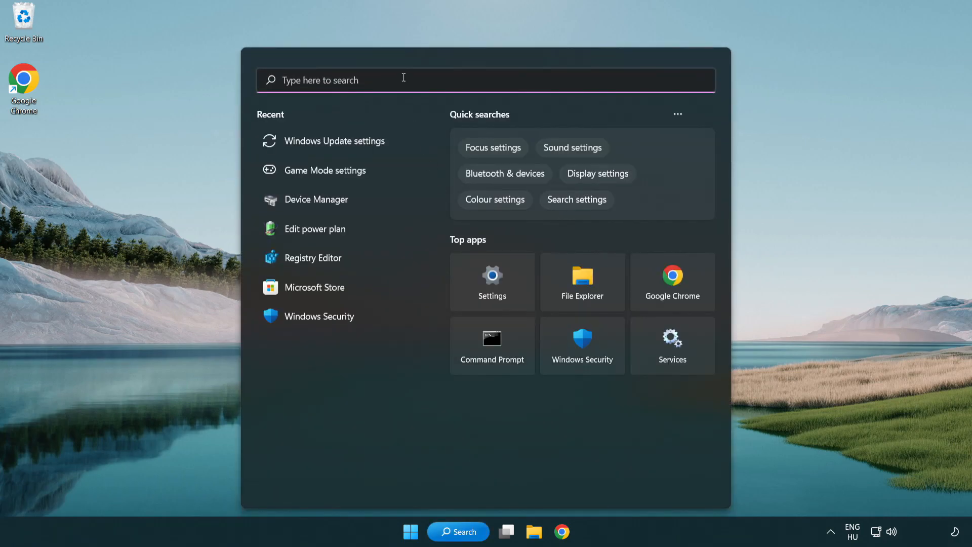
pyautogui.write('regedit')
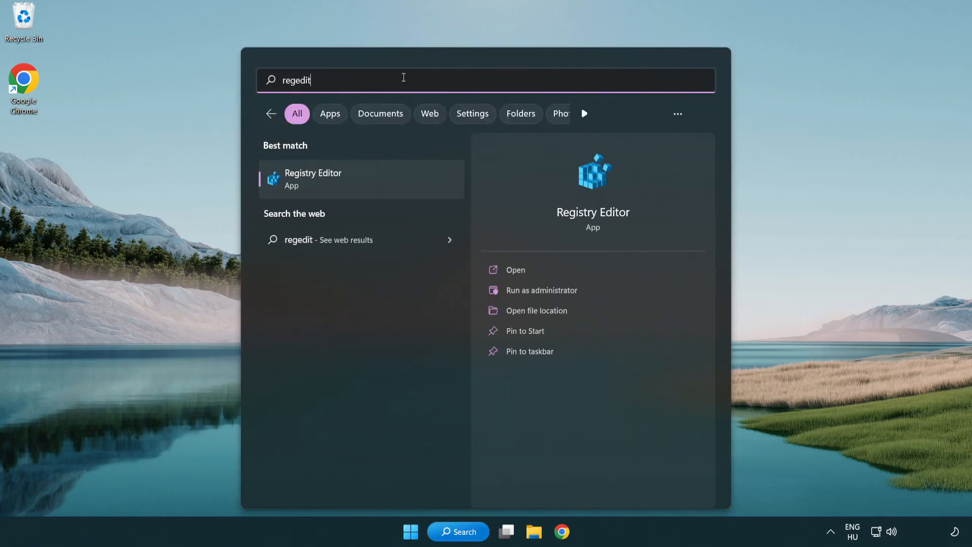
pyautogui.moveTo(363, 182)
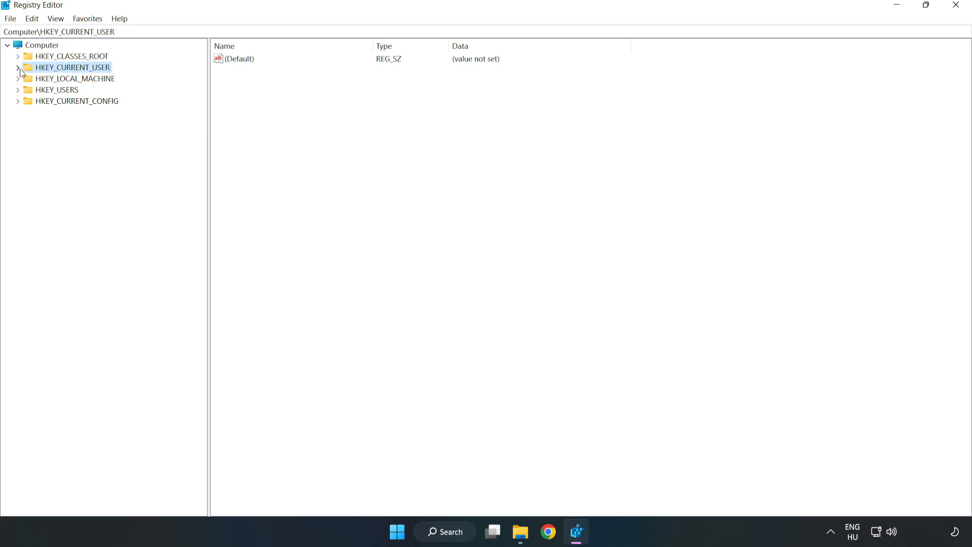
pyautogui.click(18, 67)
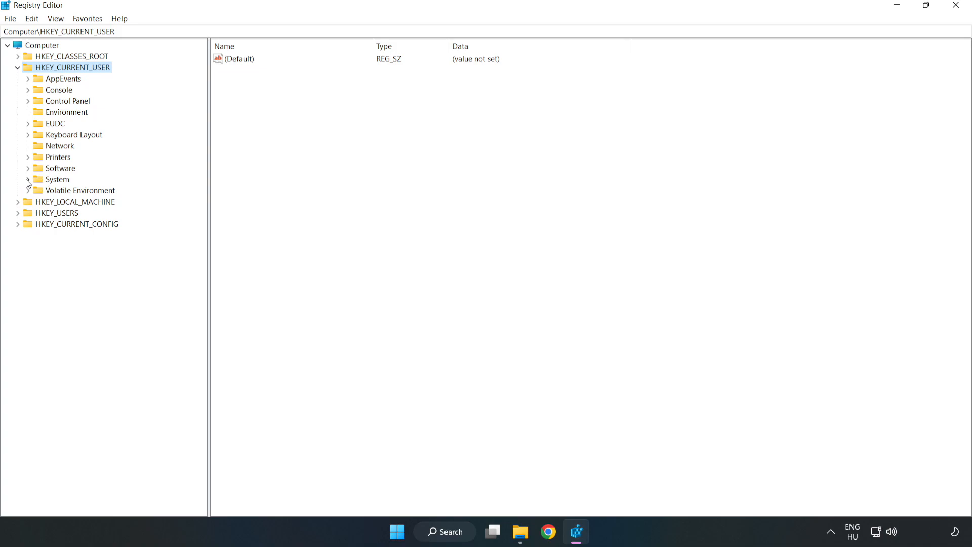
pyautogui.click(26, 180)
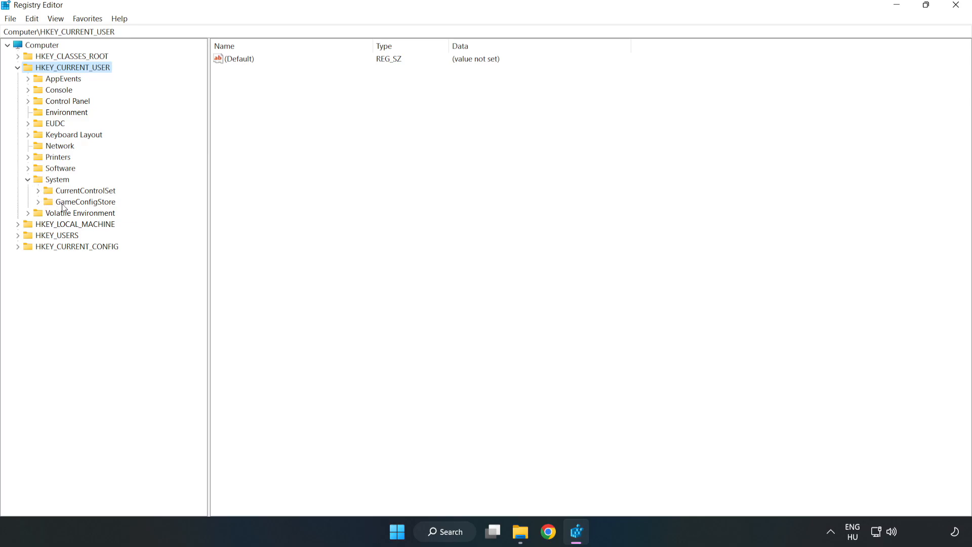
pyautogui.click(84, 201)
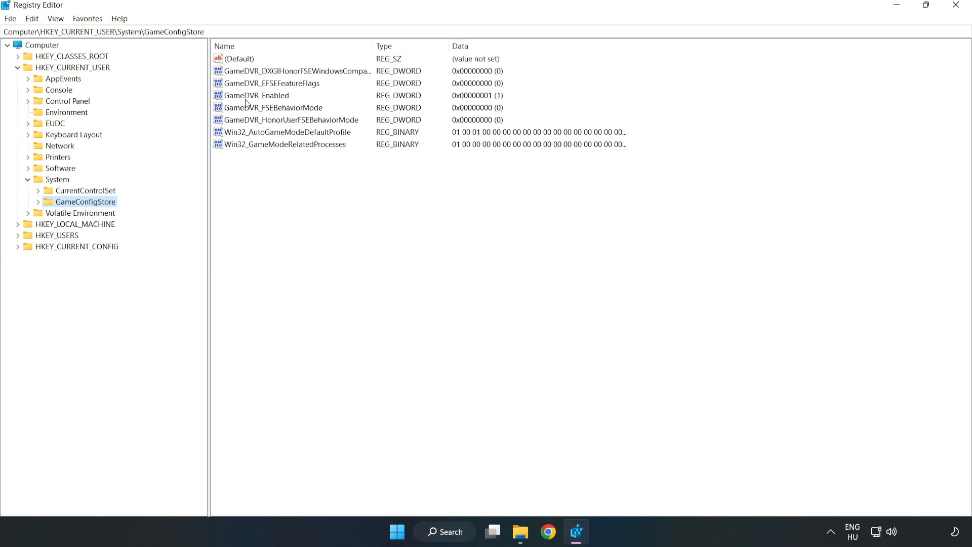
# Modify GameDVR_Enabled so its value data reads 0
pyautogui.click(254, 95)
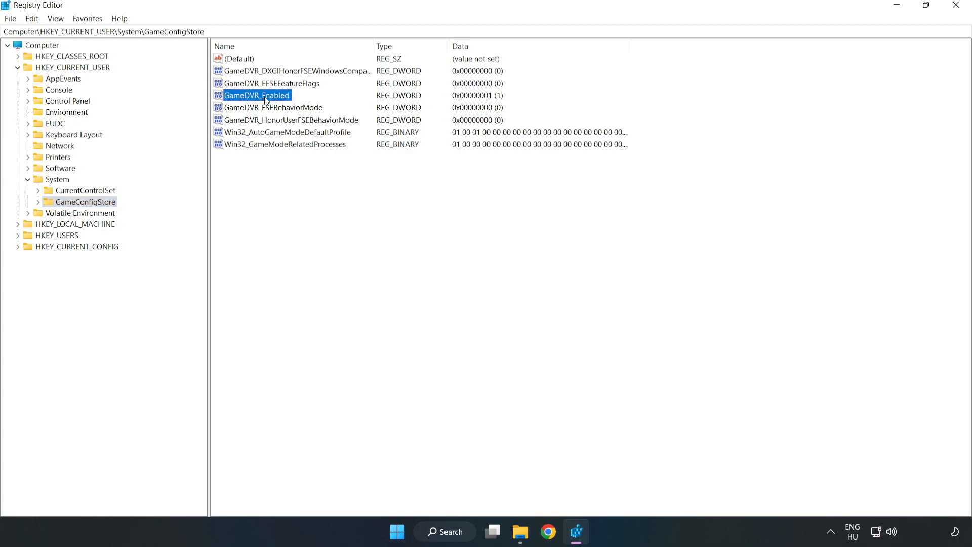
pyautogui.rightClick(256, 95)
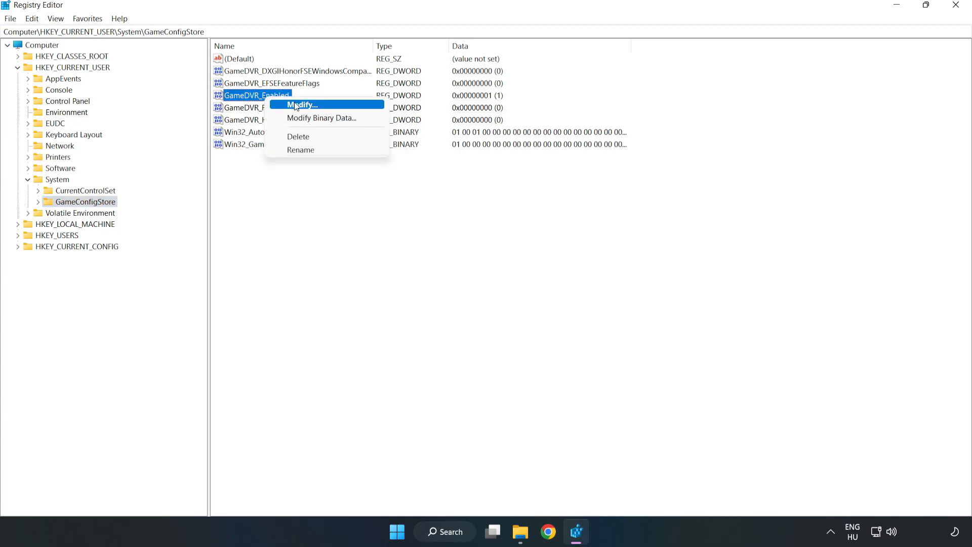
pyautogui.moveTo(311, 110)
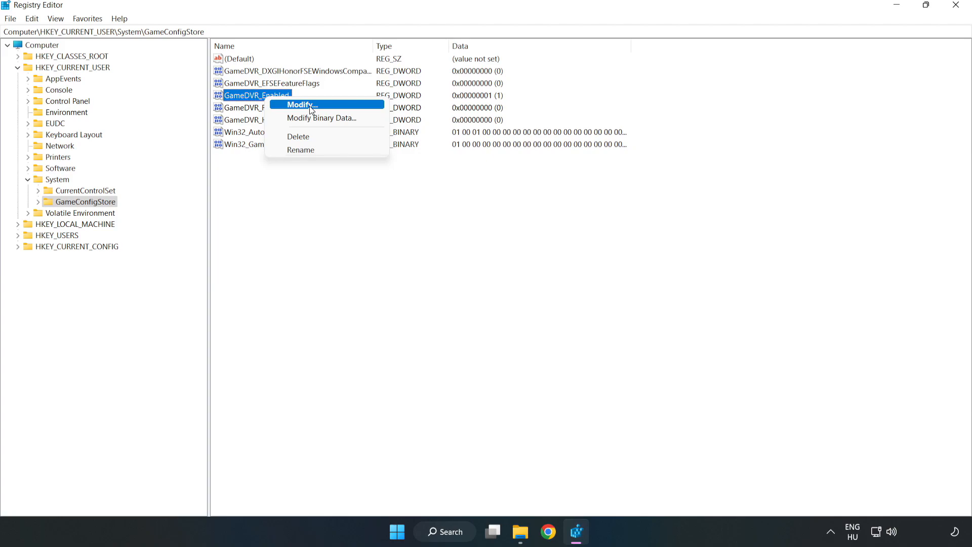
pyautogui.click(299, 104)
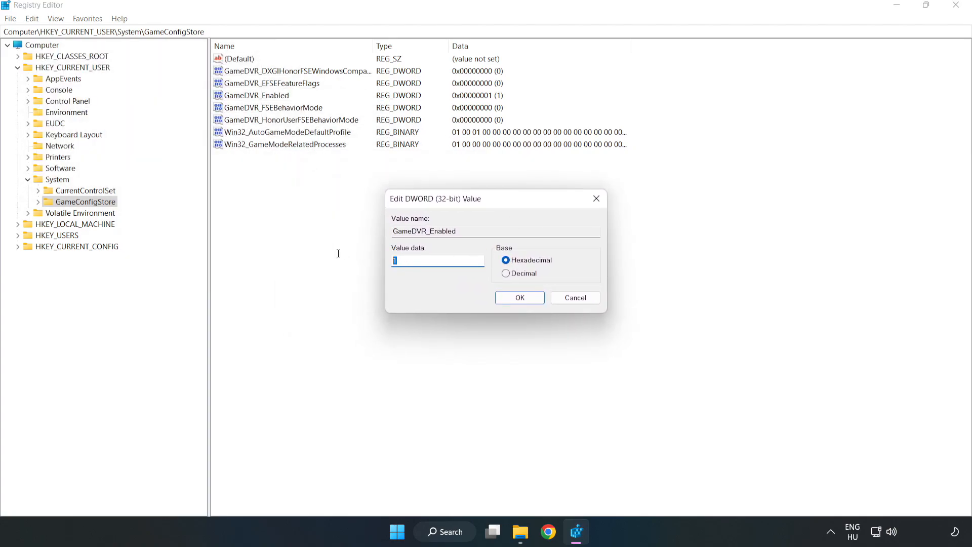
pyautogui.write('0')
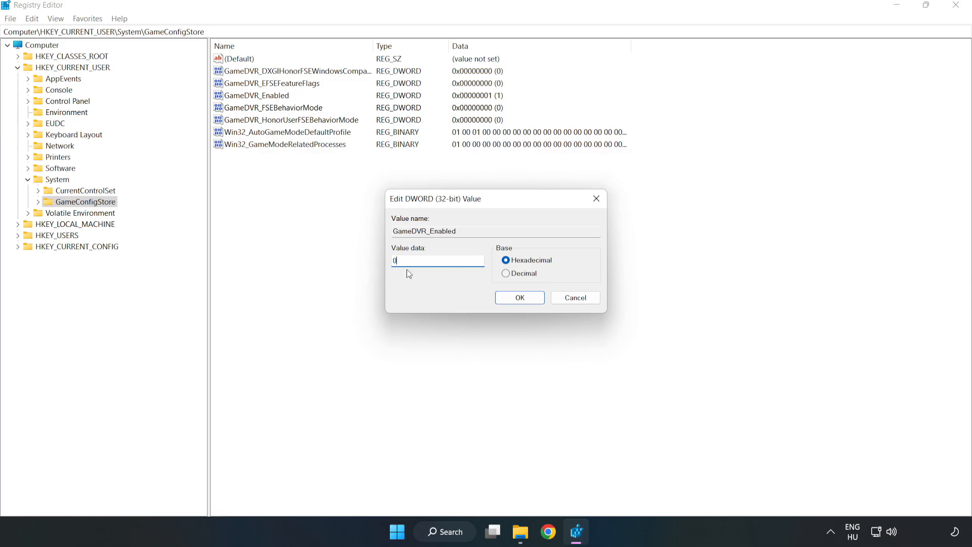
pyautogui.moveTo(363, 250)
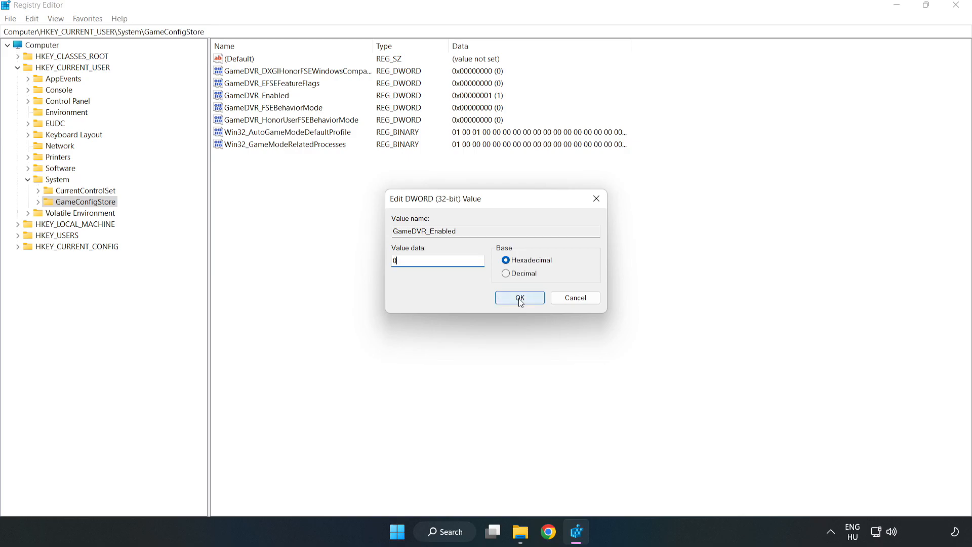
pyautogui.click(519, 298)
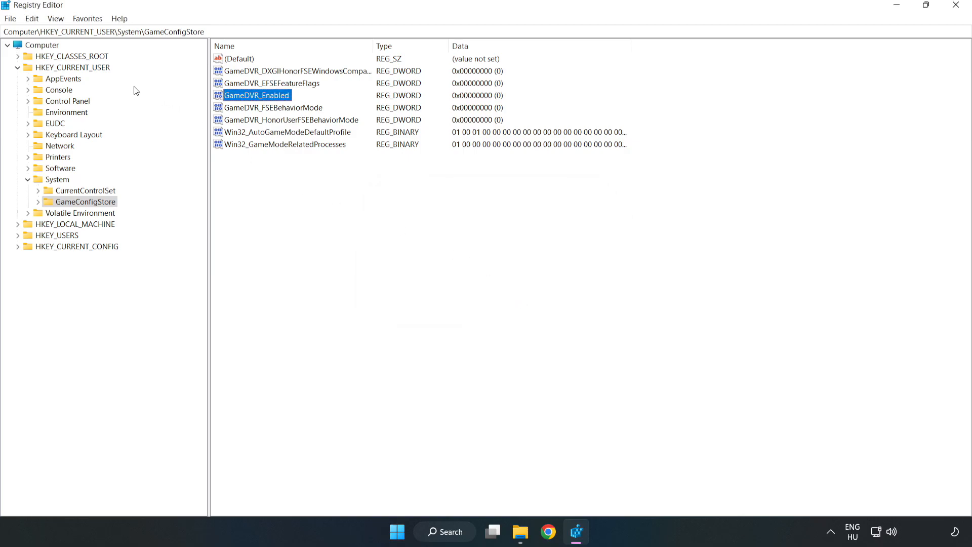
# Browse to HKEY_LOCAL_MACHINE\SOFTWARE\Microsoft\PolicyManager\default
pyautogui.click(18, 67)
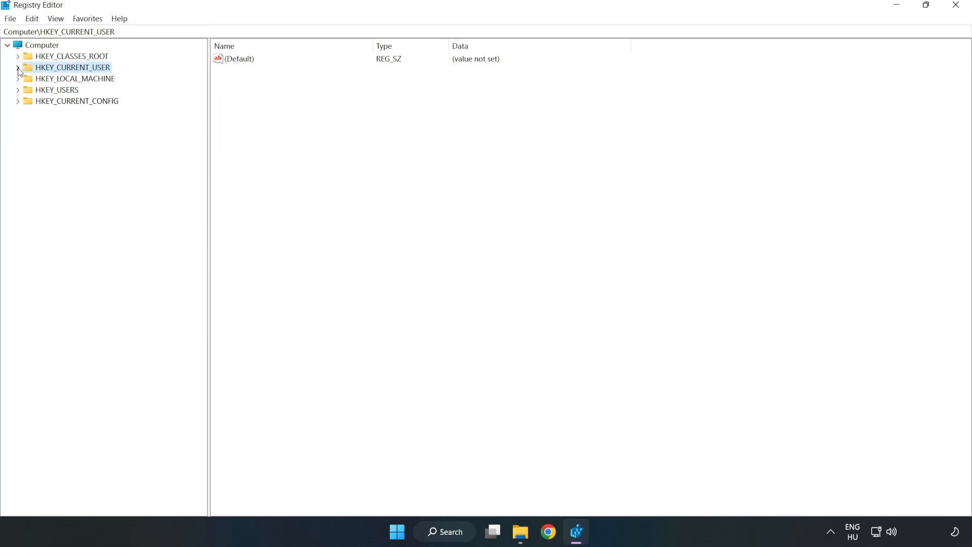
pyautogui.moveTo(31, 82)
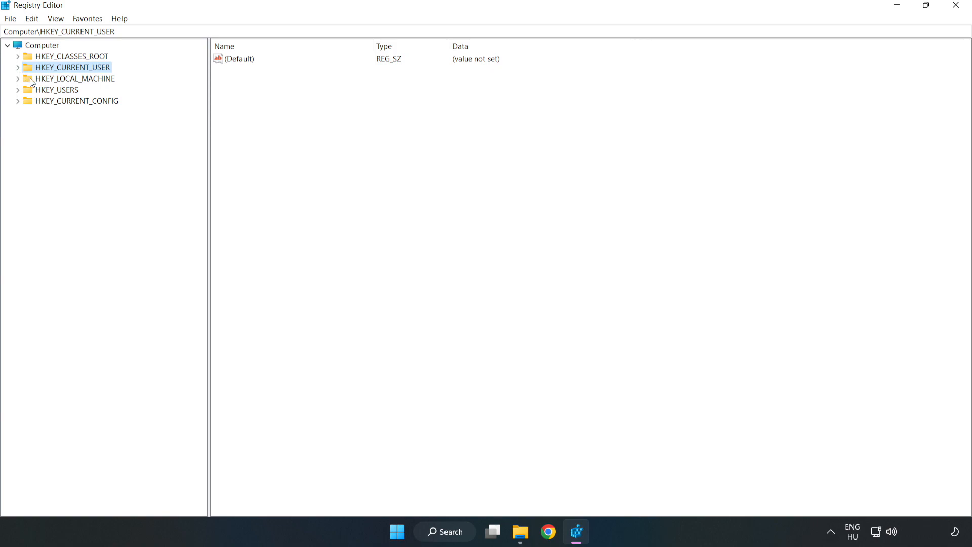
pyautogui.click(76, 78)
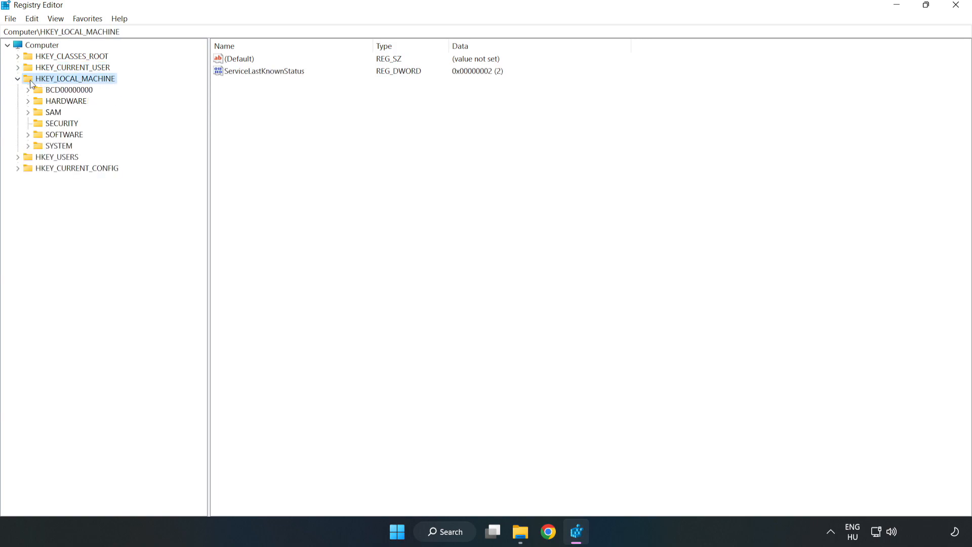
pyautogui.moveTo(35, 139)
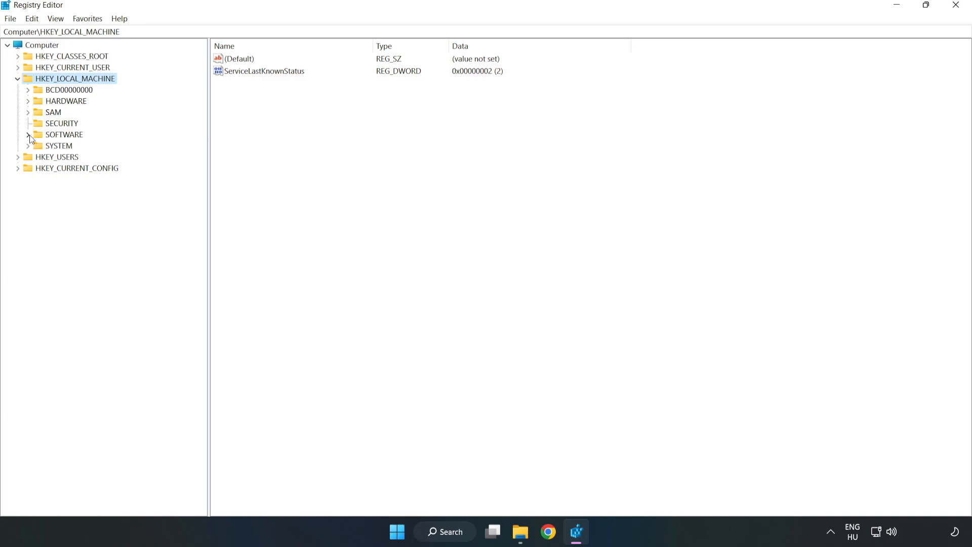
pyautogui.click(28, 134)
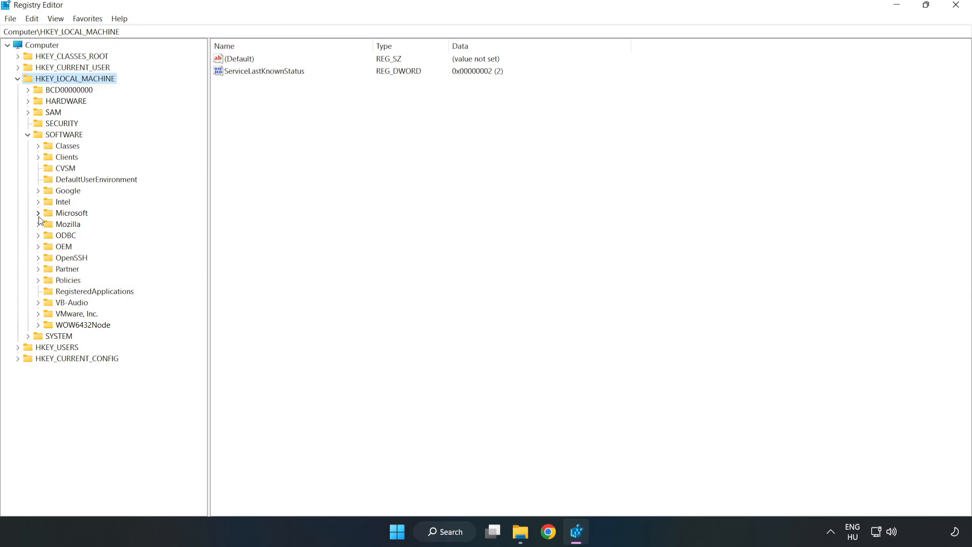
pyautogui.click(37, 213)
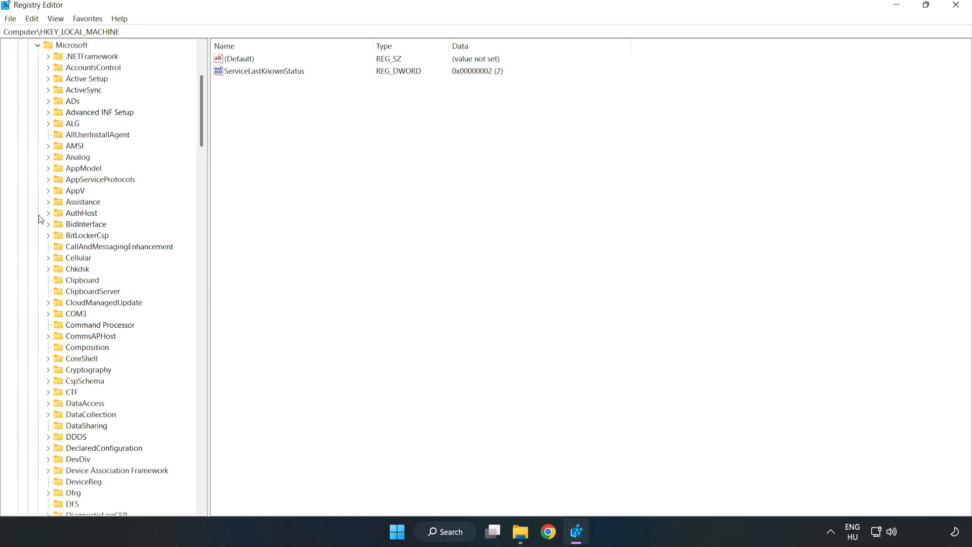
pyautogui.moveTo(120, 178)
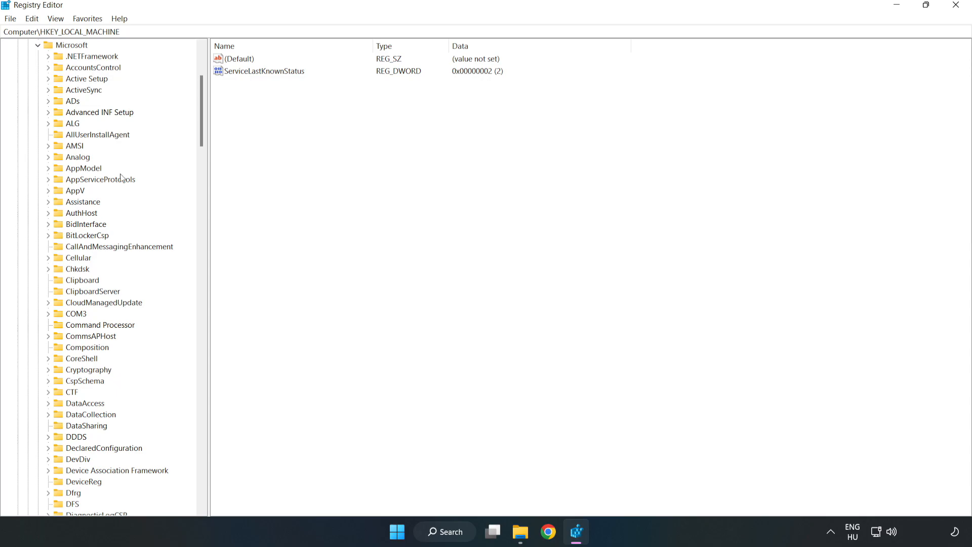
pyautogui.scroll(-3)
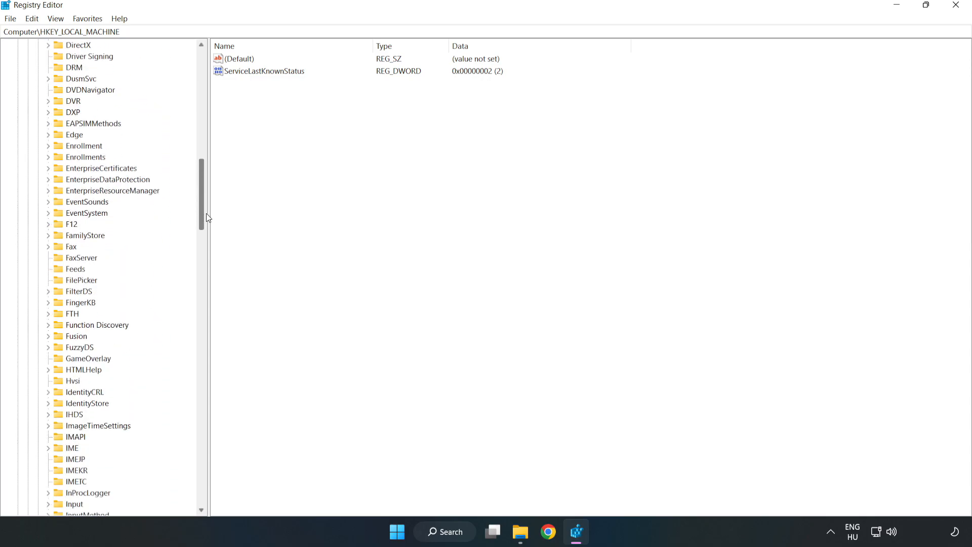
pyautogui.scroll(-3)
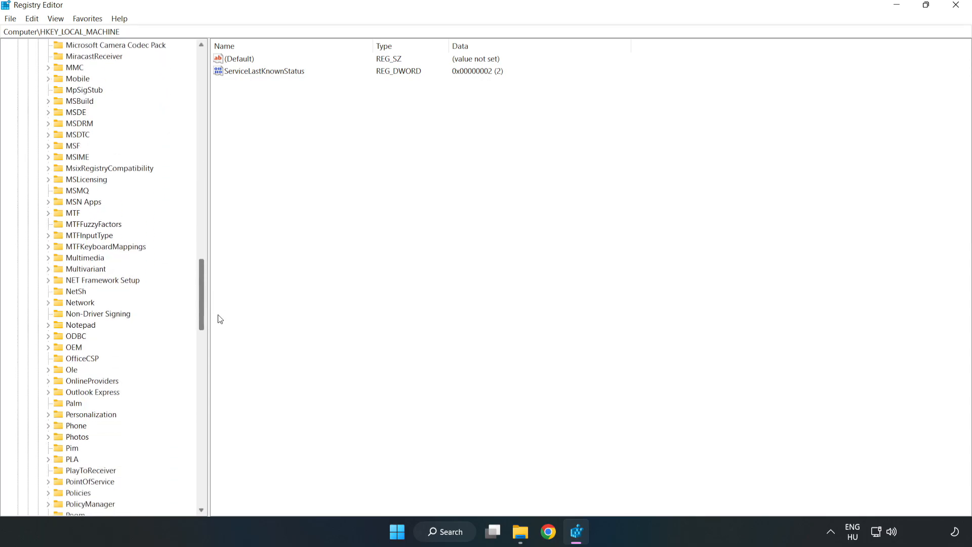
pyautogui.scroll(-3)
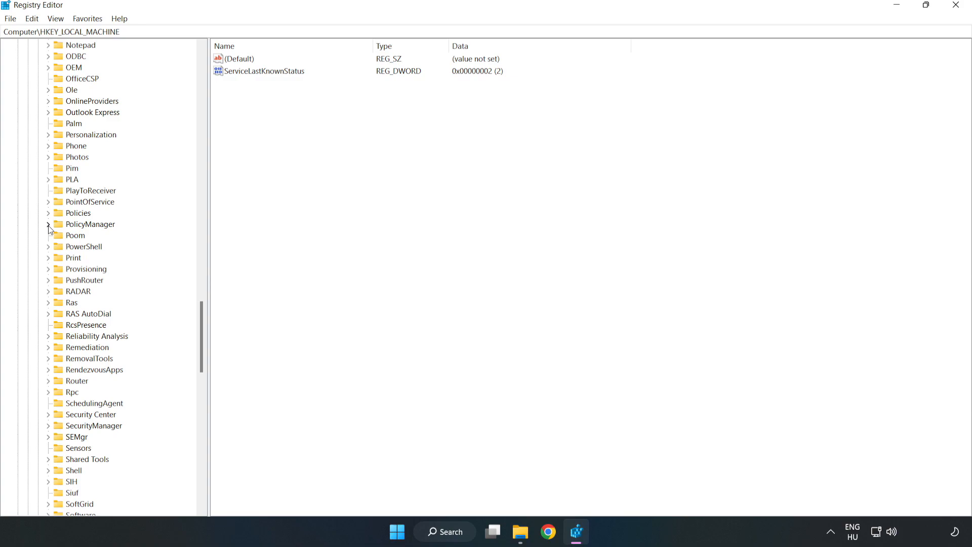
pyautogui.click(48, 225)
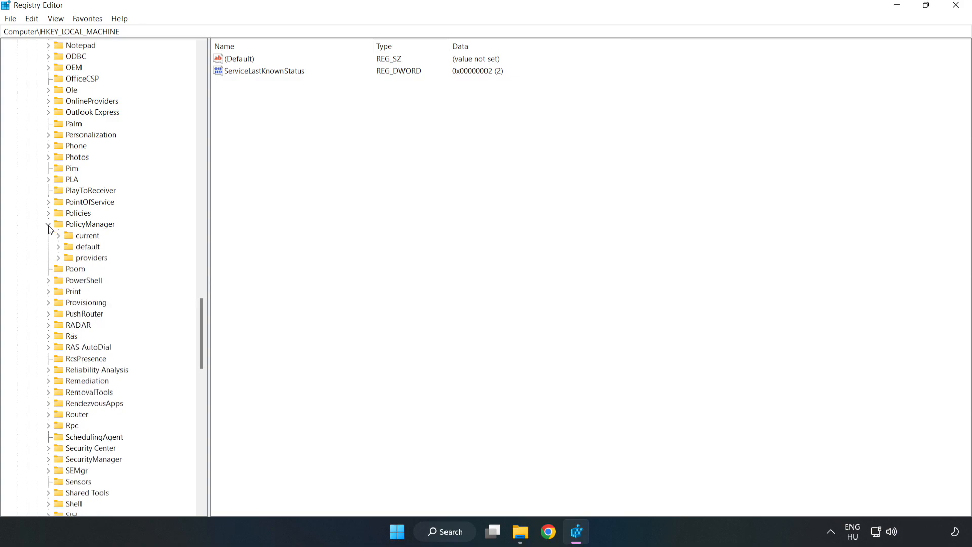
pyautogui.click(49, 228)
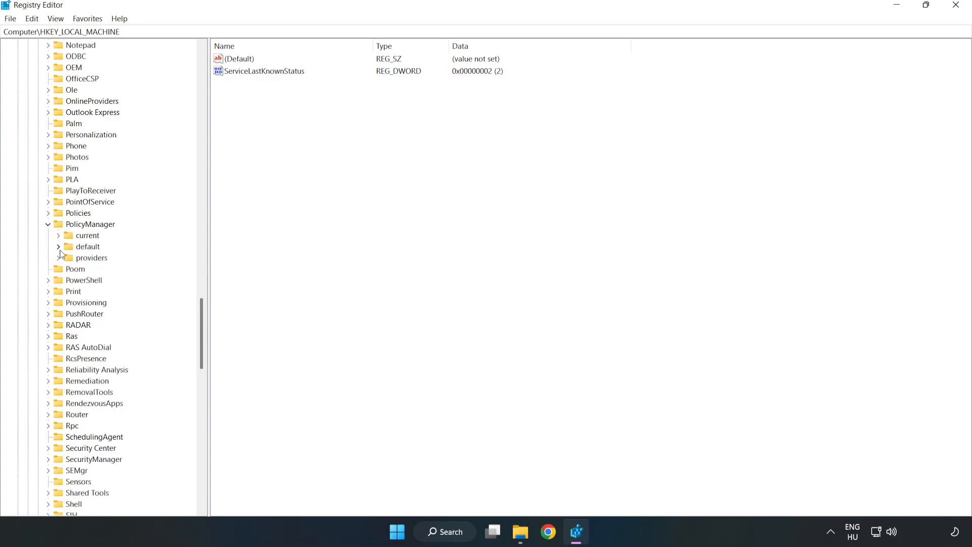
pyautogui.moveTo(82, 248)
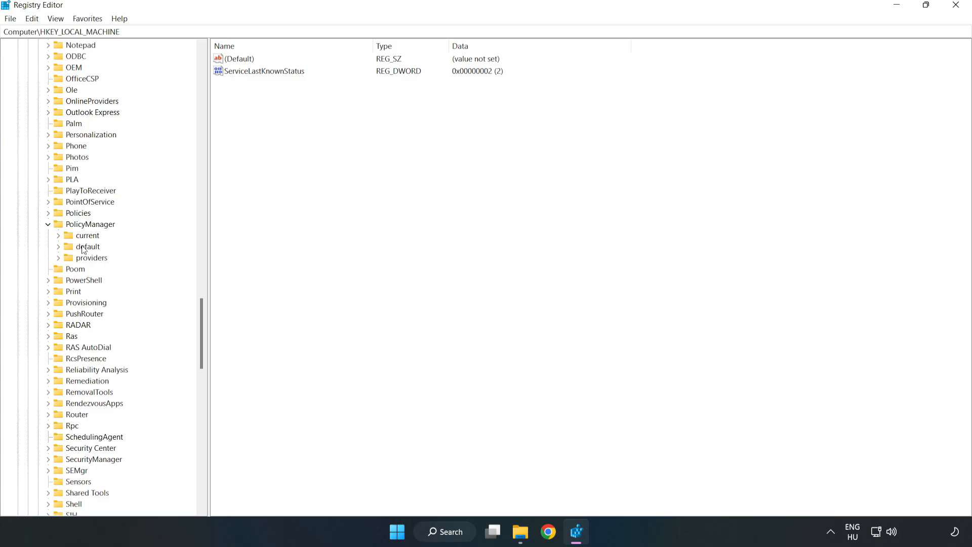
pyautogui.click(58, 246)
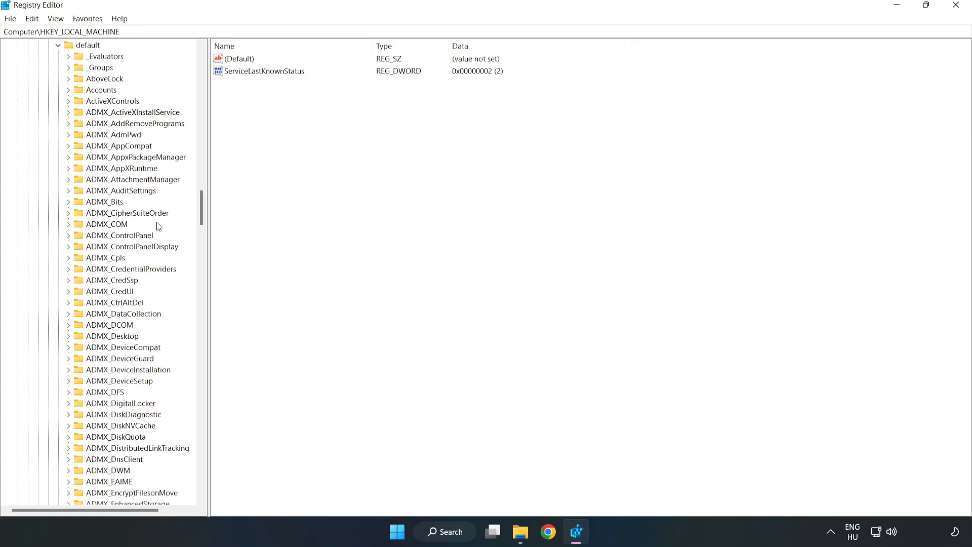
# Locate the AllowGameDVR key under ApplicationManagement and show its values
pyautogui.scroll(-3)
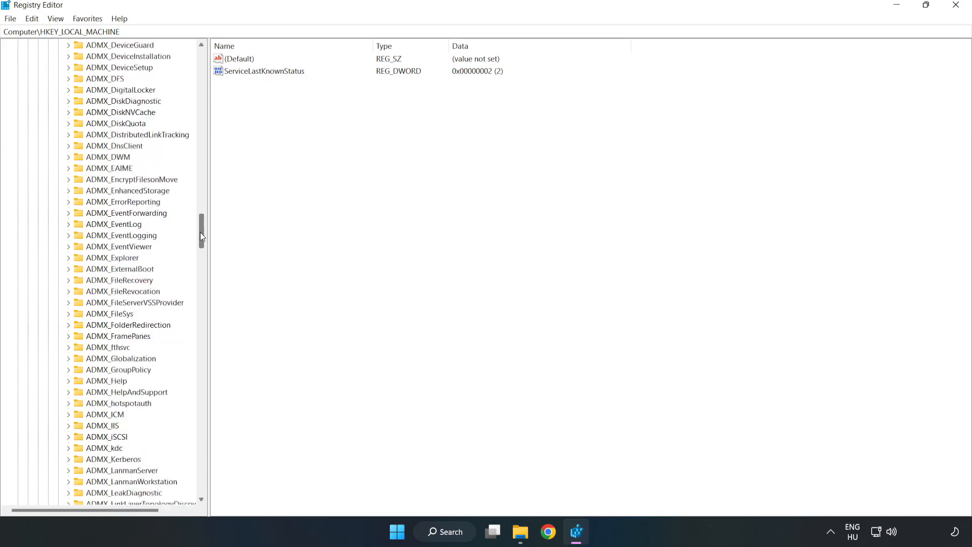
pyautogui.scroll(-3)
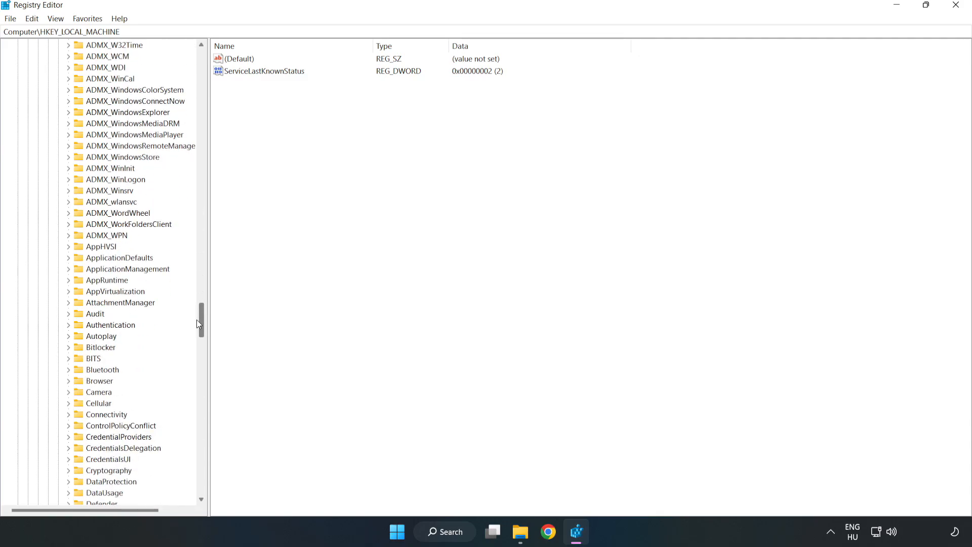
pyautogui.scroll(-3)
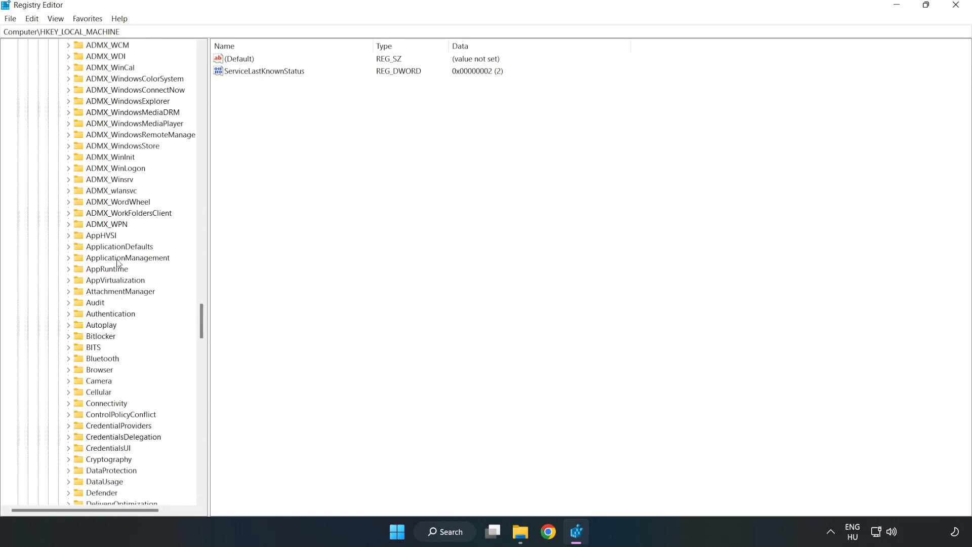
pyautogui.moveTo(70, 258)
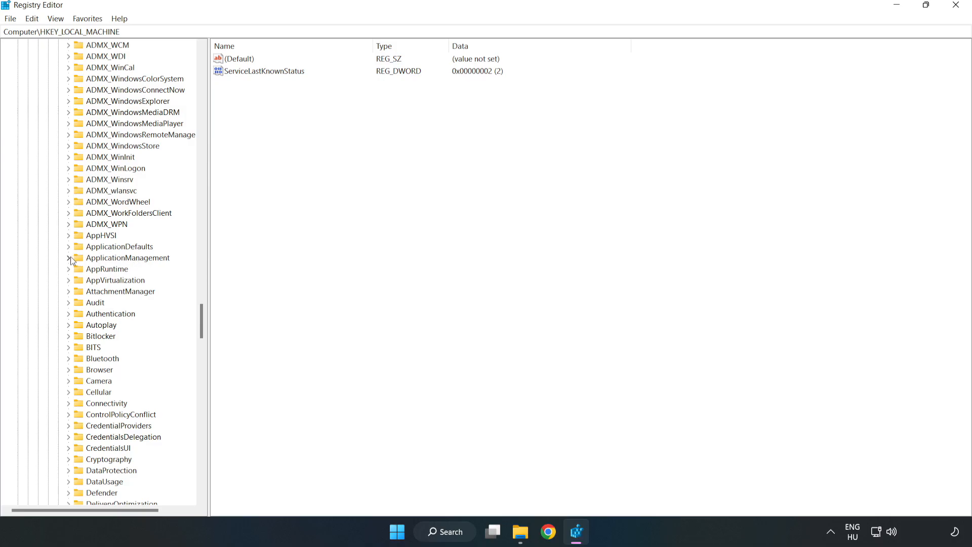
pyautogui.click(69, 257)
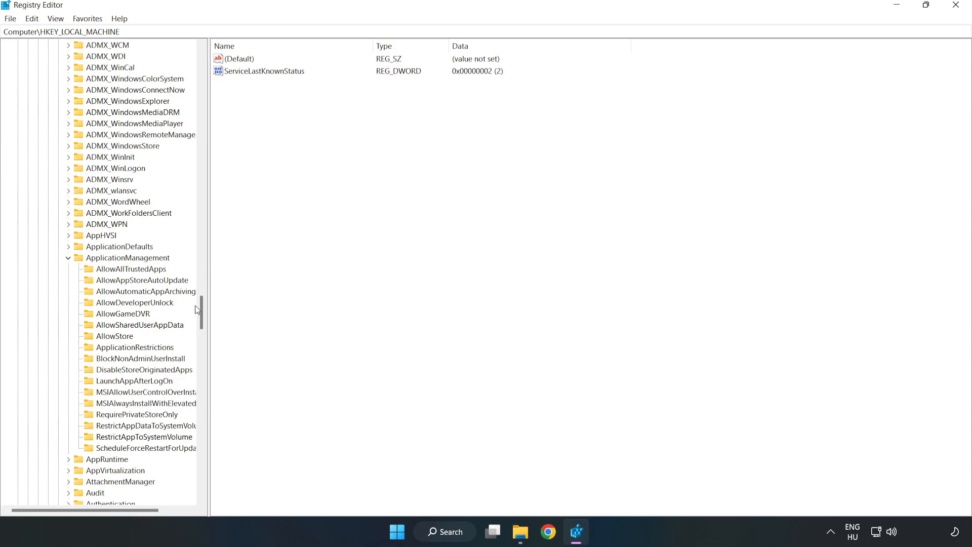
pyautogui.moveTo(129, 318)
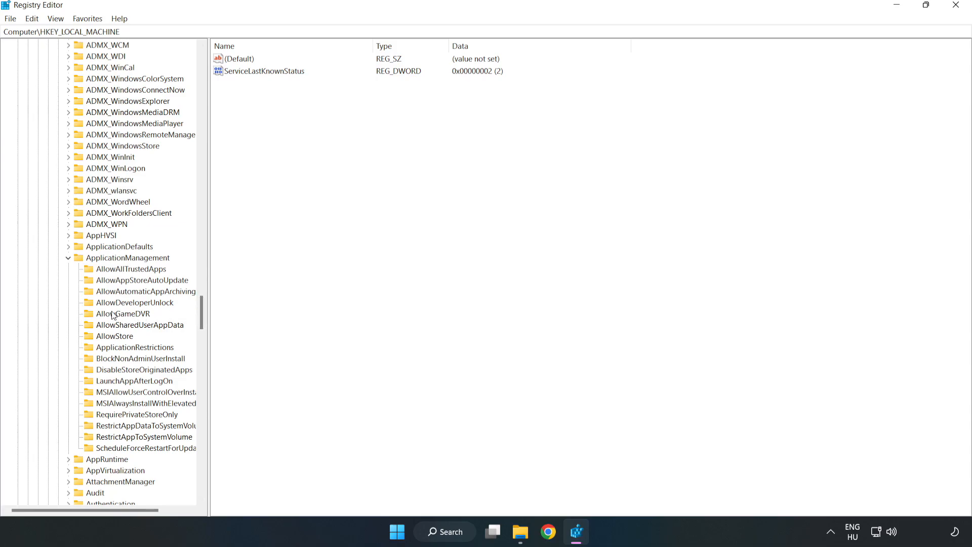
pyautogui.click(123, 313)
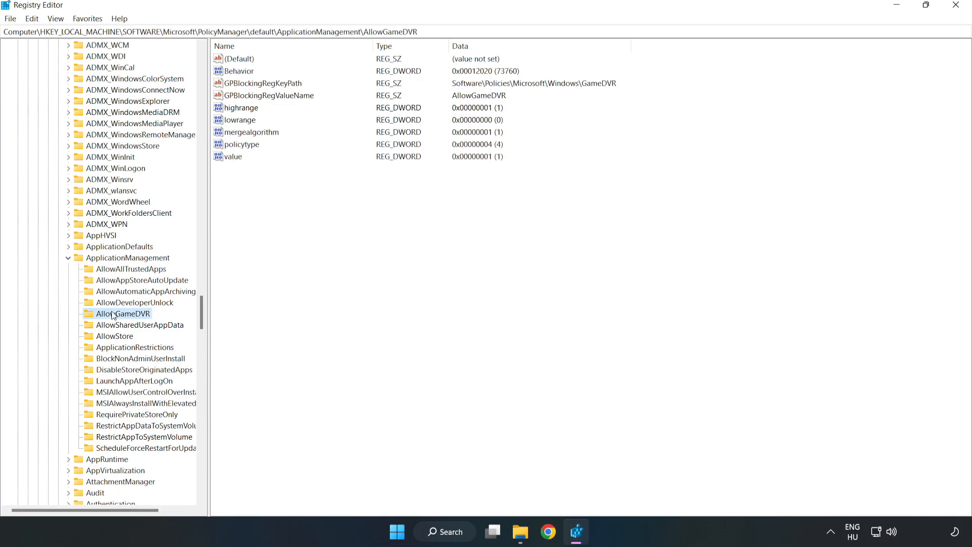
pyautogui.moveTo(244, 196)
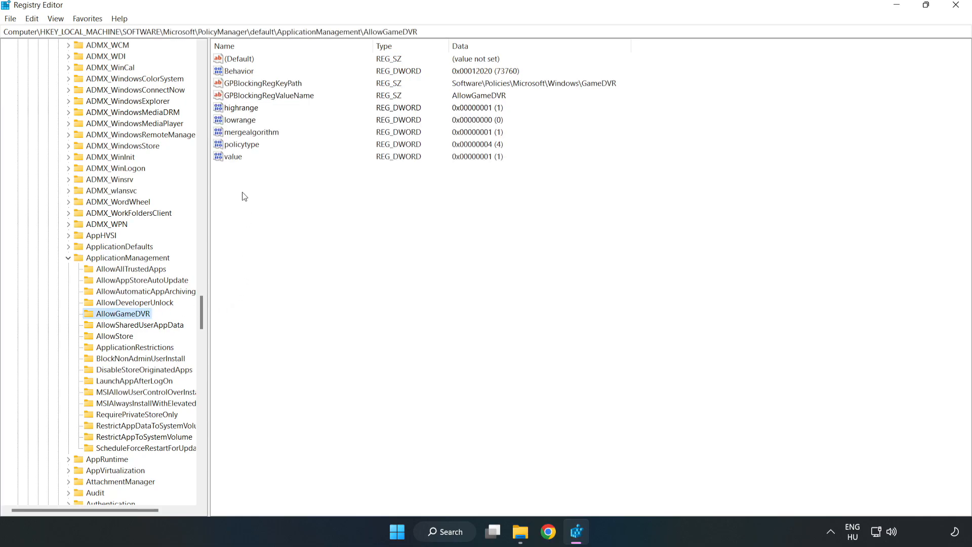
# Set the AllowGameDVR 'value' entry to 0 and close Registry Editor
pyautogui.click(233, 156)
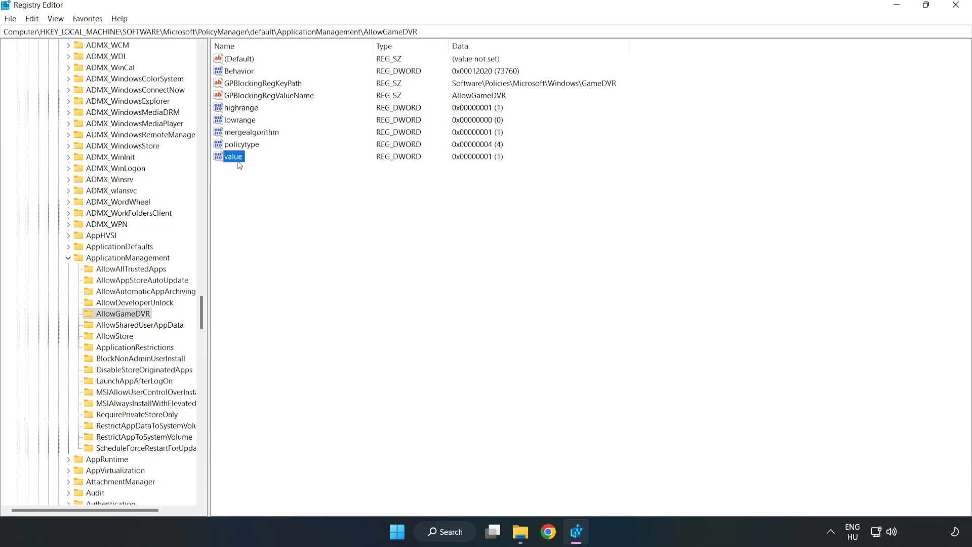
pyautogui.rightClick(234, 156)
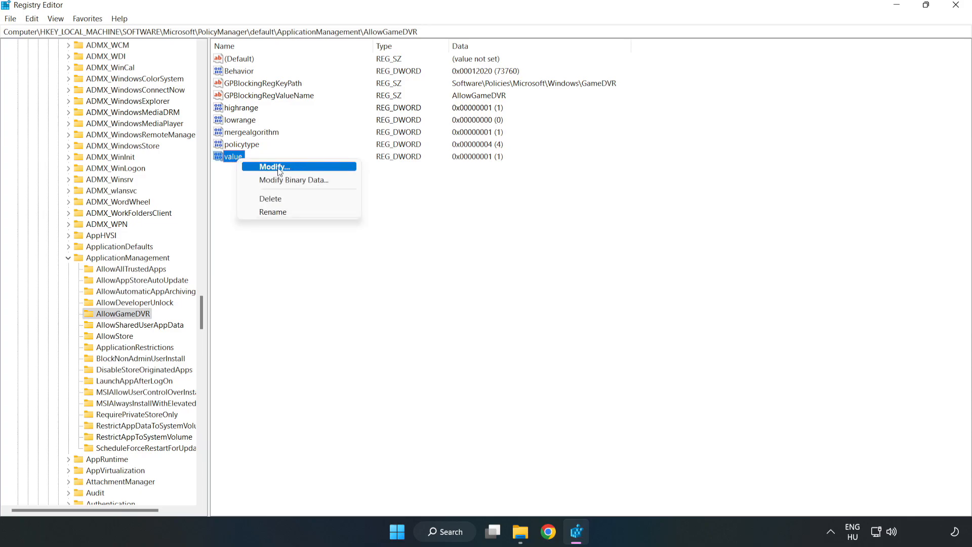
pyautogui.click(272, 166)
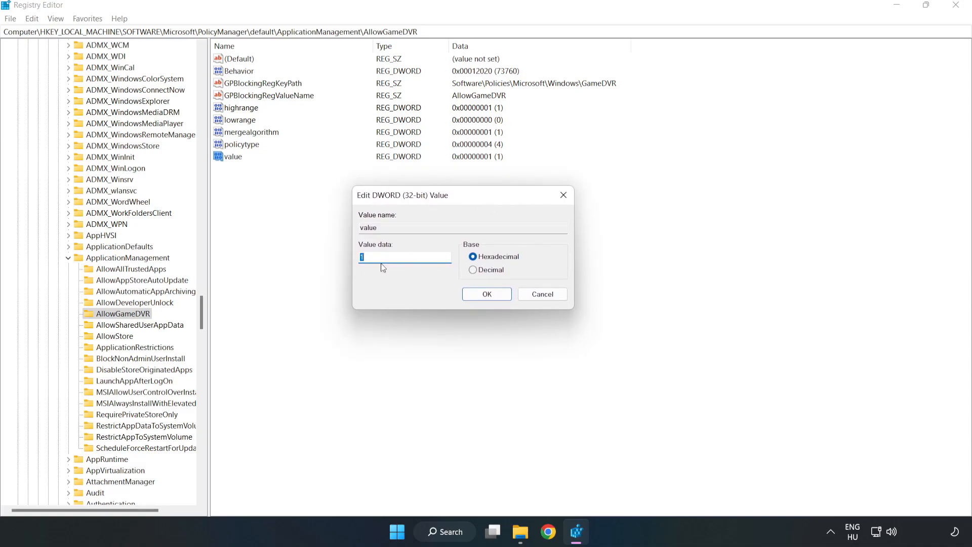
pyautogui.write('0')
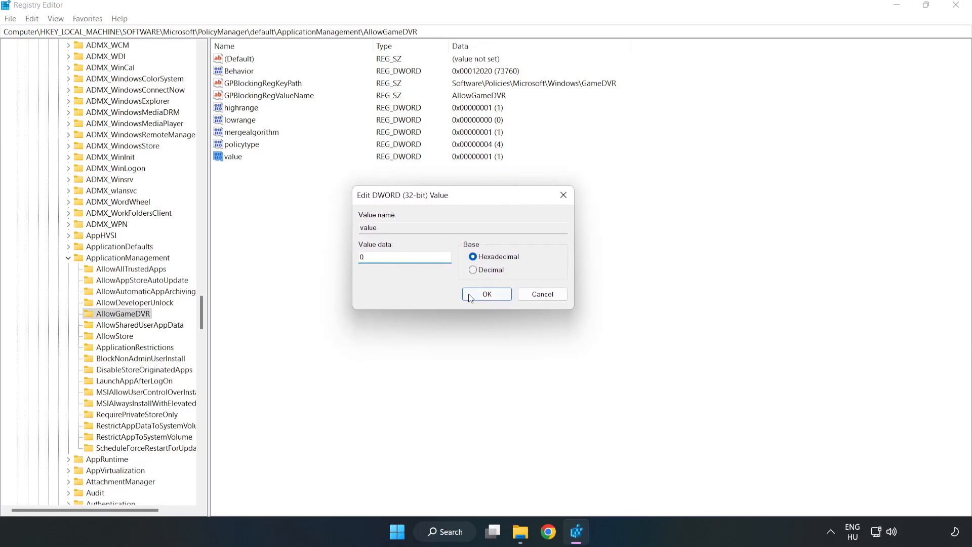
pyautogui.click(488, 293)
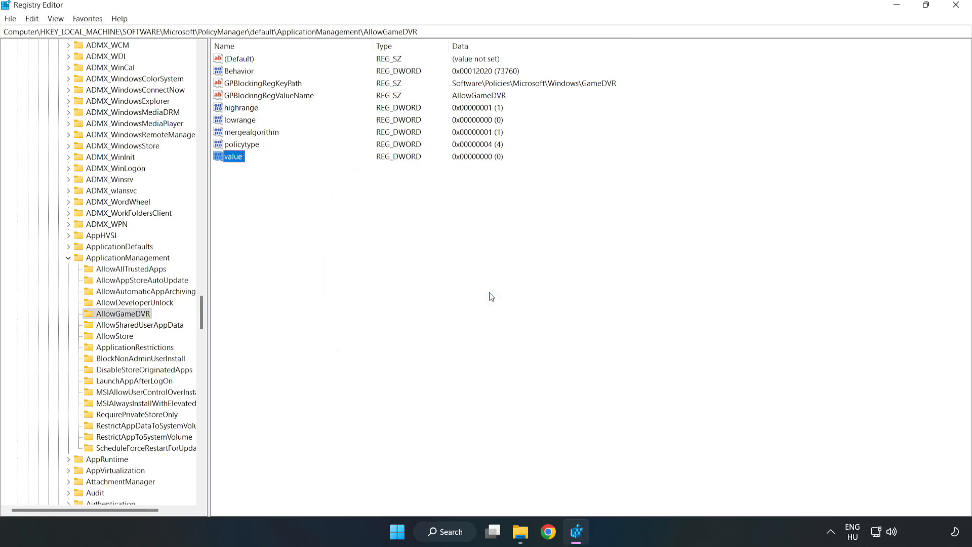
pyautogui.moveTo(954, 17)
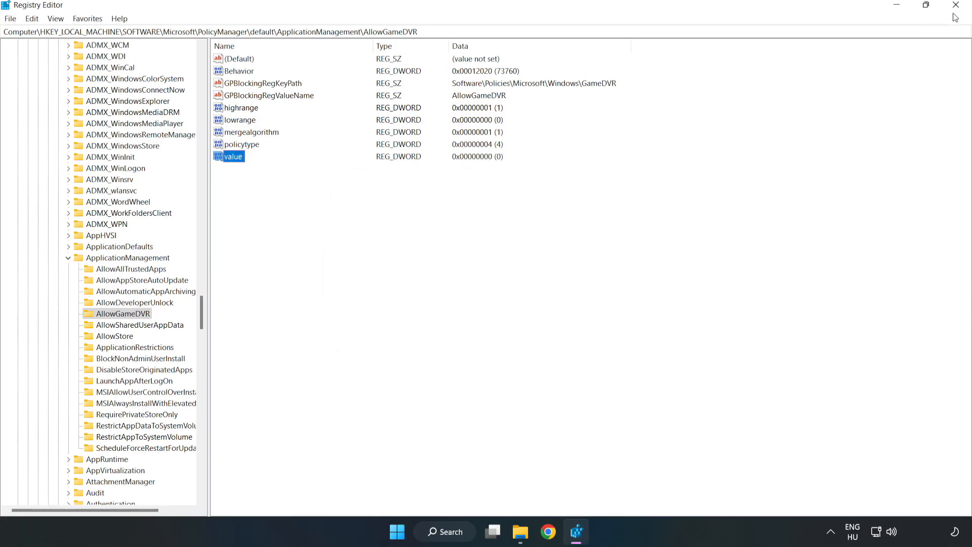
pyautogui.moveTo(957, 7)
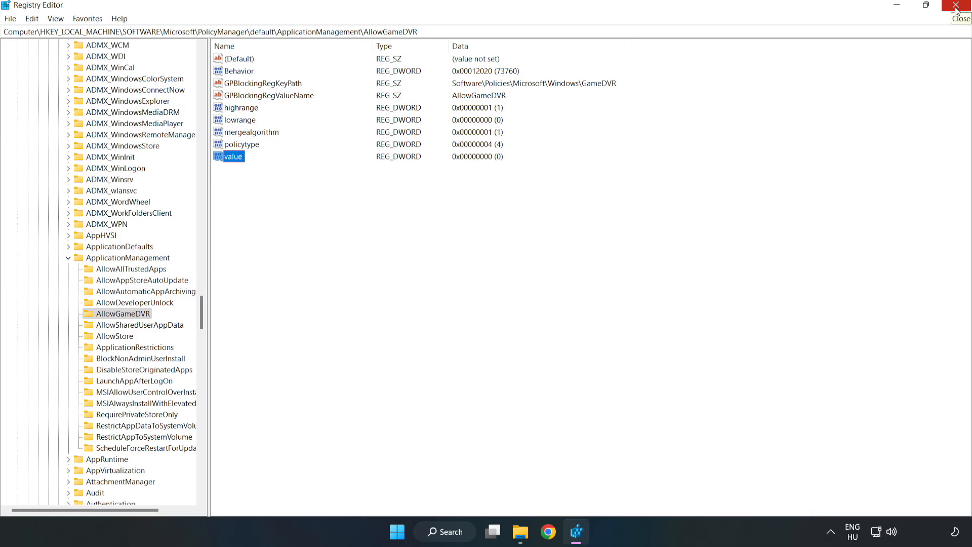
pyautogui.click(961, 6)
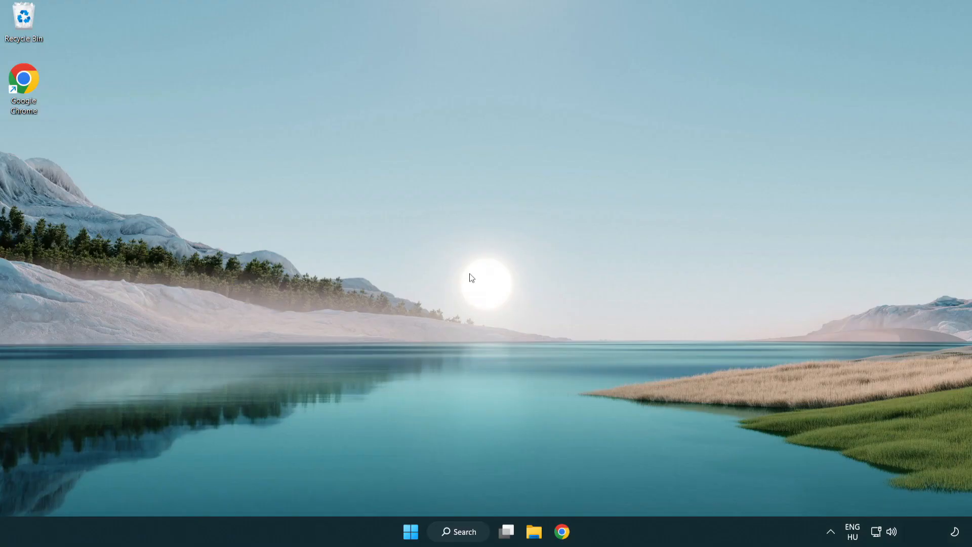
pyautogui.moveTo(559, 532)
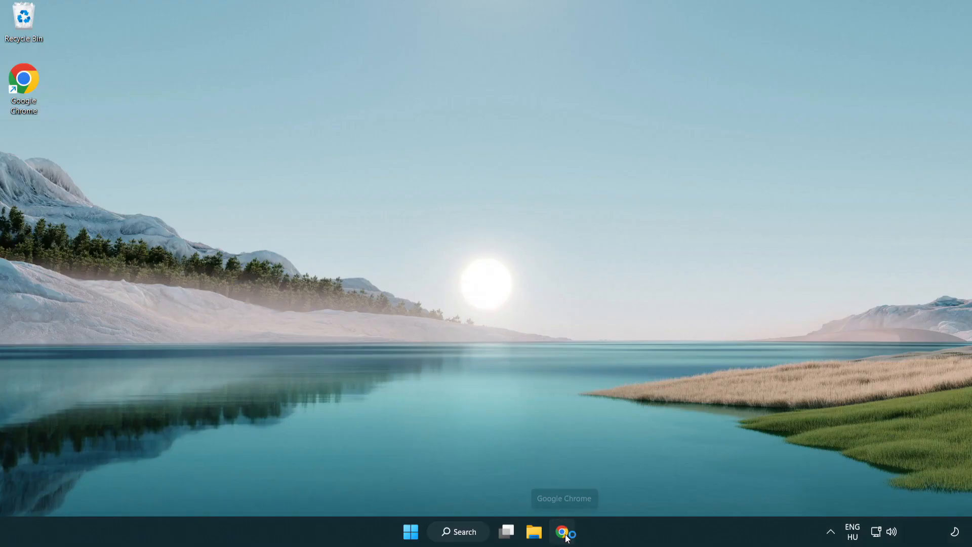
# Download the DirectX End-User Runtime Web Installer in Chrome and launch dxwebsetup.exe
pyautogui.click(562, 532)
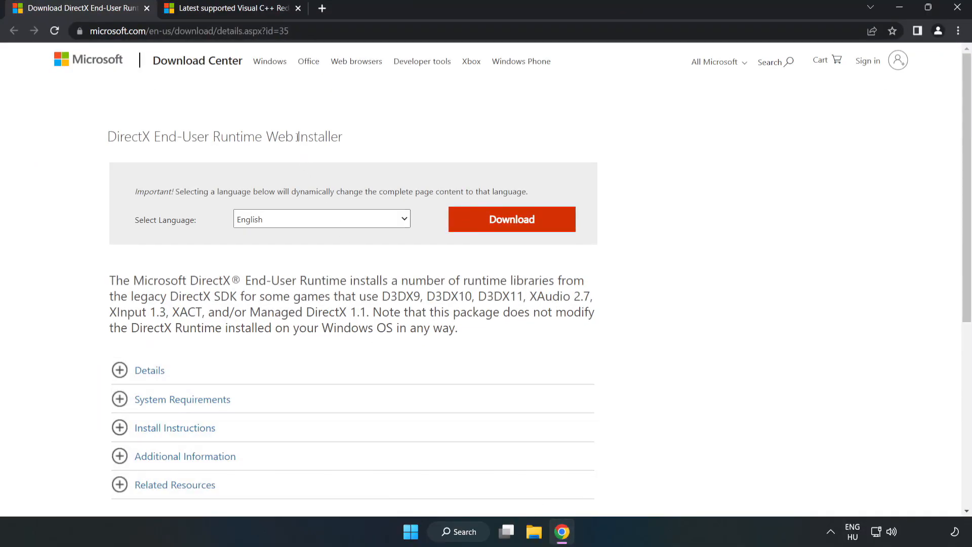
pyautogui.click(186, 30)
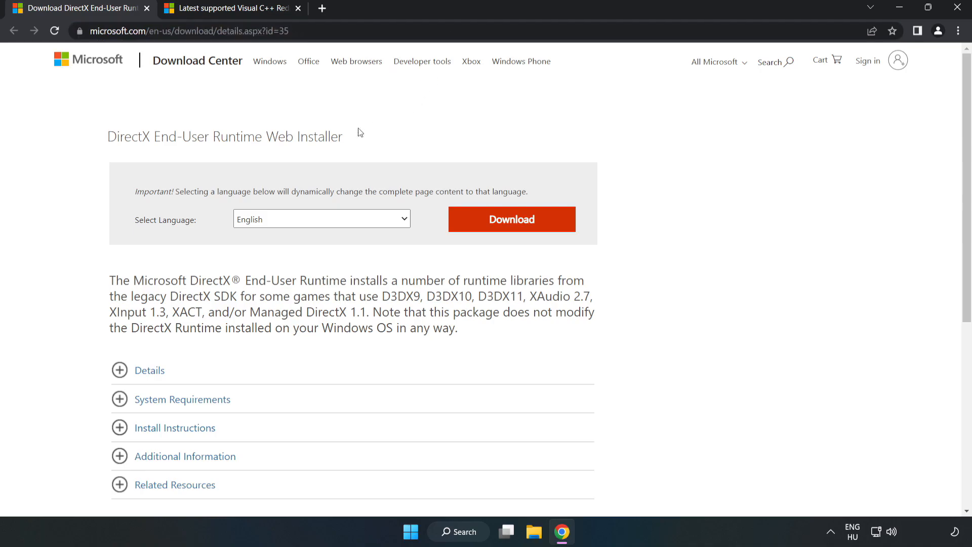
pyautogui.moveTo(518, 231)
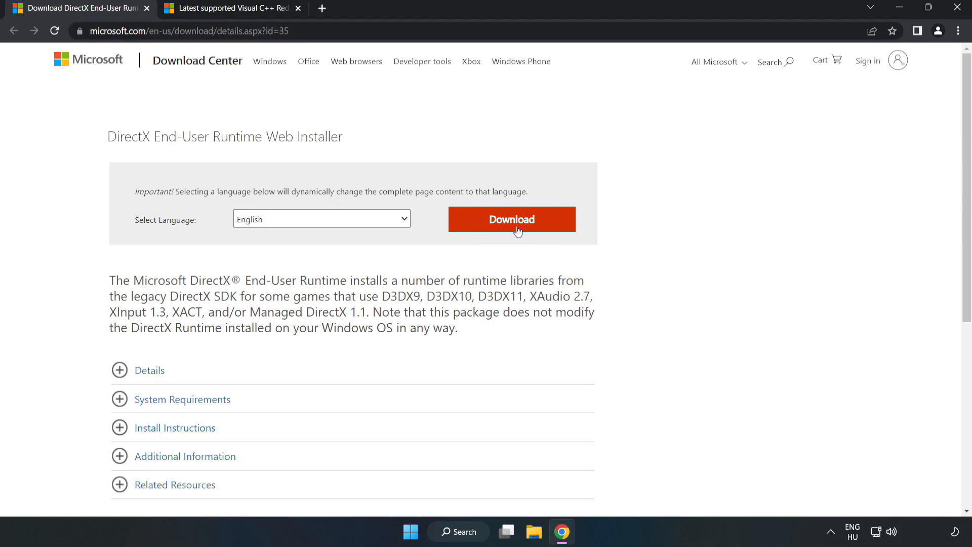
pyautogui.click(510, 219)
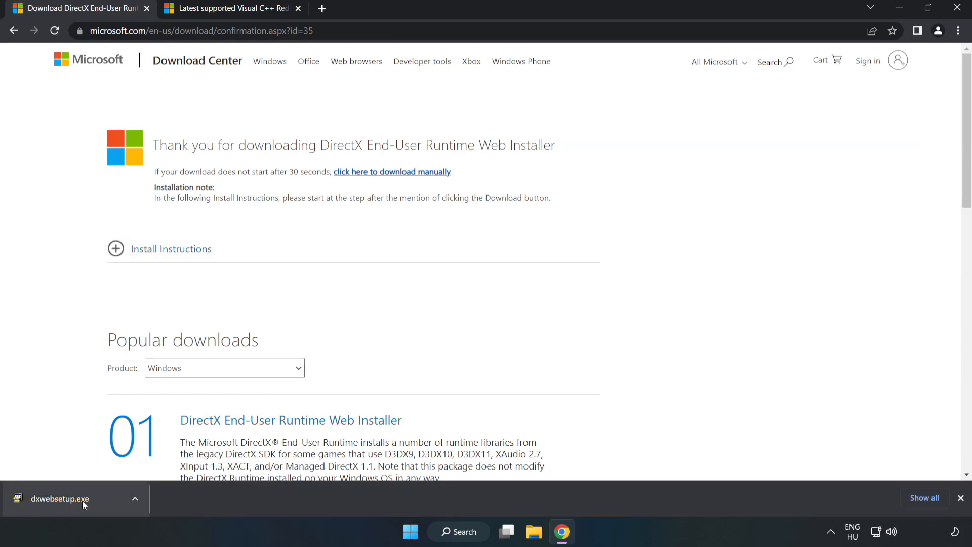
pyautogui.click(60, 498)
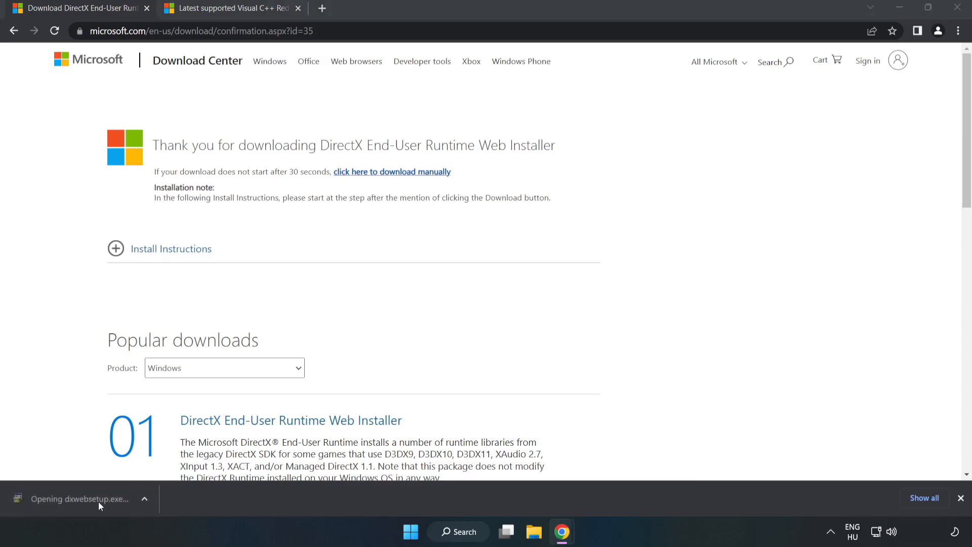
pyautogui.moveTo(99, 502)
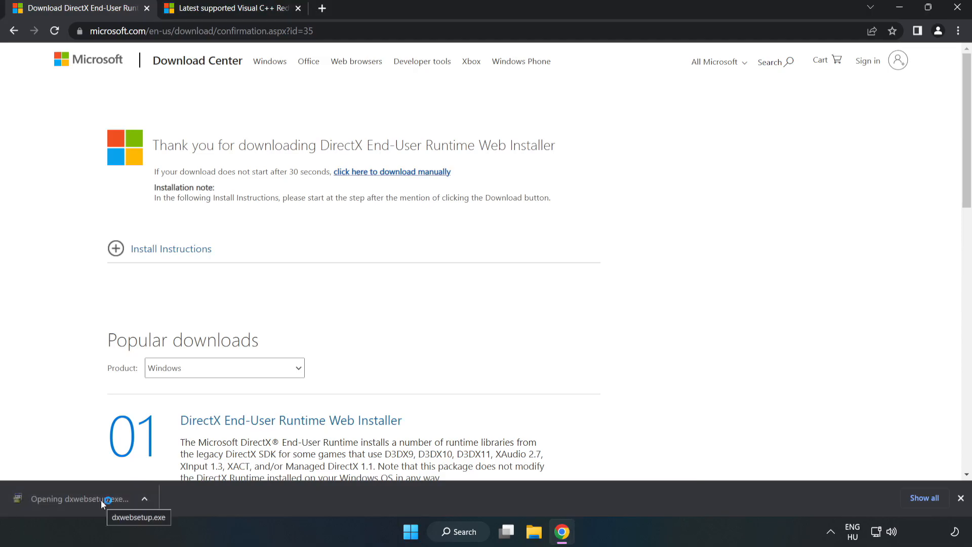
pyautogui.click(79, 498)
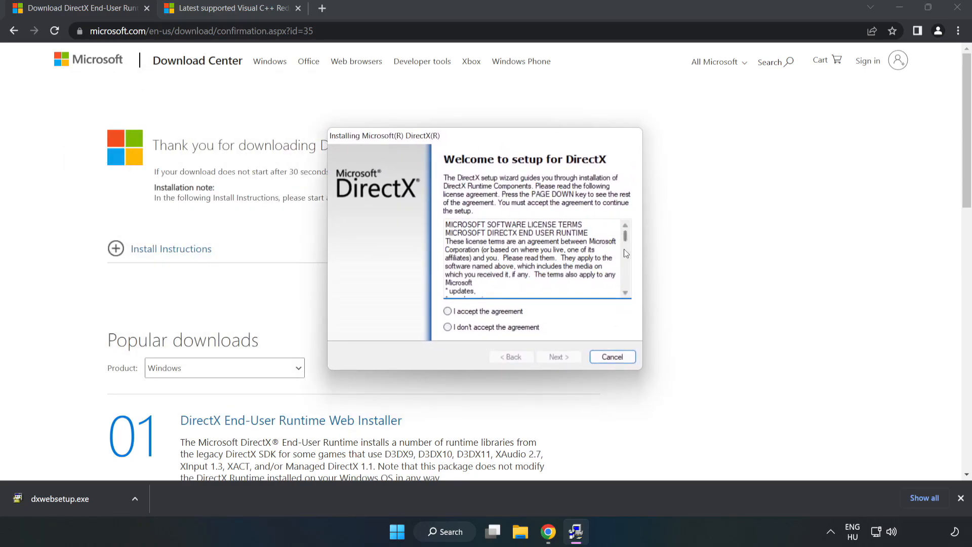
# Run DirectX Setup accepting the license, declining the Bing Bar, then close the download tab
pyautogui.scroll(-3)
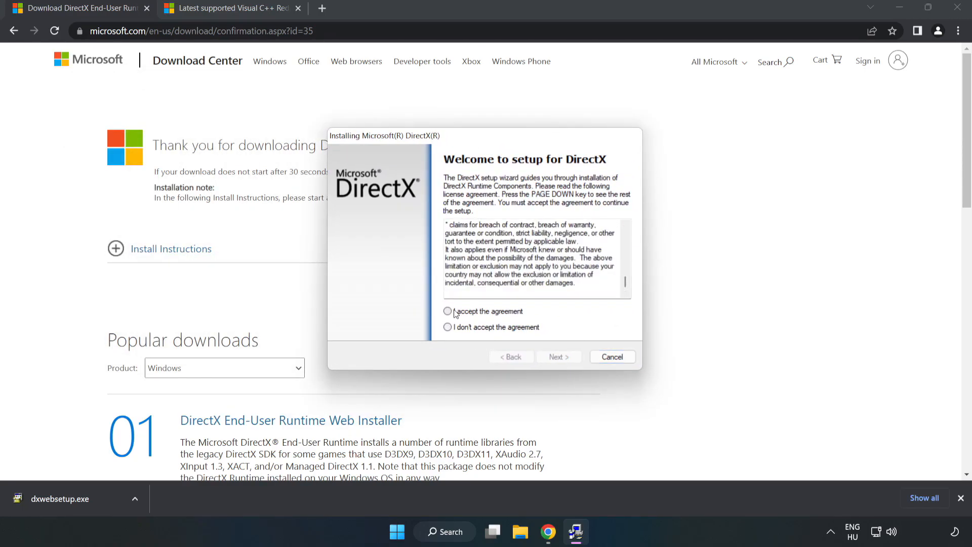
pyautogui.click(447, 311)
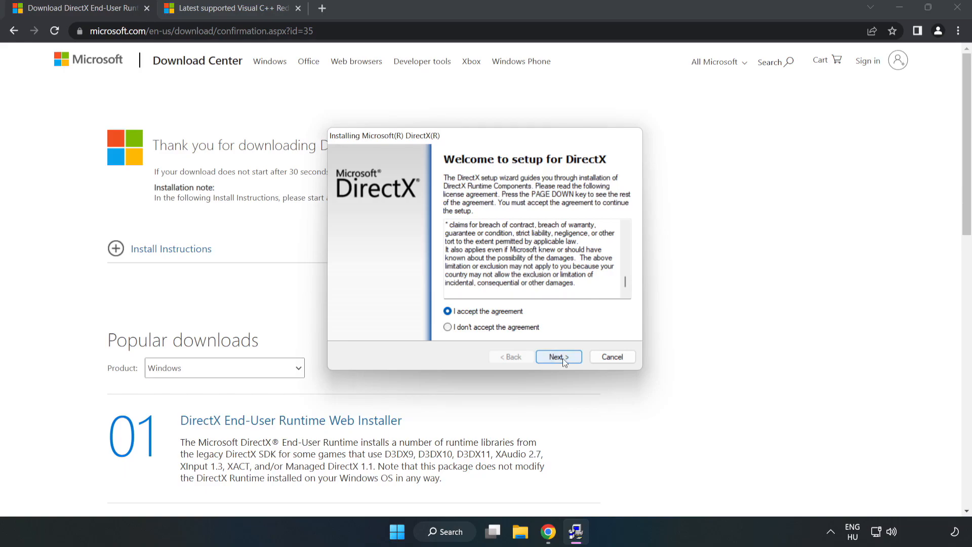
pyautogui.click(557, 357)
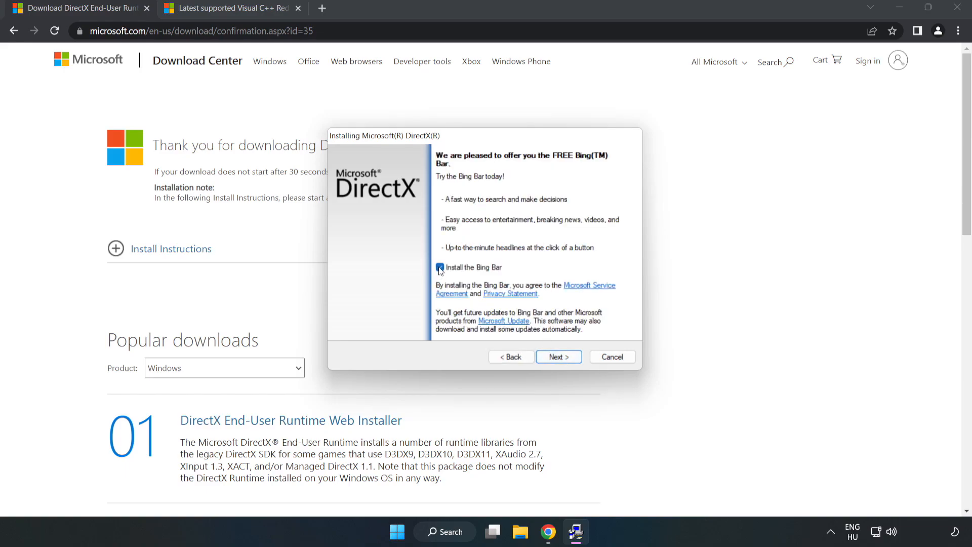
pyautogui.click(439, 268)
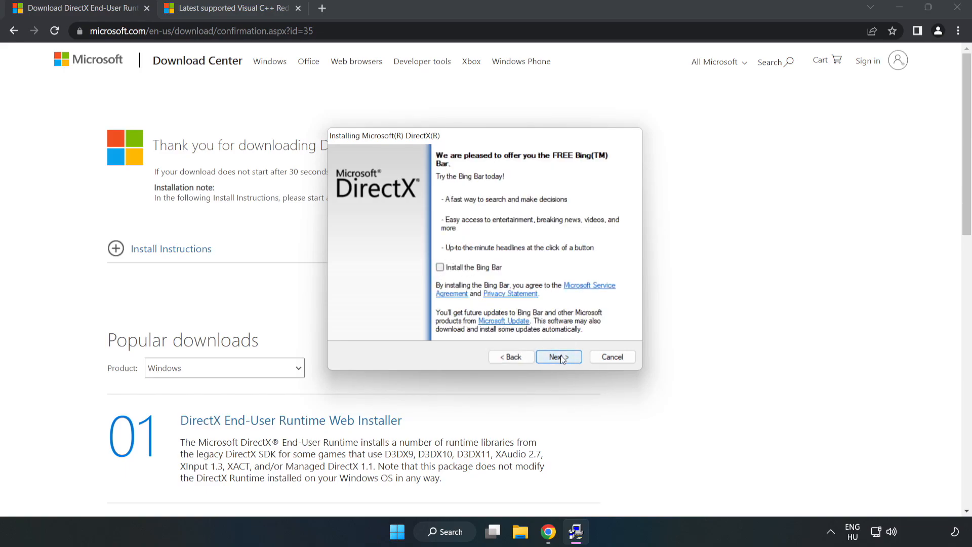
pyautogui.click(557, 356)
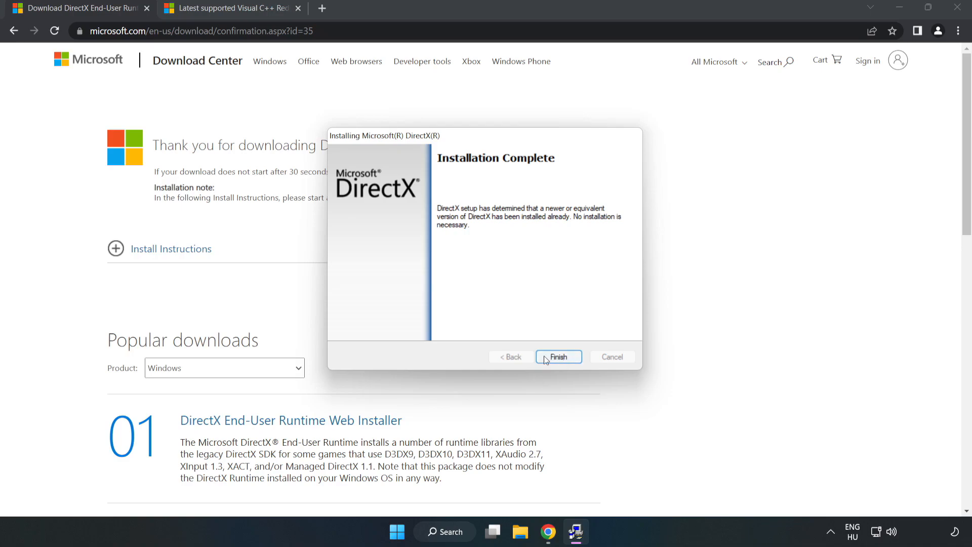
pyautogui.click(557, 357)
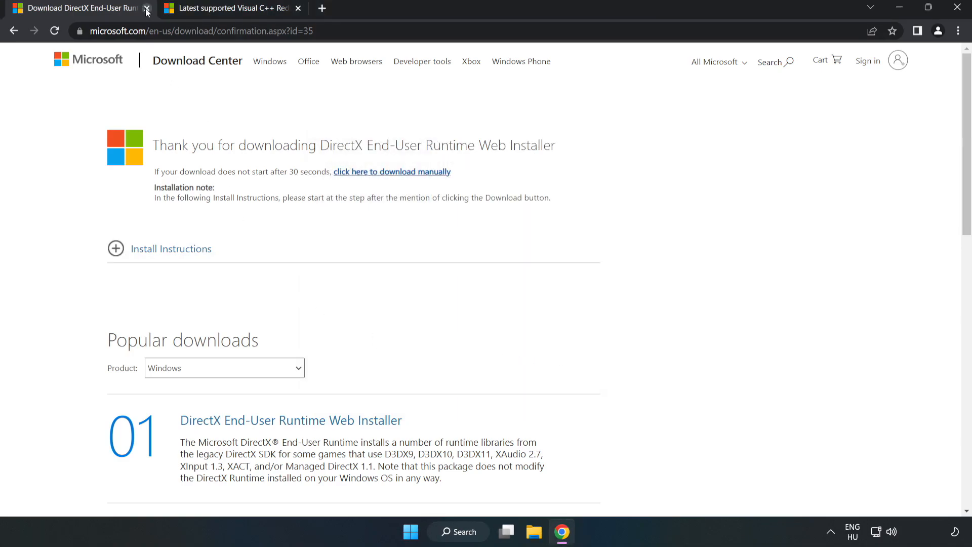
pyautogui.click(147, 9)
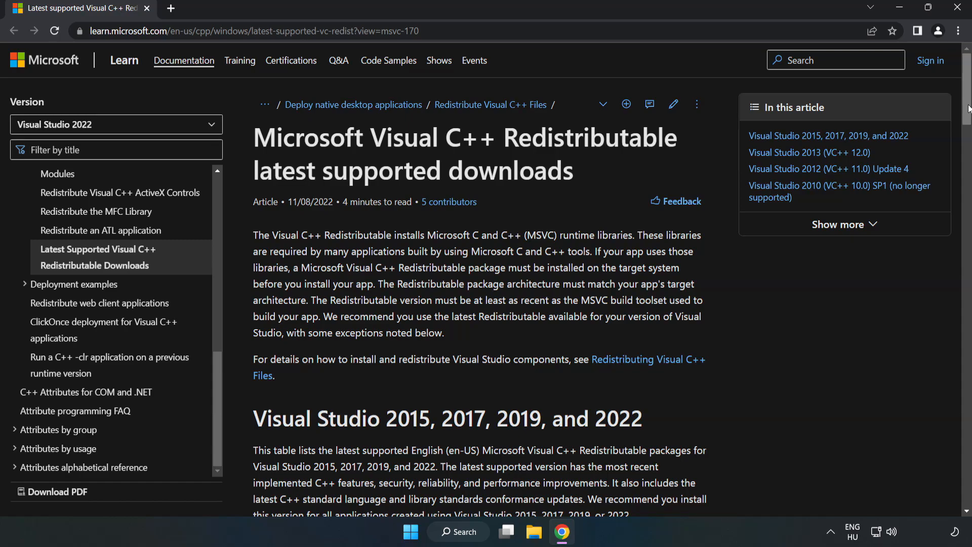
# Download the Visual C++ 2015-2022 redistributables, allowing multiple downloads, and open the ARM64 file
pyautogui.scroll(-3)
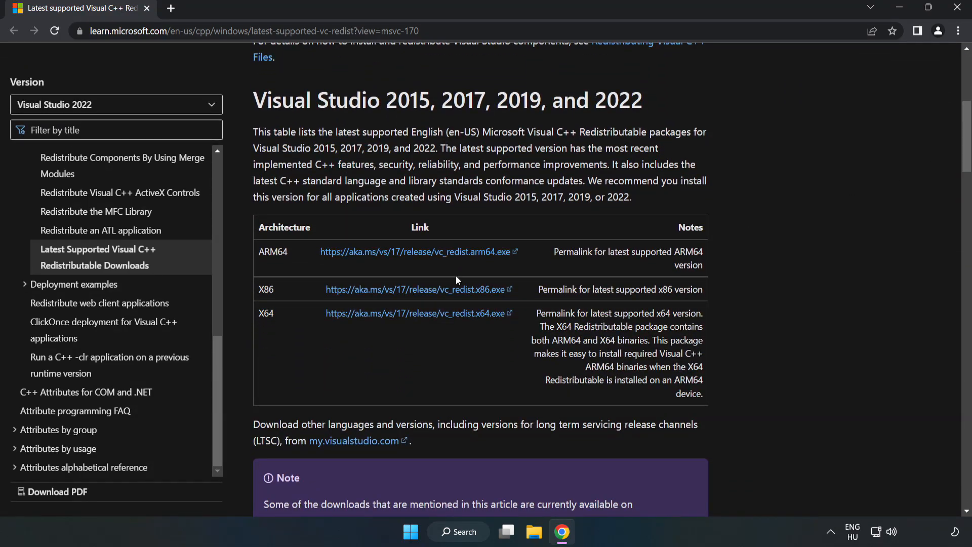
pyautogui.click(415, 288)
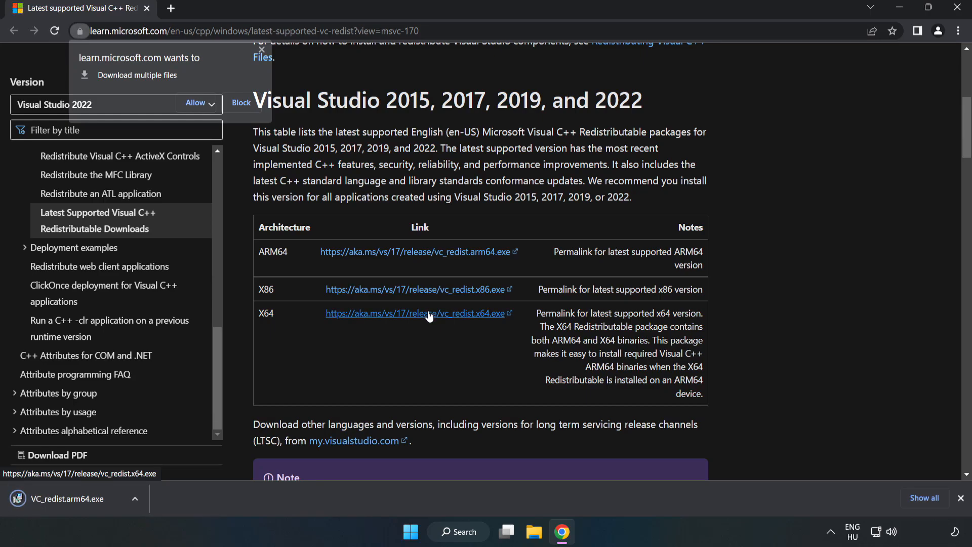
pyautogui.click(194, 103)
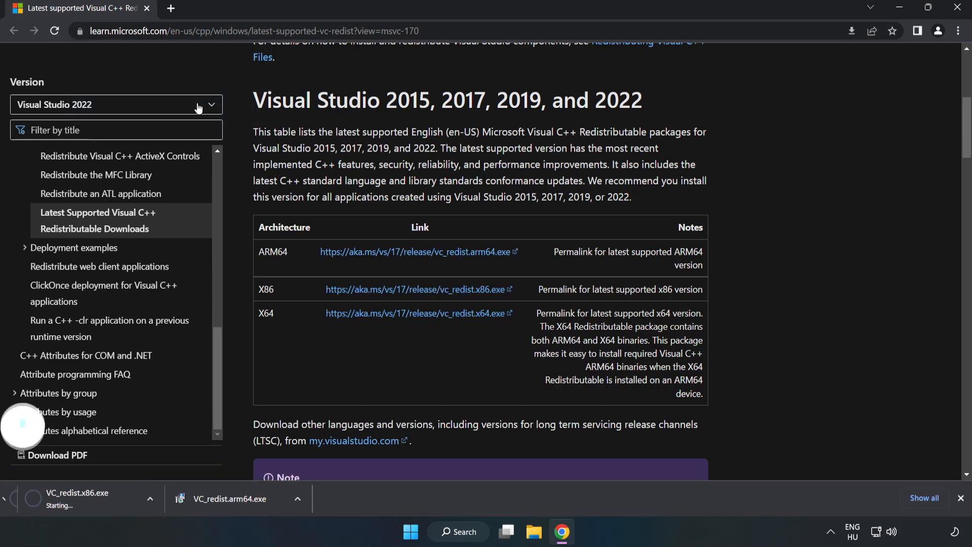
pyautogui.click(418, 313)
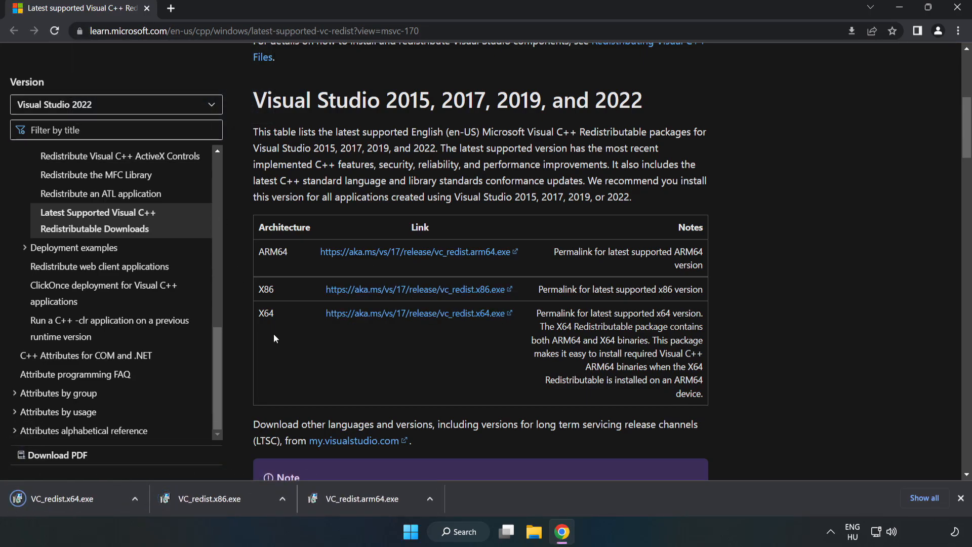
pyautogui.click(365, 498)
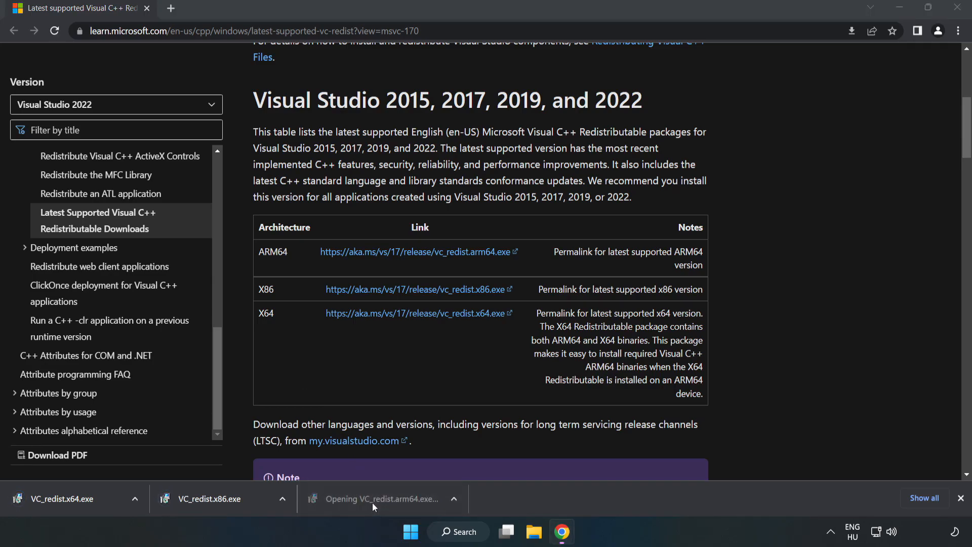
# Run the ARM64 redistributable installer, which fails as unsupported, and dismiss it
pyautogui.click(383, 498)
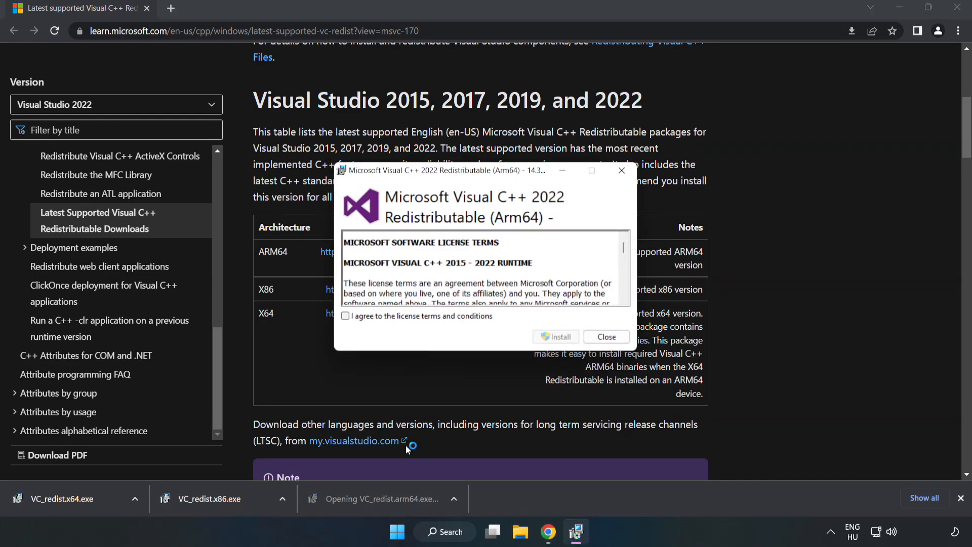
pyautogui.scroll(-3)
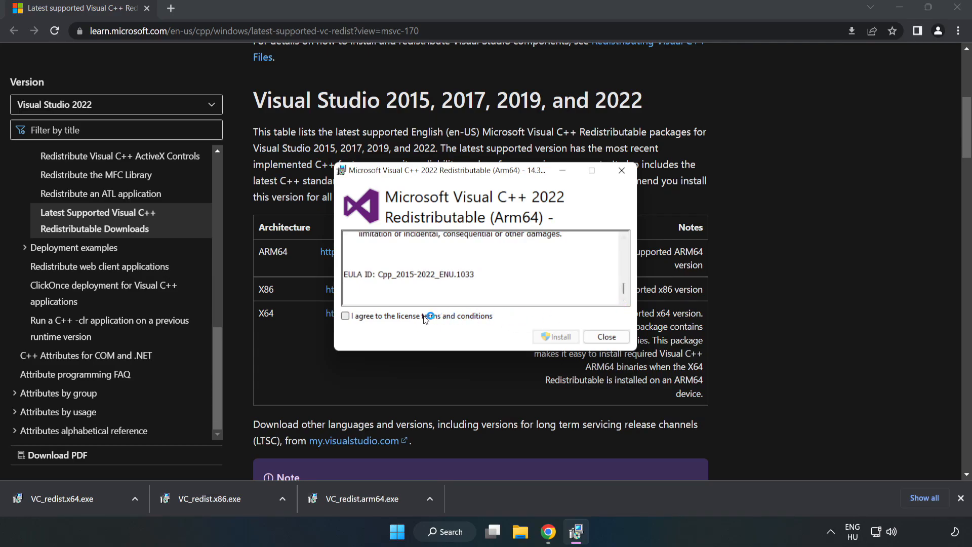
pyautogui.click(345, 316)
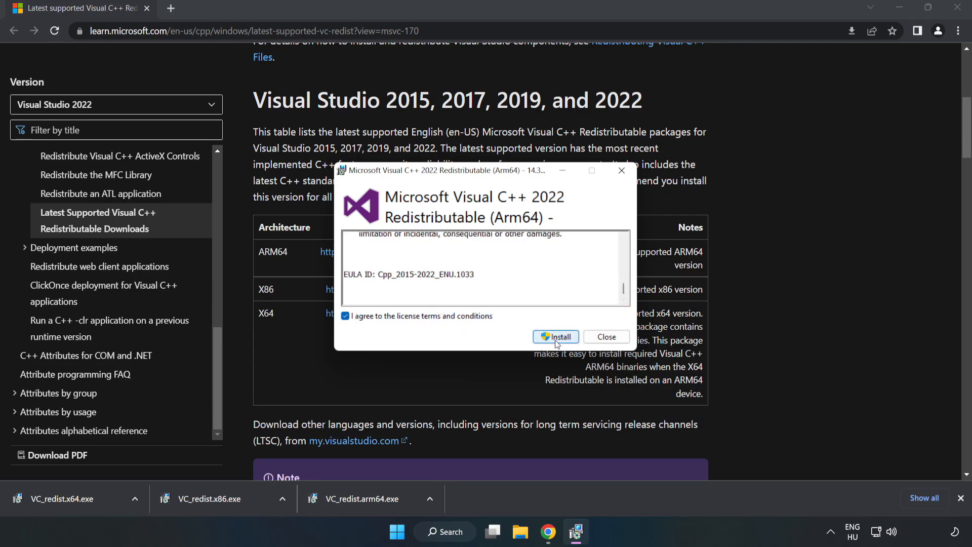
pyautogui.click(555, 336)
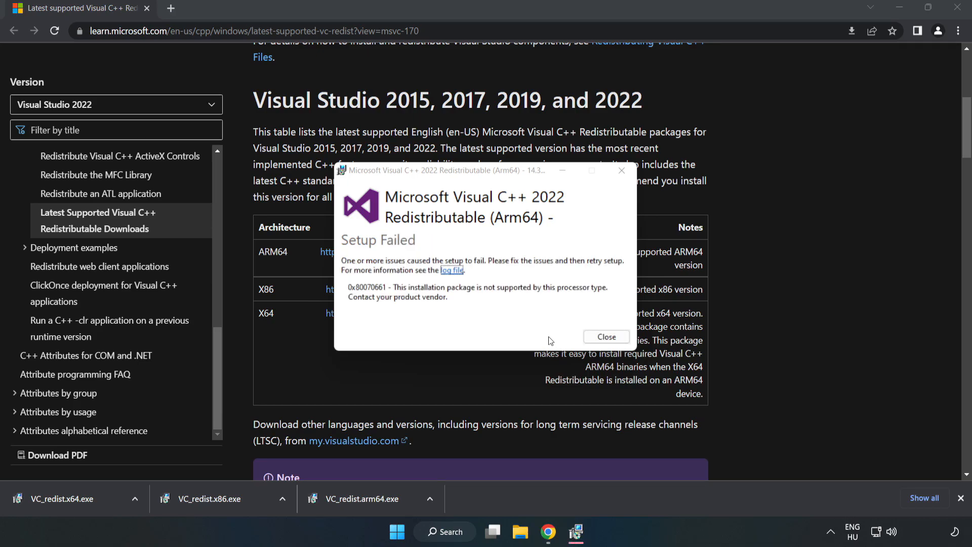
pyautogui.moveTo(608, 347)
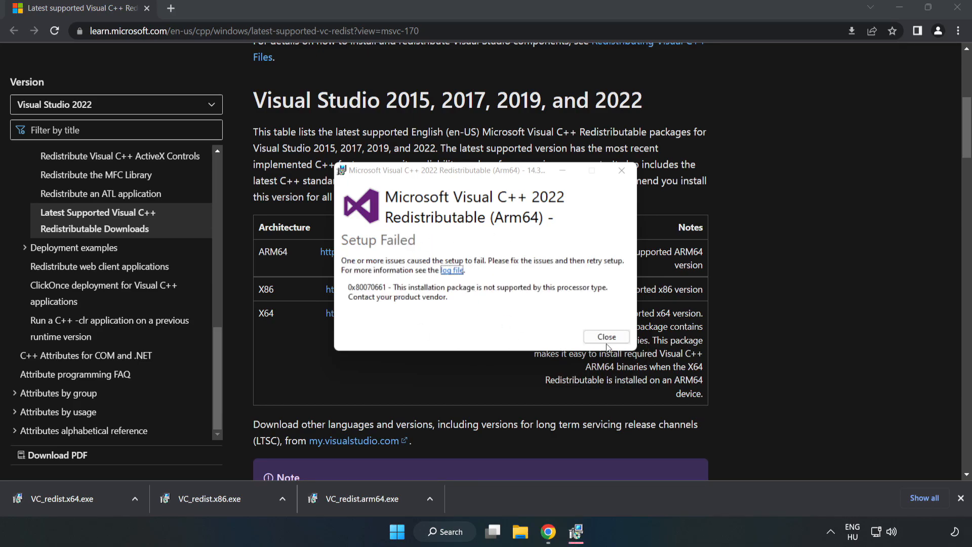
pyautogui.click(606, 337)
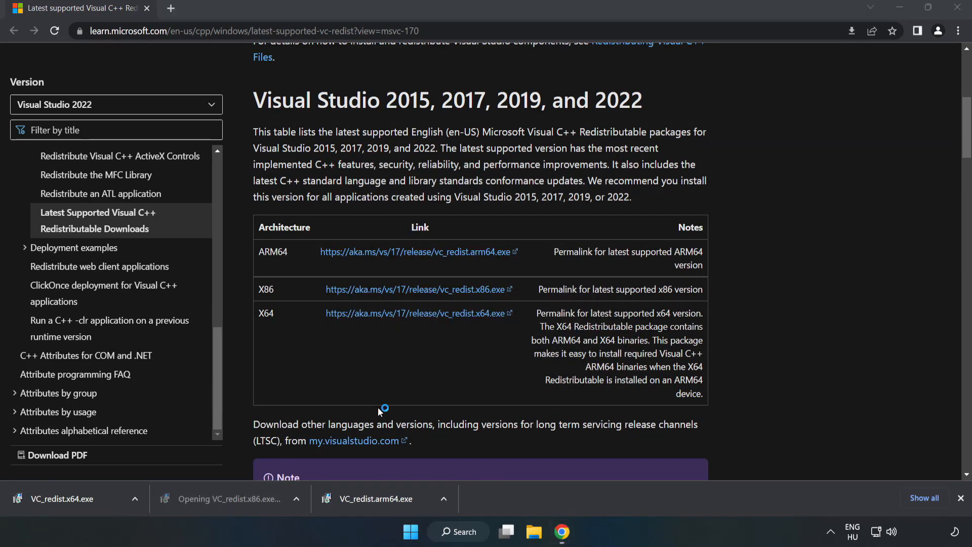
# Install the x86 and x64 redistributables and close their setup dialogs without restarting
pyautogui.click(230, 498)
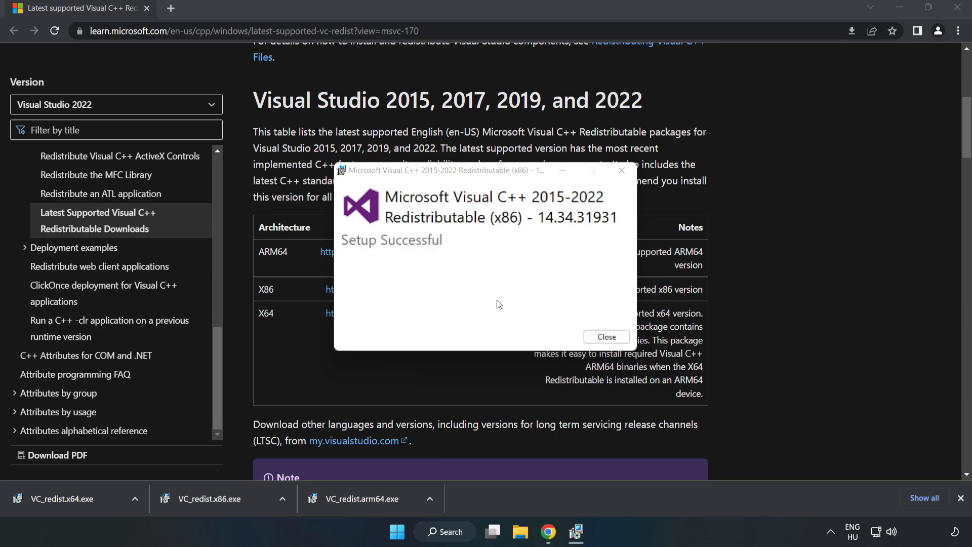
pyautogui.click(606, 336)
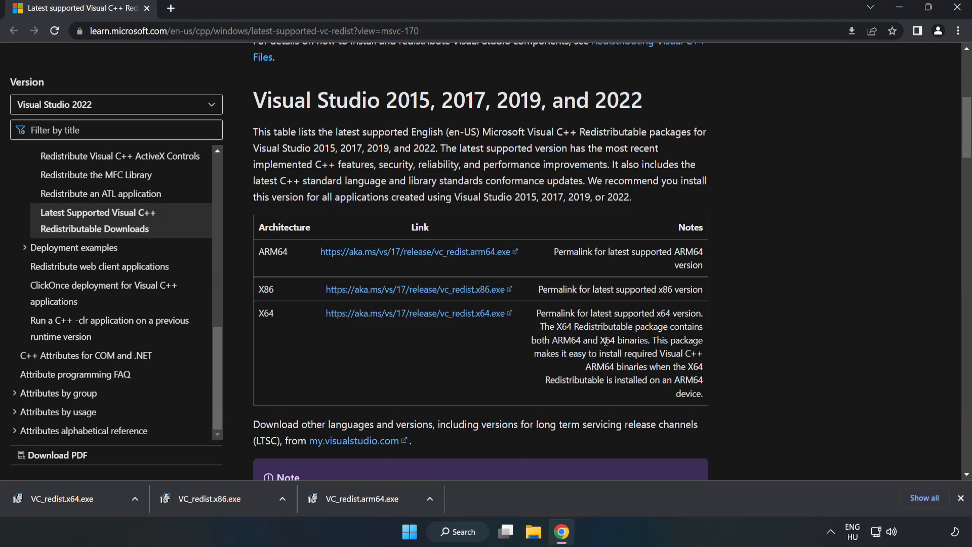
pyautogui.click(64, 499)
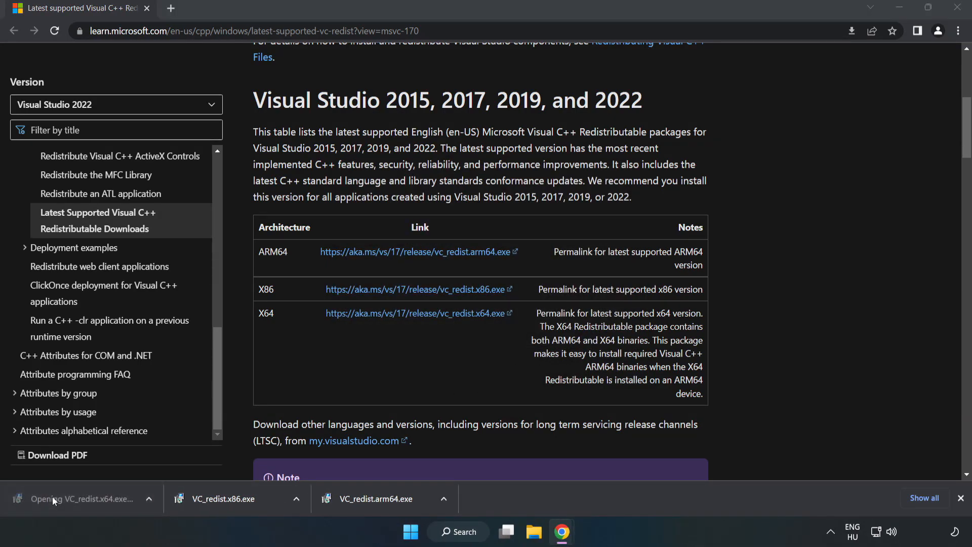
pyautogui.click(81, 499)
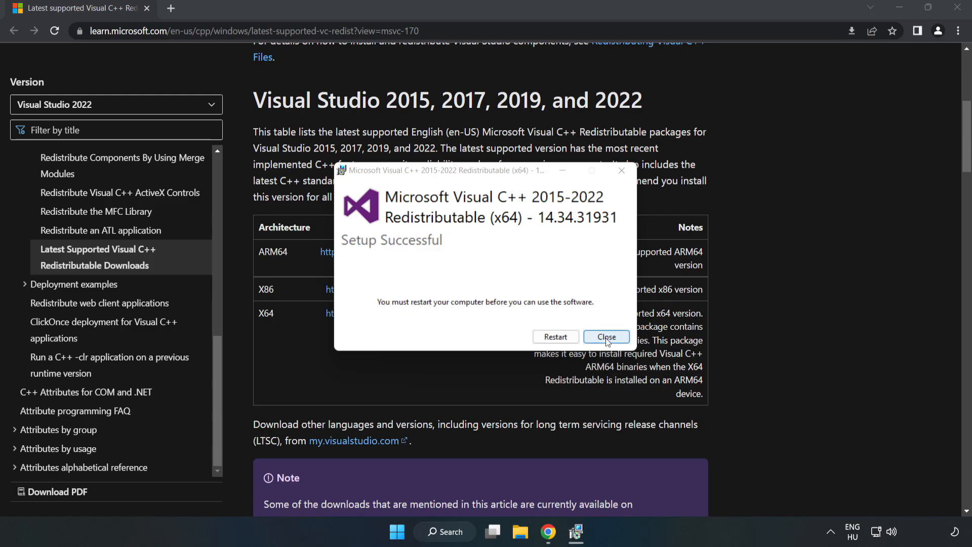
pyautogui.click(605, 336)
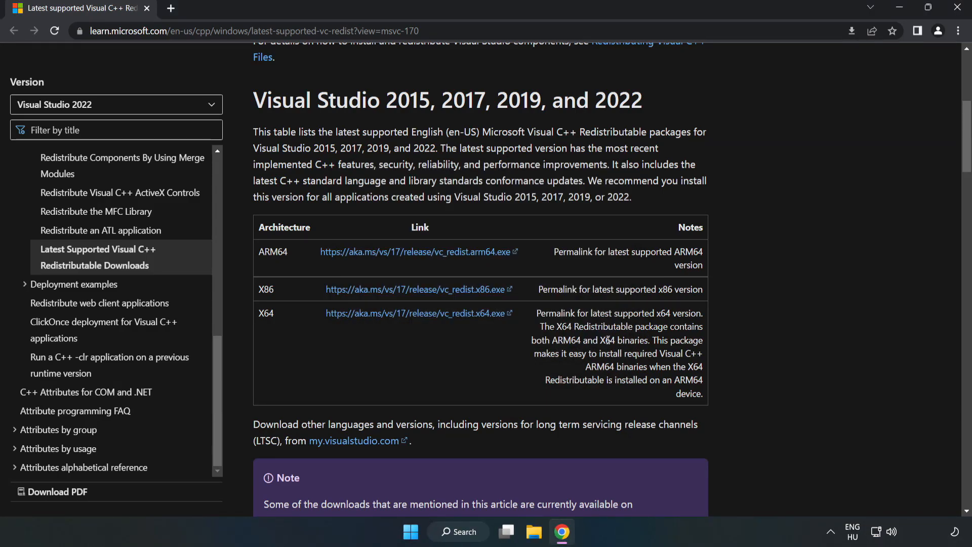
pyautogui.moveTo(957, 7)
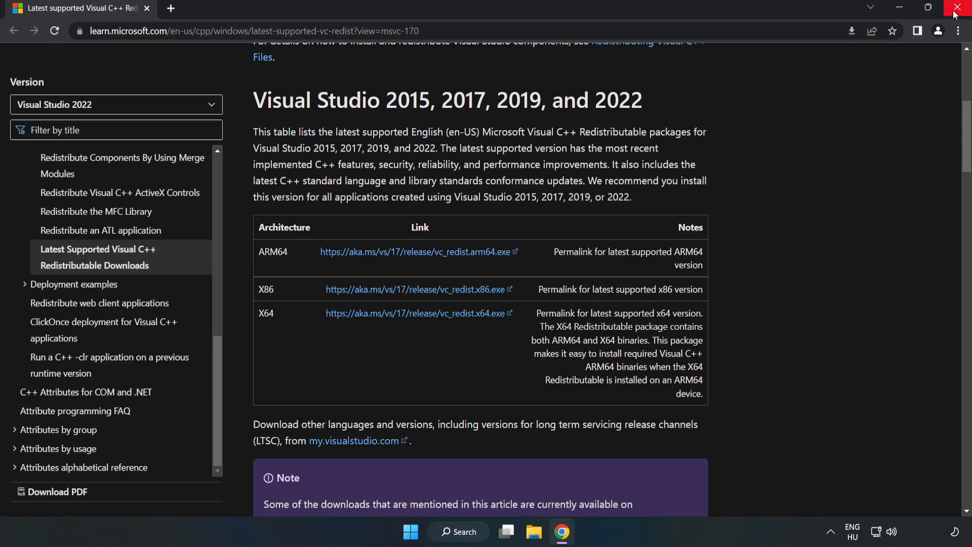
# Close Chrome, leaving the Windows 11 desktop
pyautogui.click(960, 7)
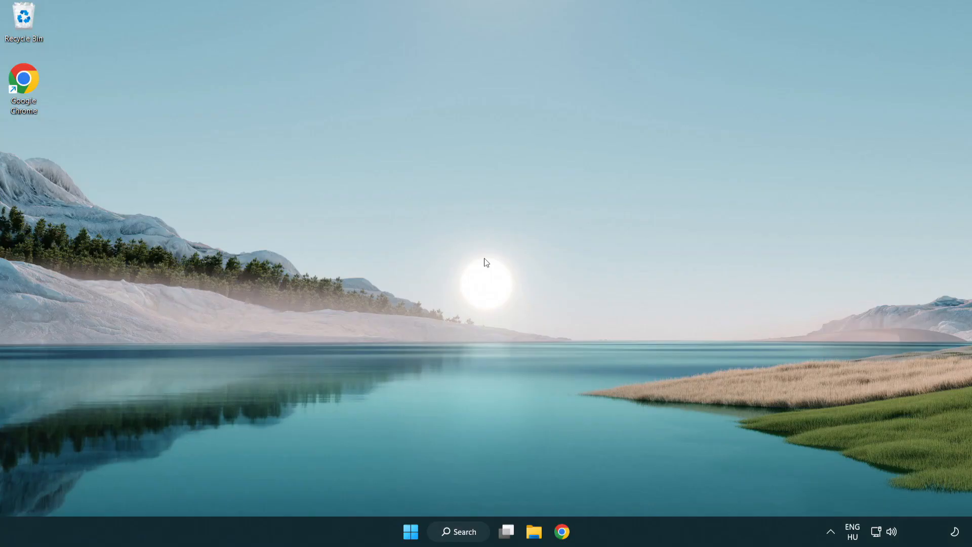
pyautogui.moveTo(410, 531)
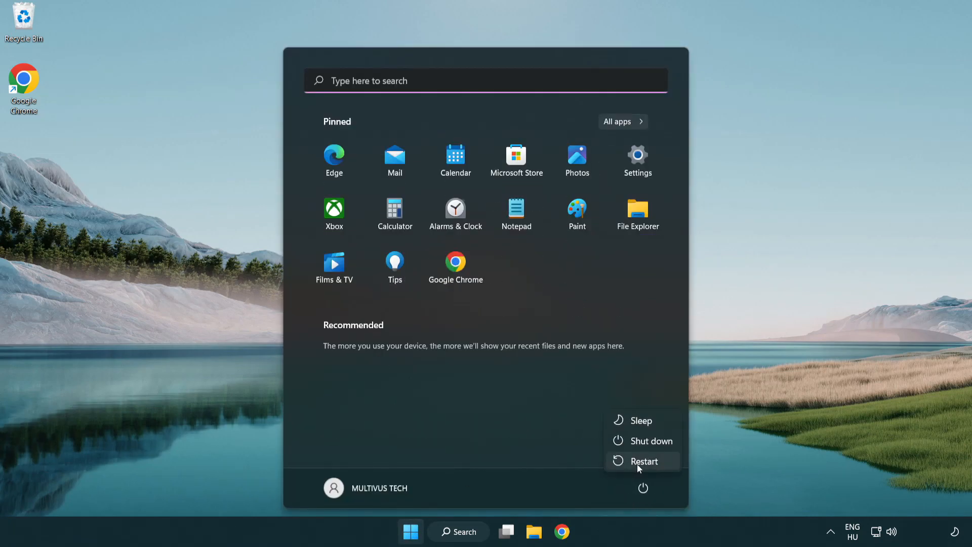
pyautogui.moveTo(644, 461)
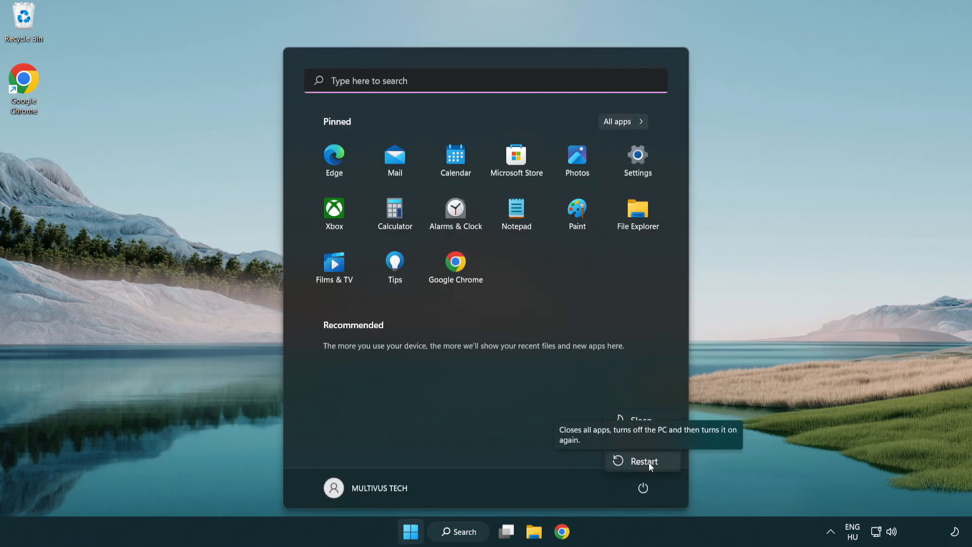